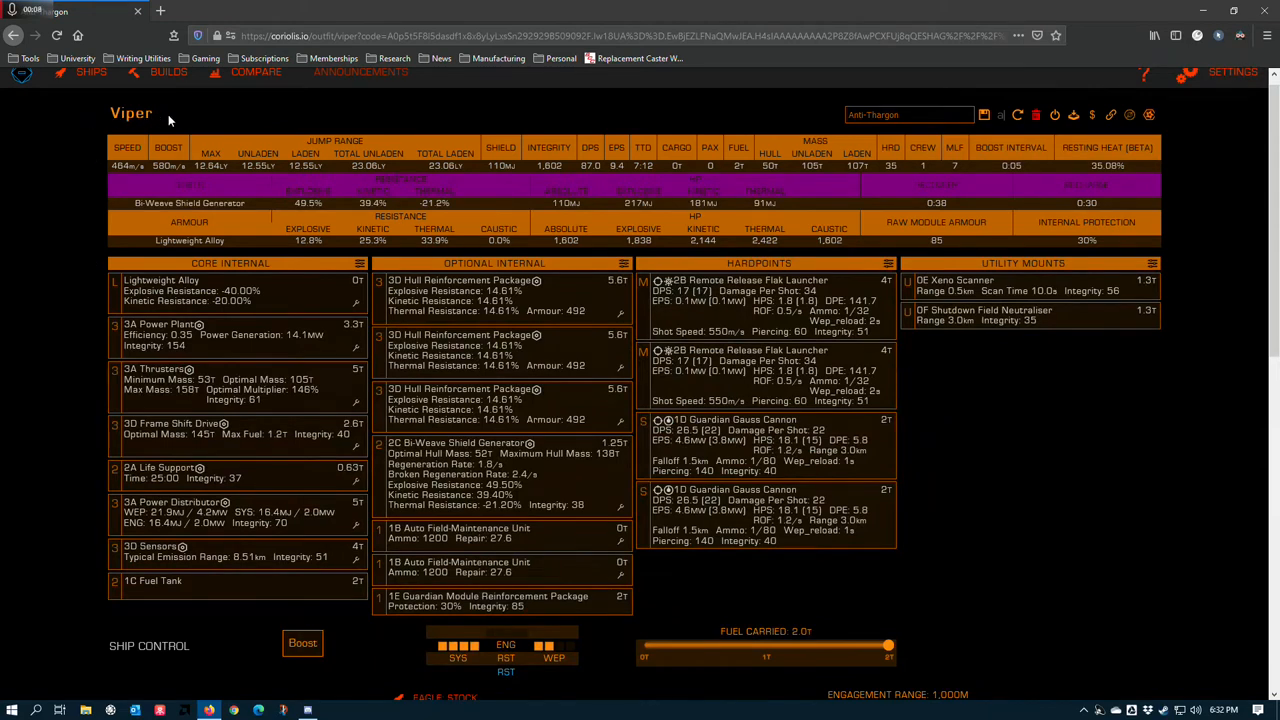
{"action": "mouse_move", "coordinate": [108, 132]}
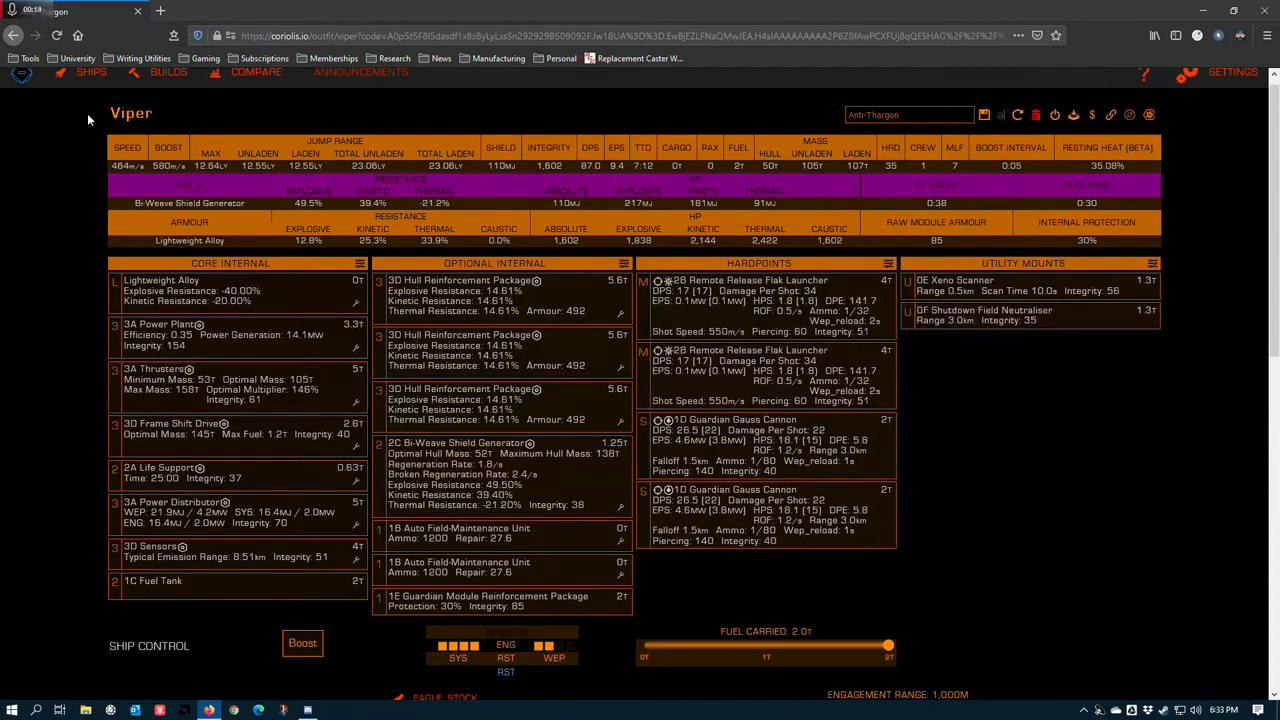
{"action": "mouse_move", "coordinate": [128, 124]}
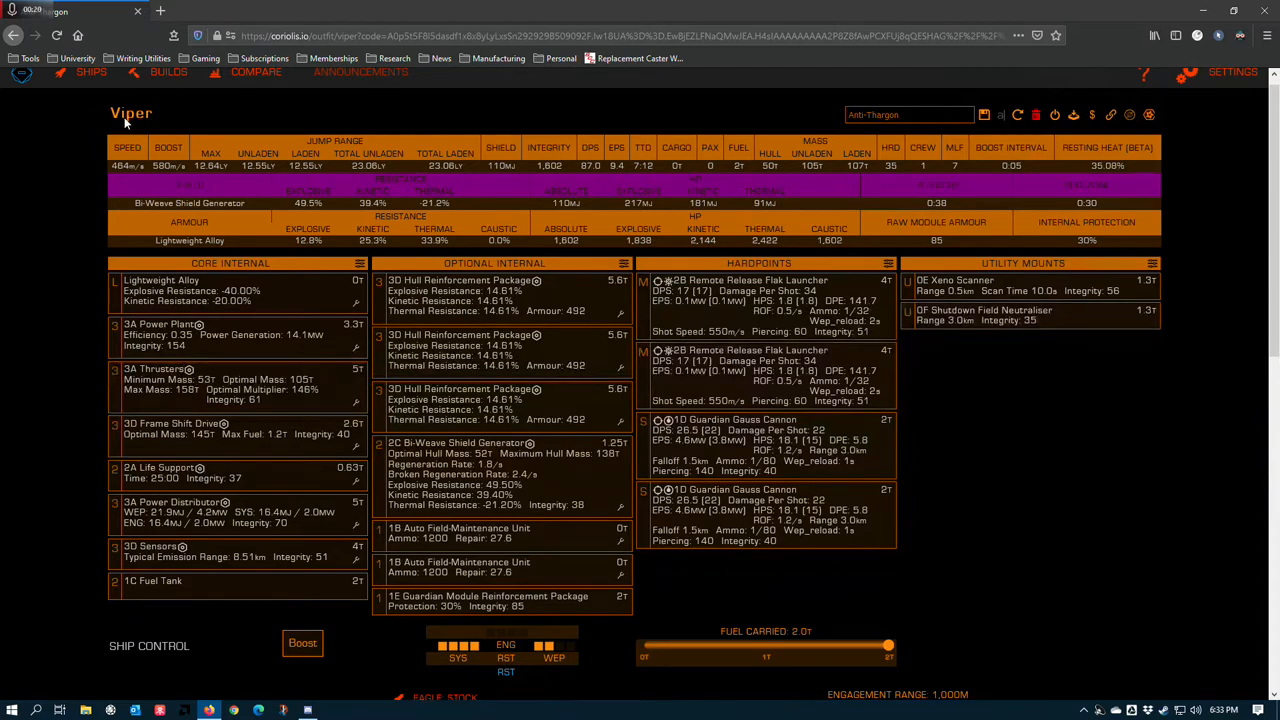
{"action": "mouse_move", "coordinate": [298, 153]}
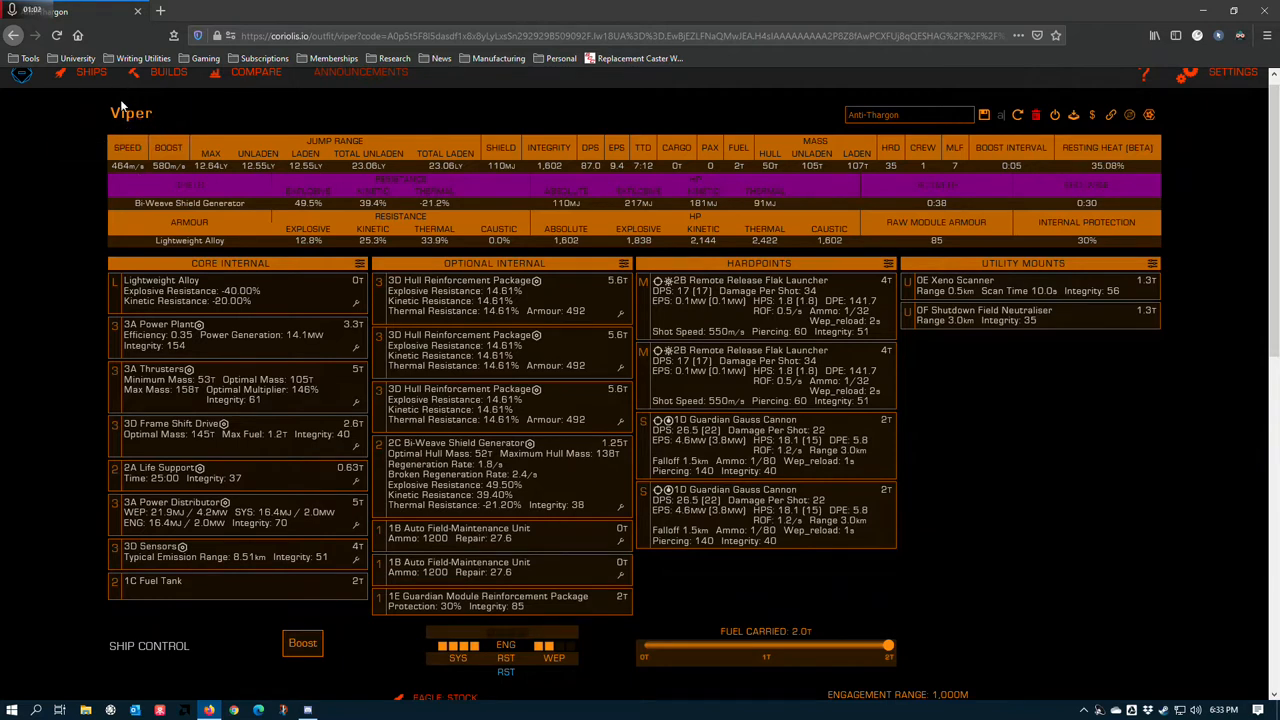
{"action": "mouse_move", "coordinate": [88, 101]}
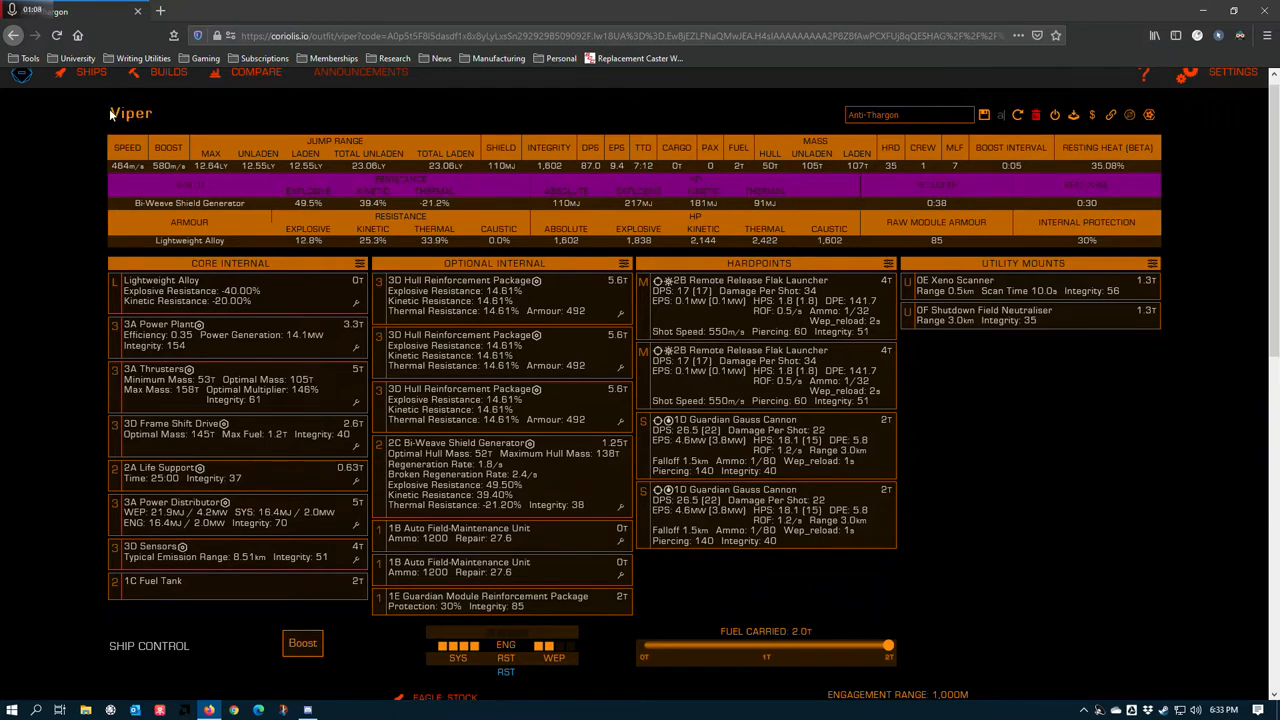
{"action": "mouse_move", "coordinate": [88, 126]}
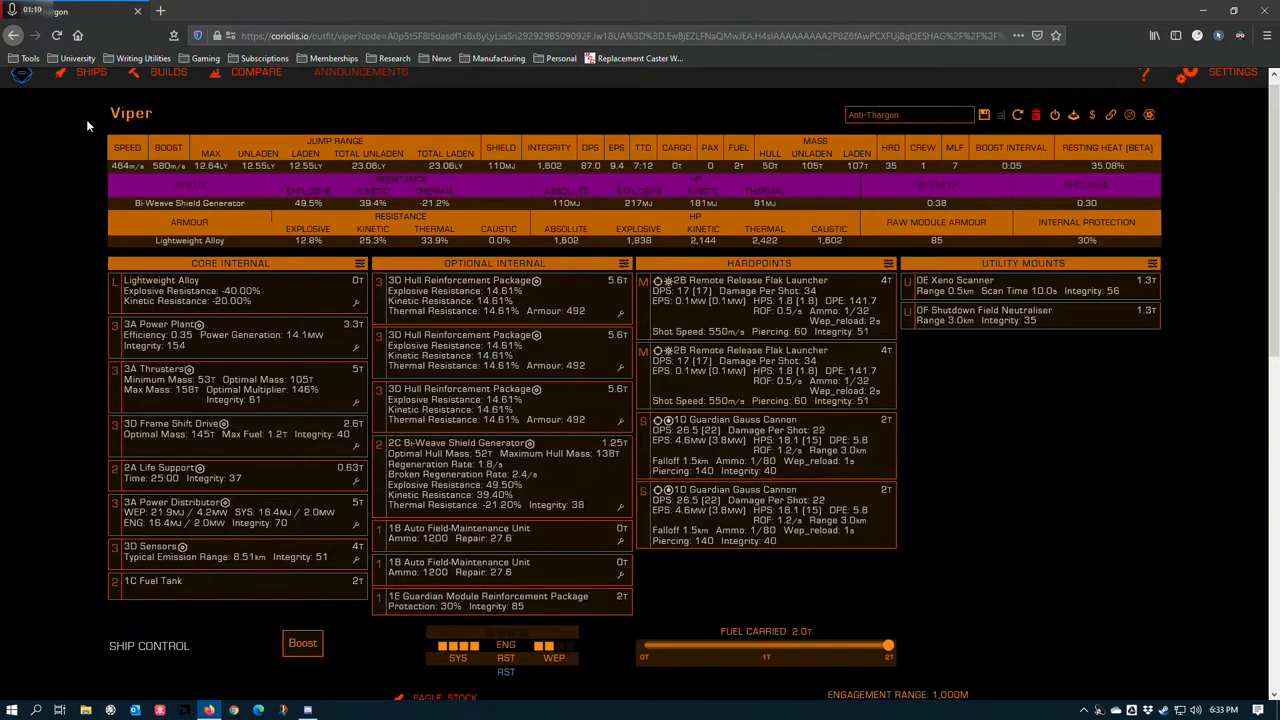
Step: Swap the Viper's armour to Military Grade Composite, raising integrity to 1,825 and mass to 117t
{"action": "scroll", "scroll_direction": "down", "scroll_amount": 3}
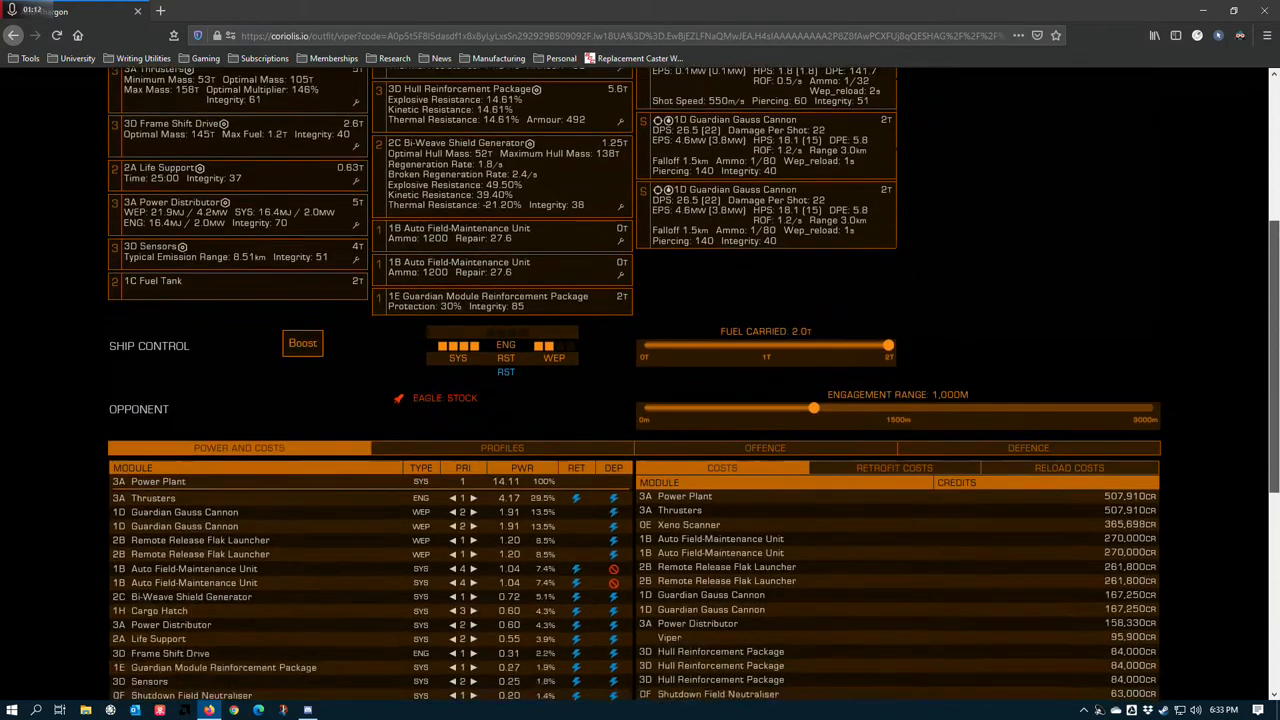
{"action": "scroll", "scroll_direction": "down", "scroll_amount": 3}
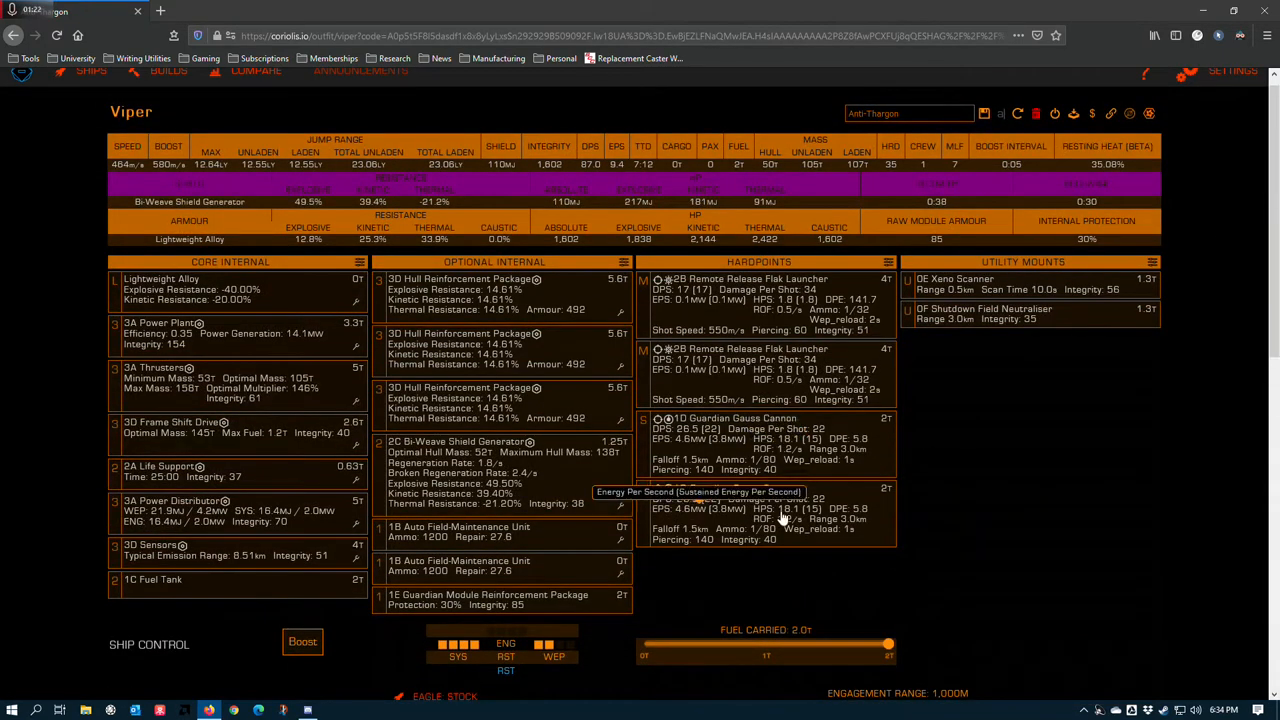
{"action": "mouse_move", "coordinate": [1210, 594]}
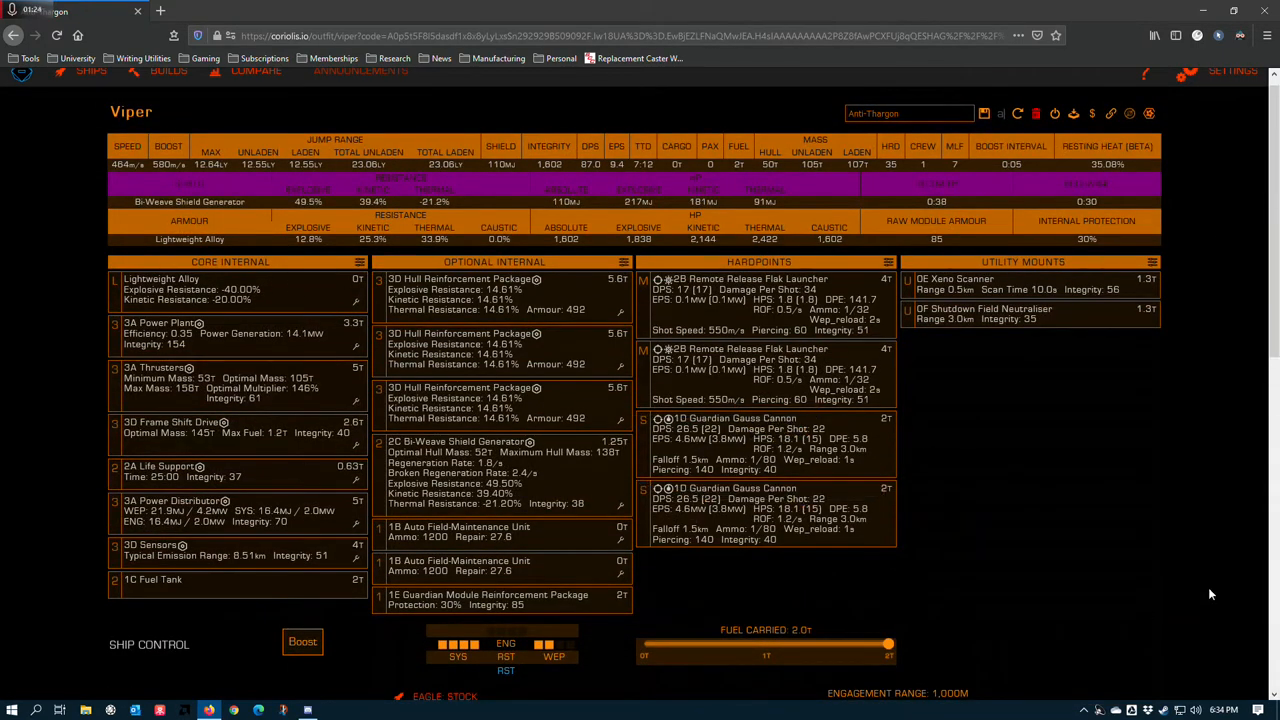
{"action": "mouse_move", "coordinate": [888, 249]}
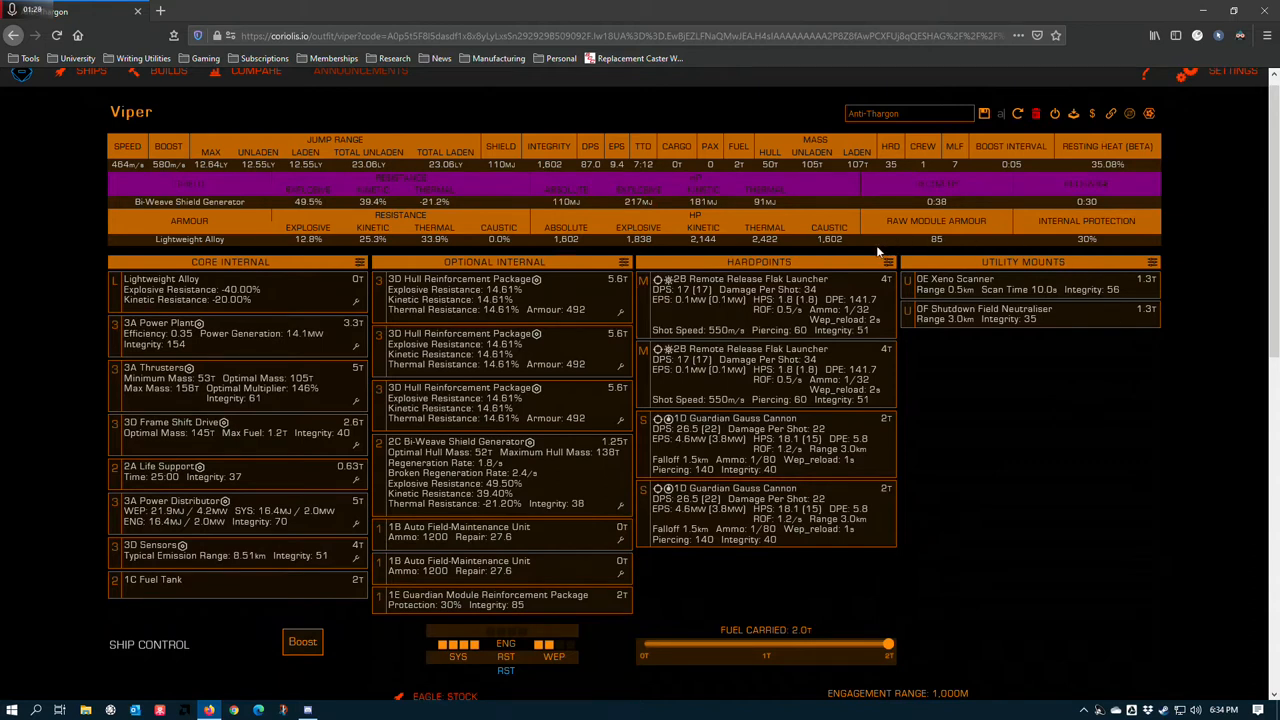
{"action": "mouse_move", "coordinate": [850, 509]}
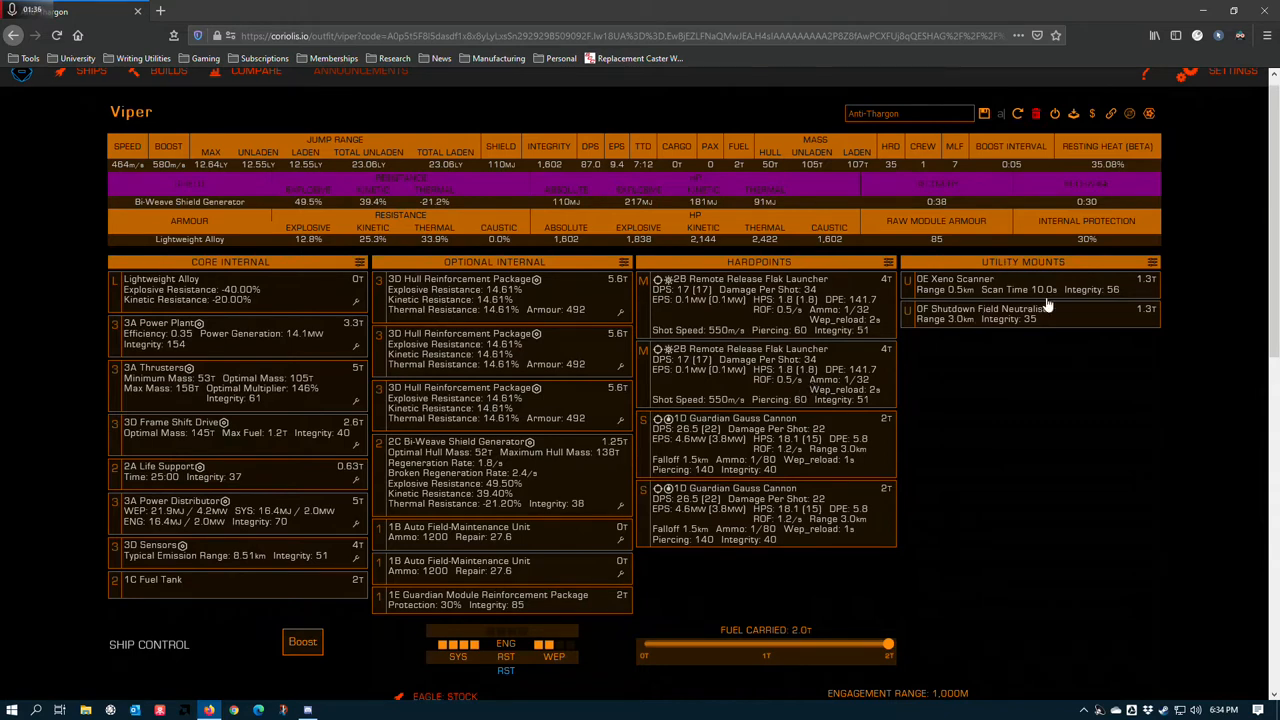
{"action": "scroll", "scroll_direction": "down", "scroll_amount": 3}
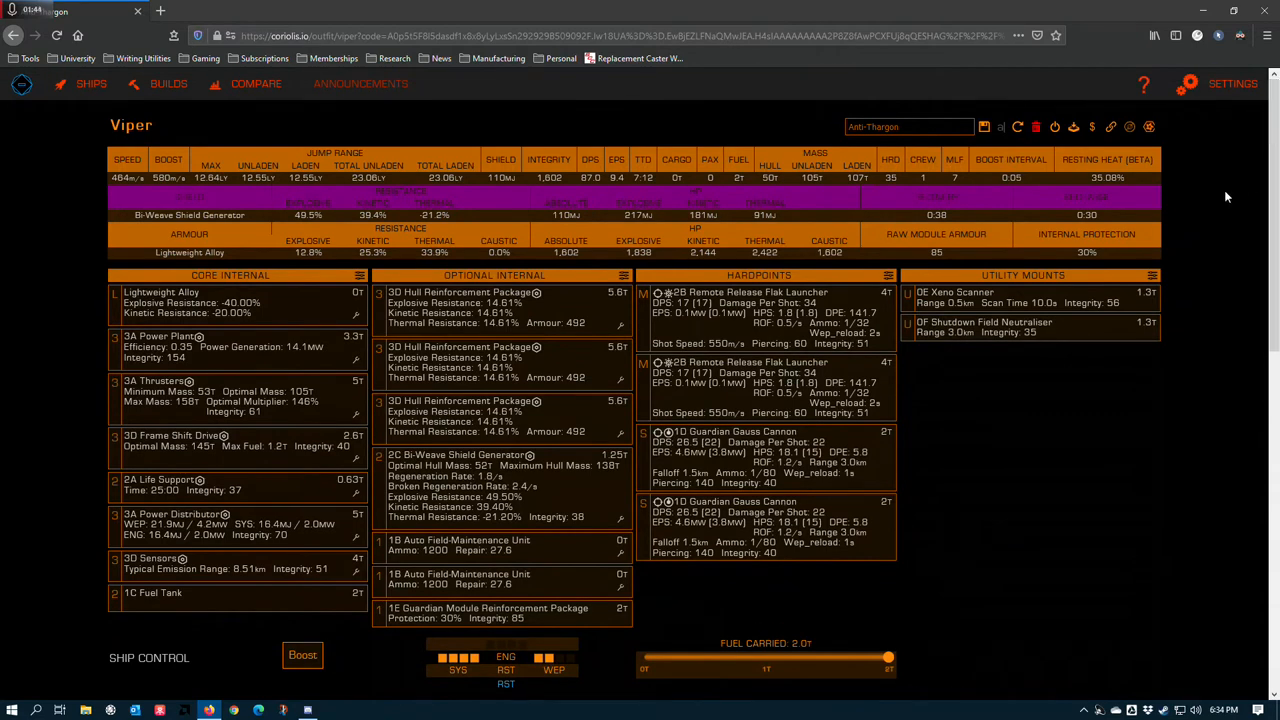
{"action": "mouse_move", "coordinate": [1237, 199]}
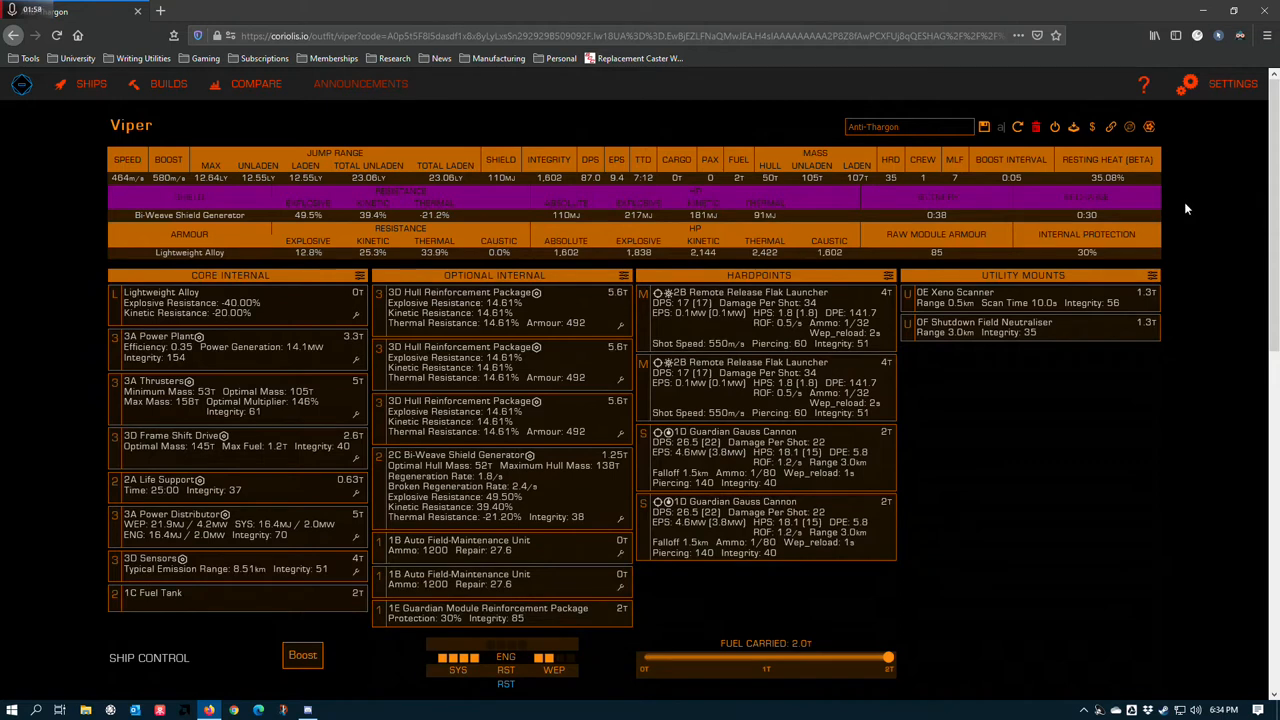
{"action": "mouse_move", "coordinate": [1203, 194]}
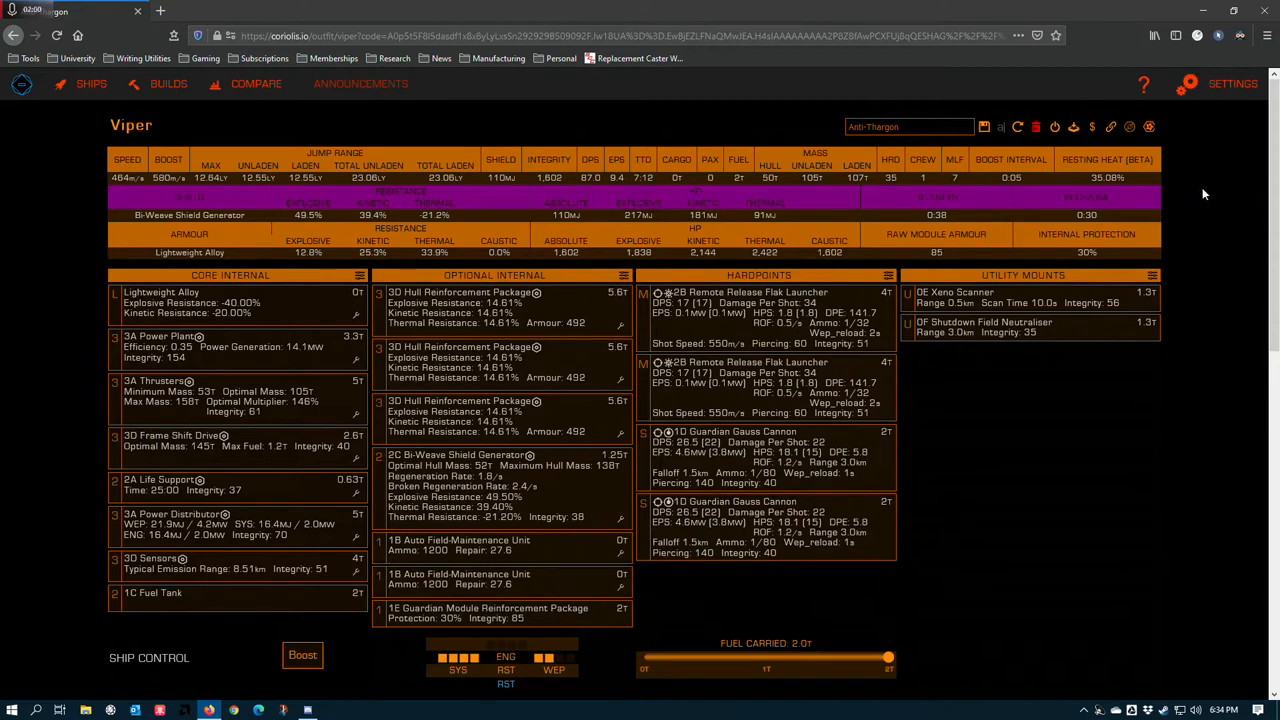
{"action": "mouse_move", "coordinate": [1223, 186]}
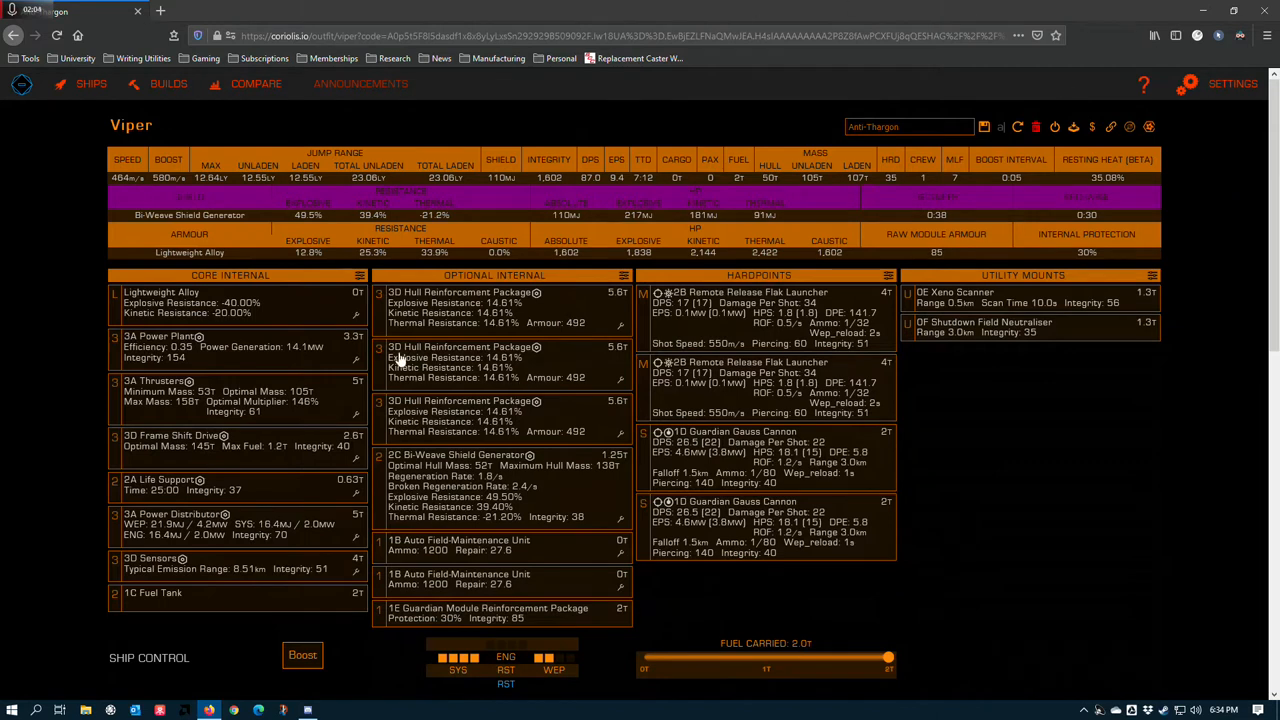
{"action": "mouse_move", "coordinate": [88, 331]}
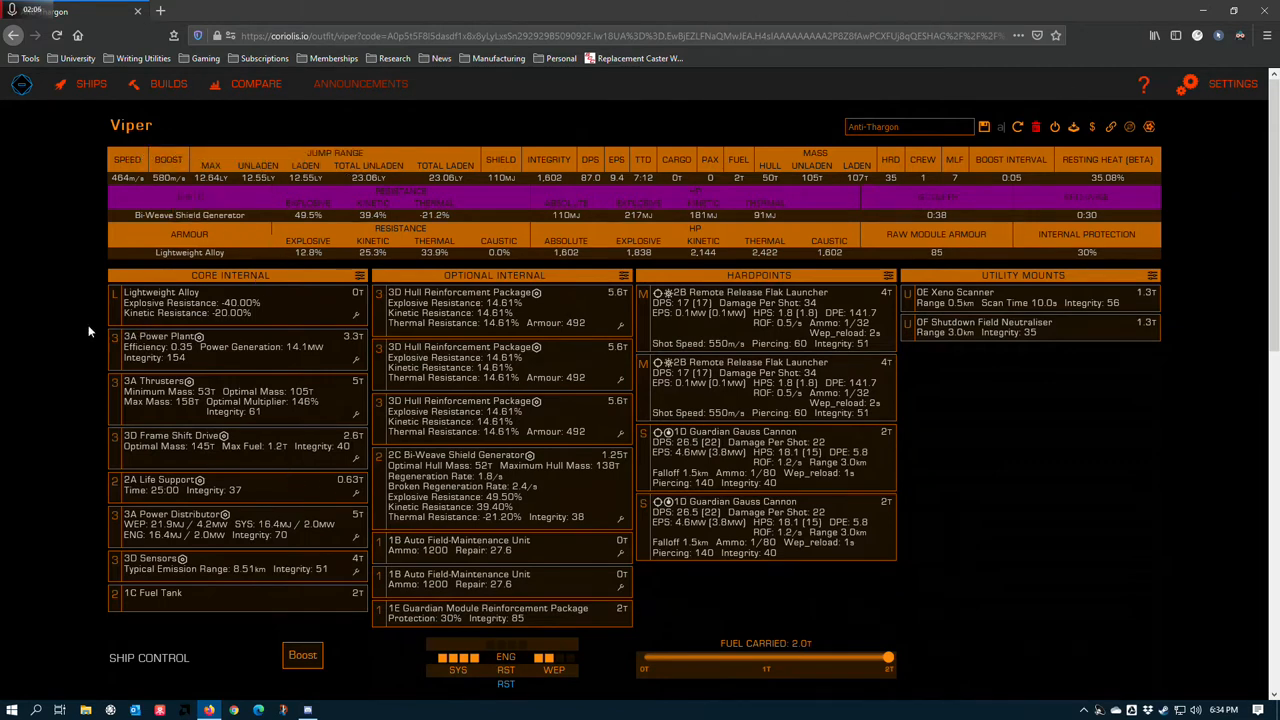
{"action": "mouse_move", "coordinate": [84, 329]}
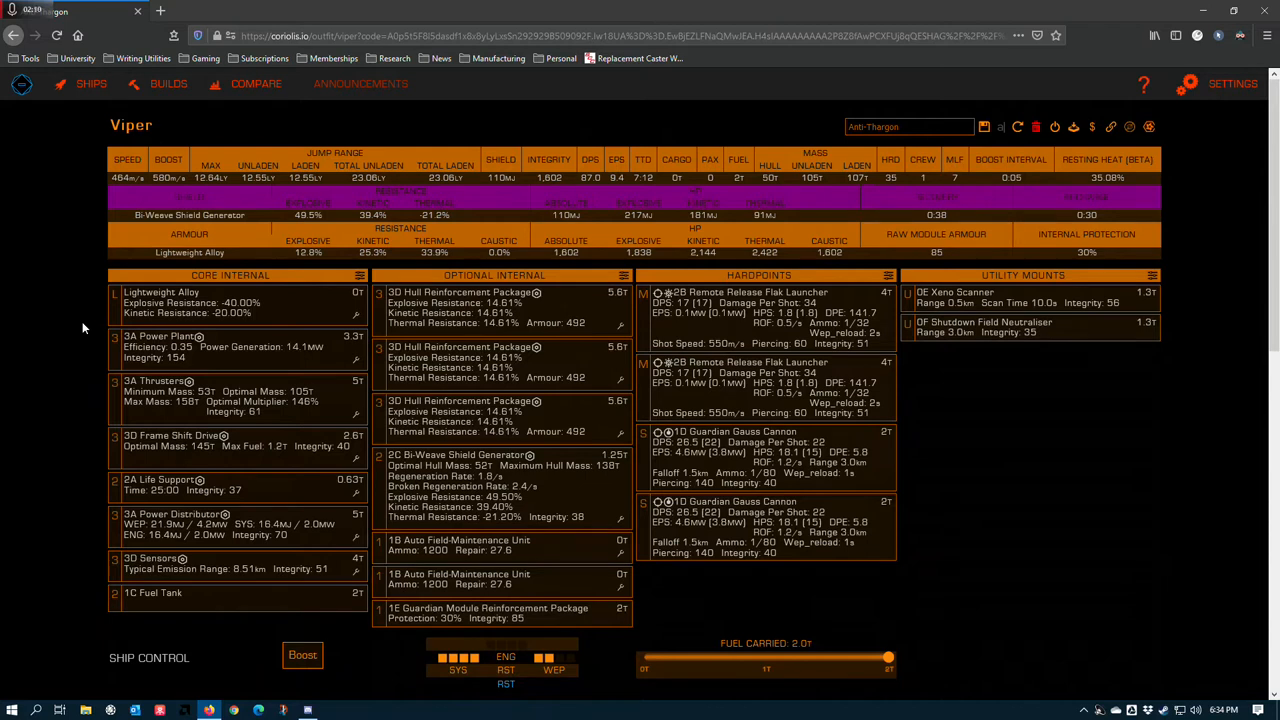
{"action": "mouse_move", "coordinate": [78, 337]}
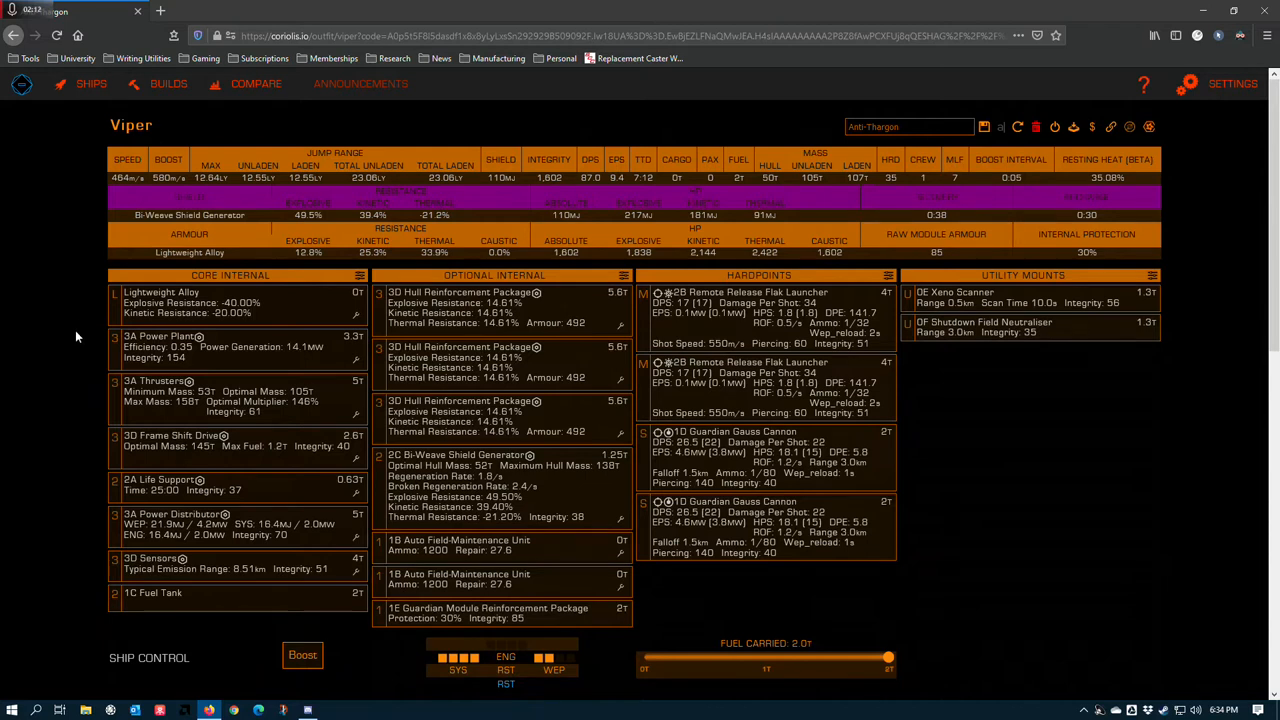
{"action": "mouse_move", "coordinate": [650, 345]}
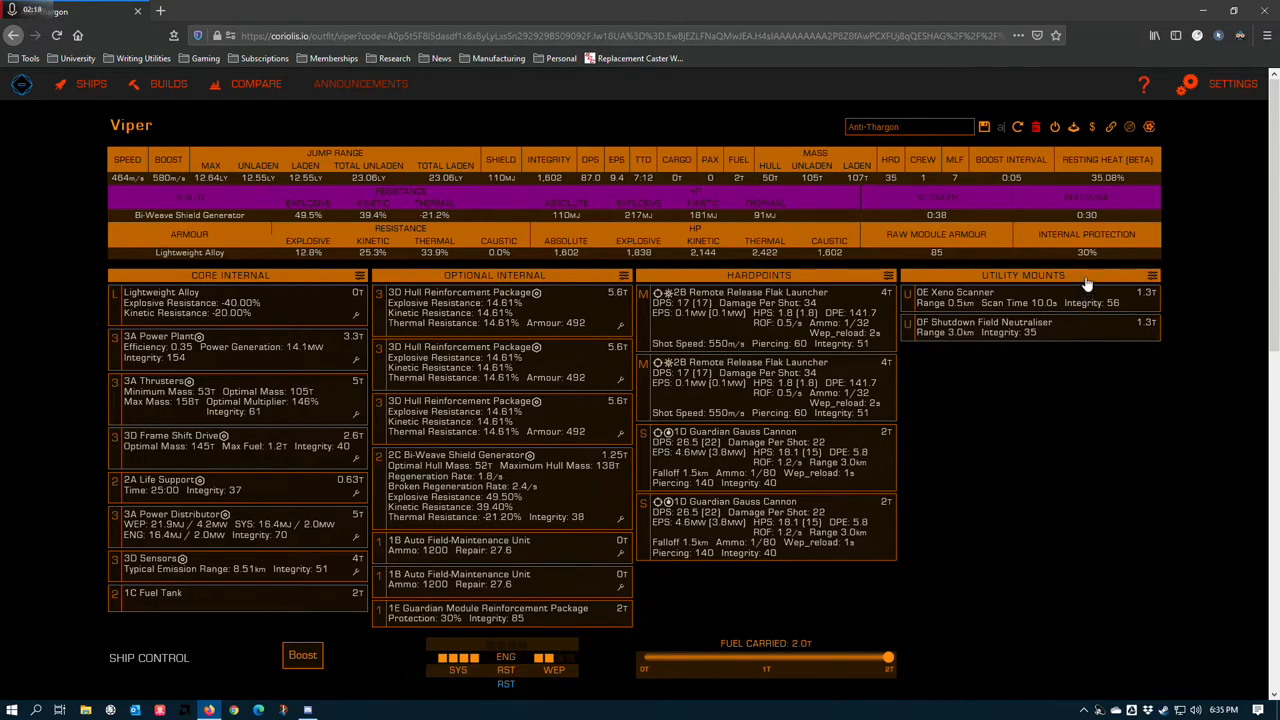
{"action": "mouse_move", "coordinate": [1238, 206]}
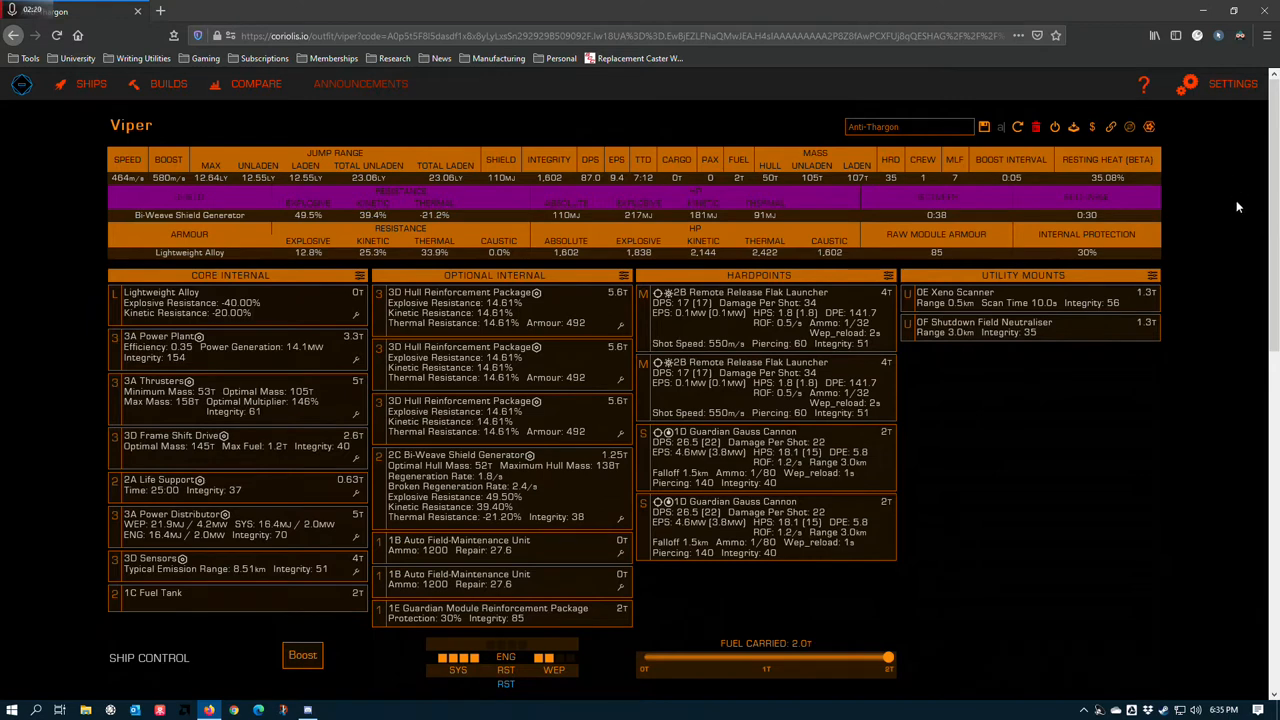
{"action": "mouse_move", "coordinate": [1159, 476]}
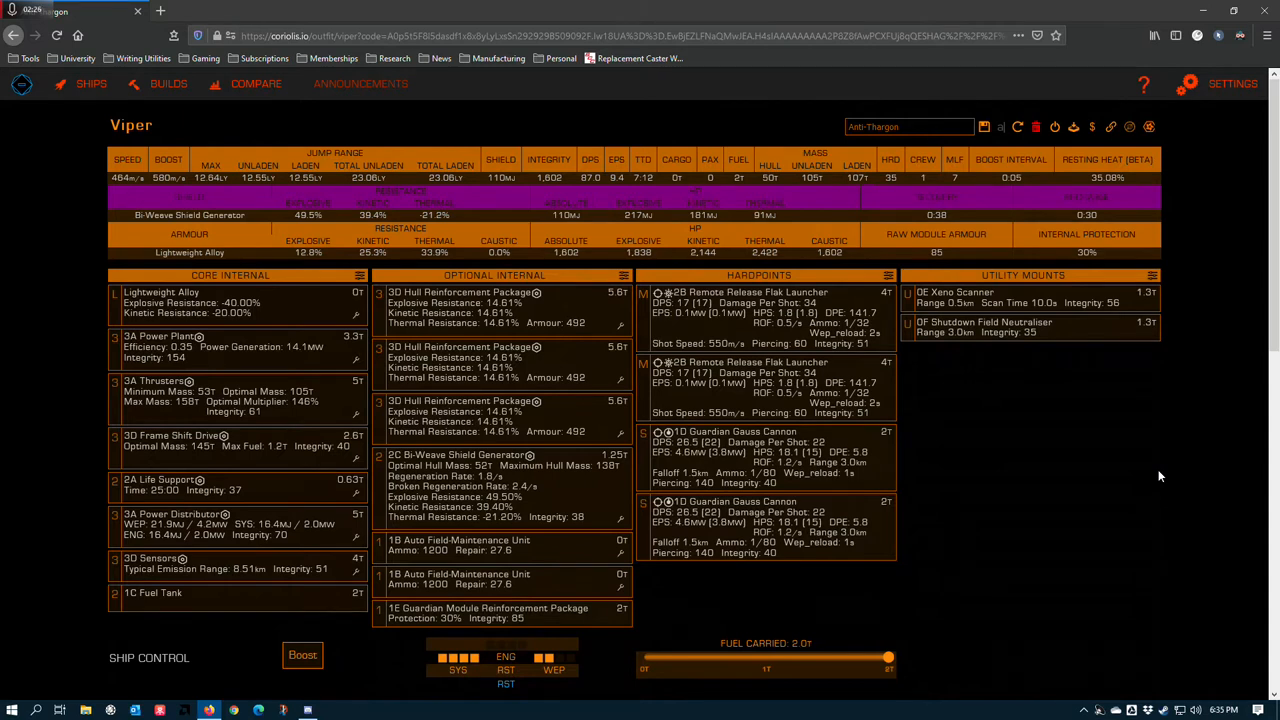
{"action": "mouse_move", "coordinate": [1135, 481]}
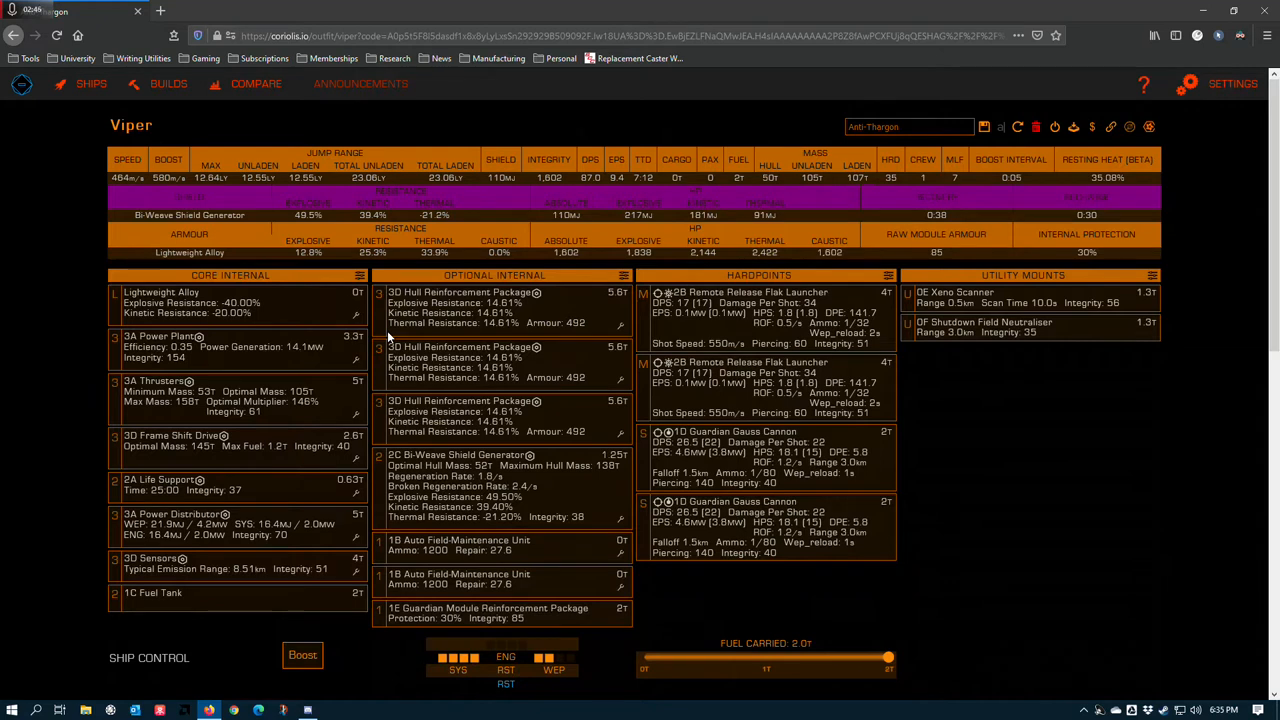
{"action": "mouse_move", "coordinate": [407, 654]}
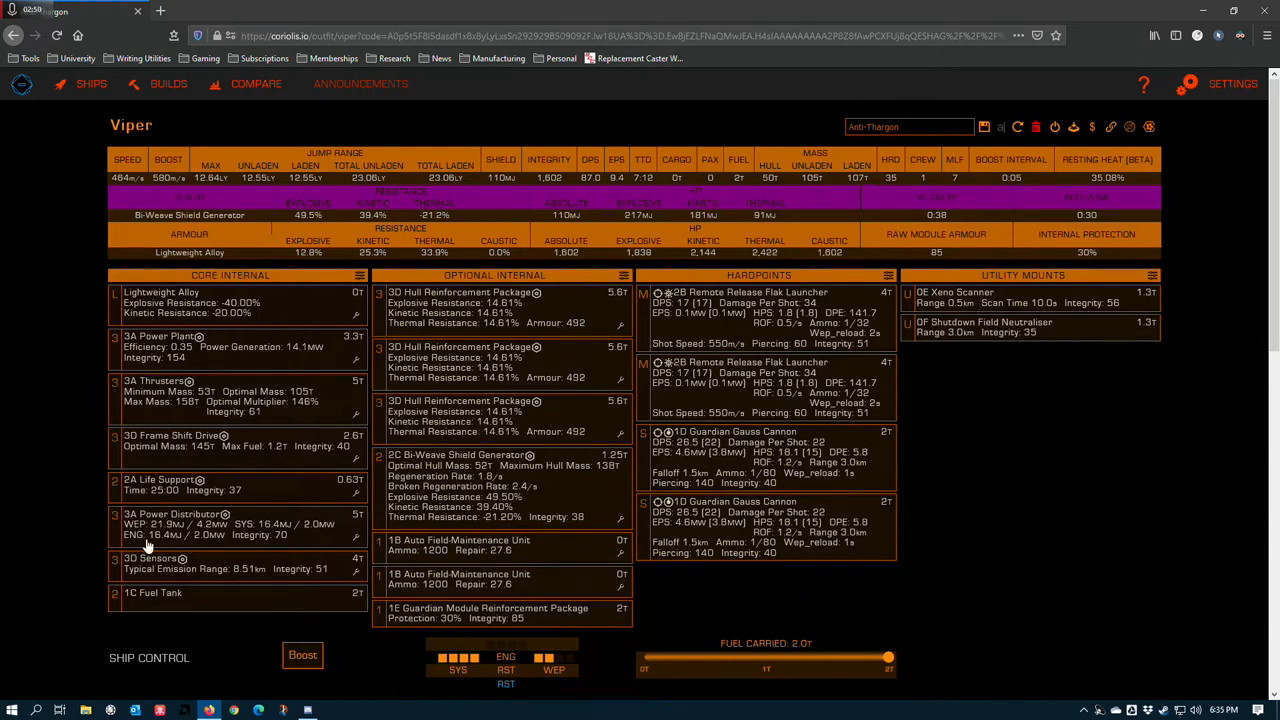
{"action": "mouse_move", "coordinate": [236, 444]}
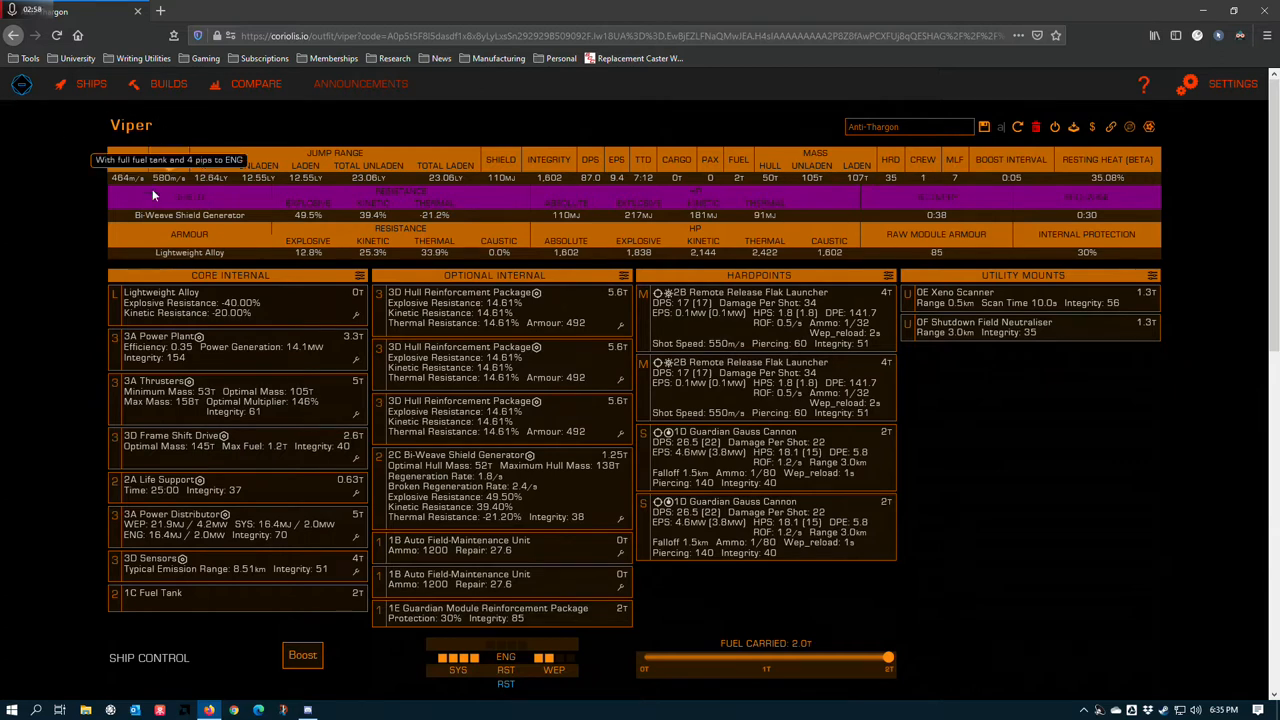
{"action": "mouse_move", "coordinate": [224, 210]}
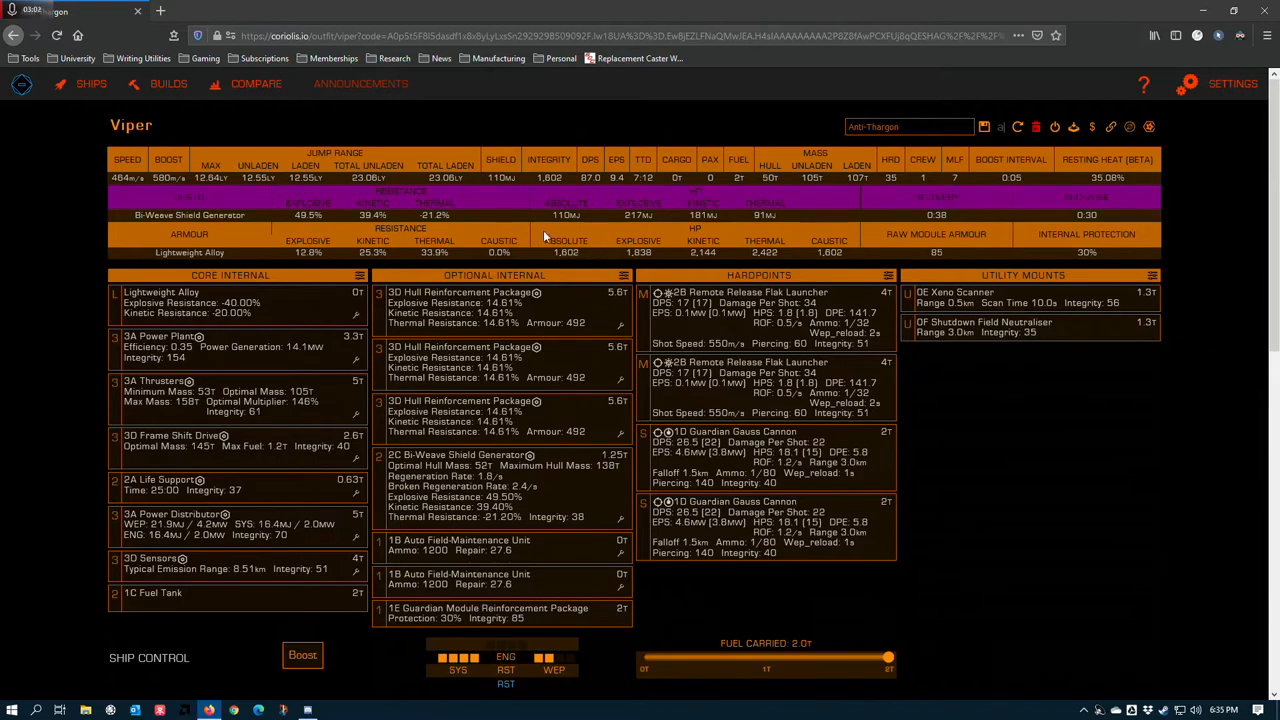
{"action": "mouse_move", "coordinate": [578, 217]}
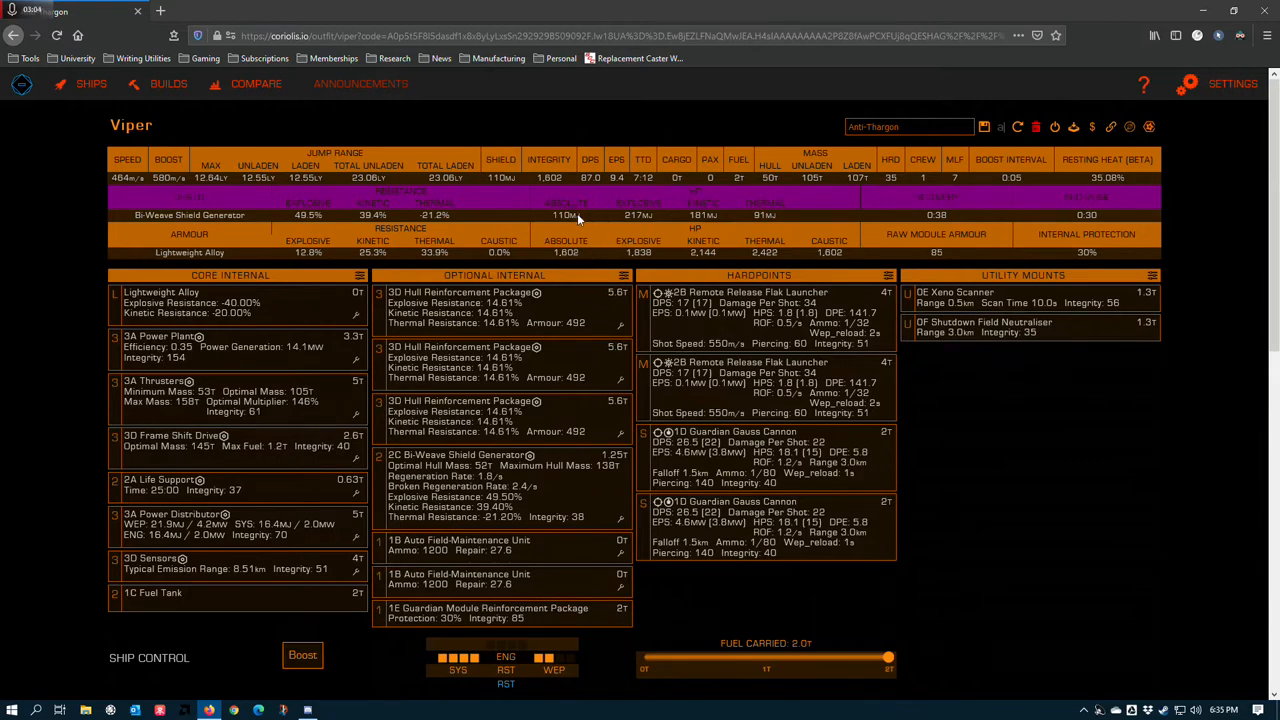
{"action": "mouse_move", "coordinate": [563, 252]}
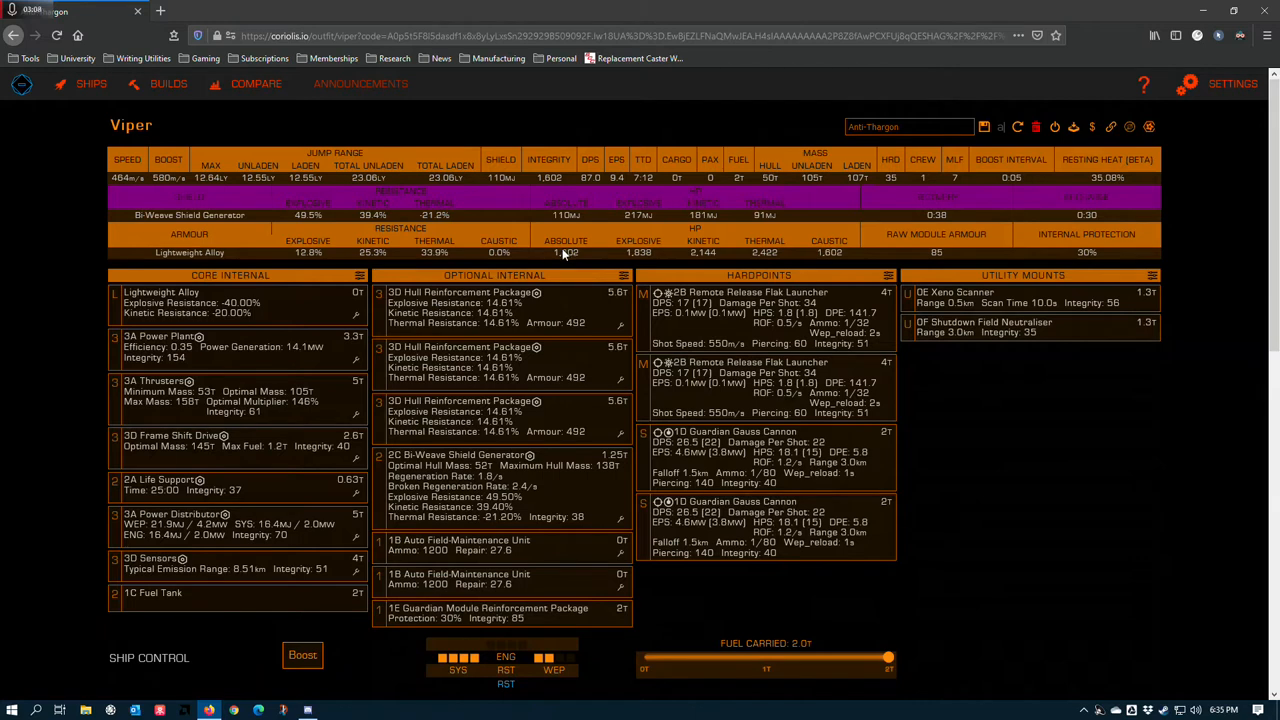
{"action": "mouse_move", "coordinate": [575, 263]}
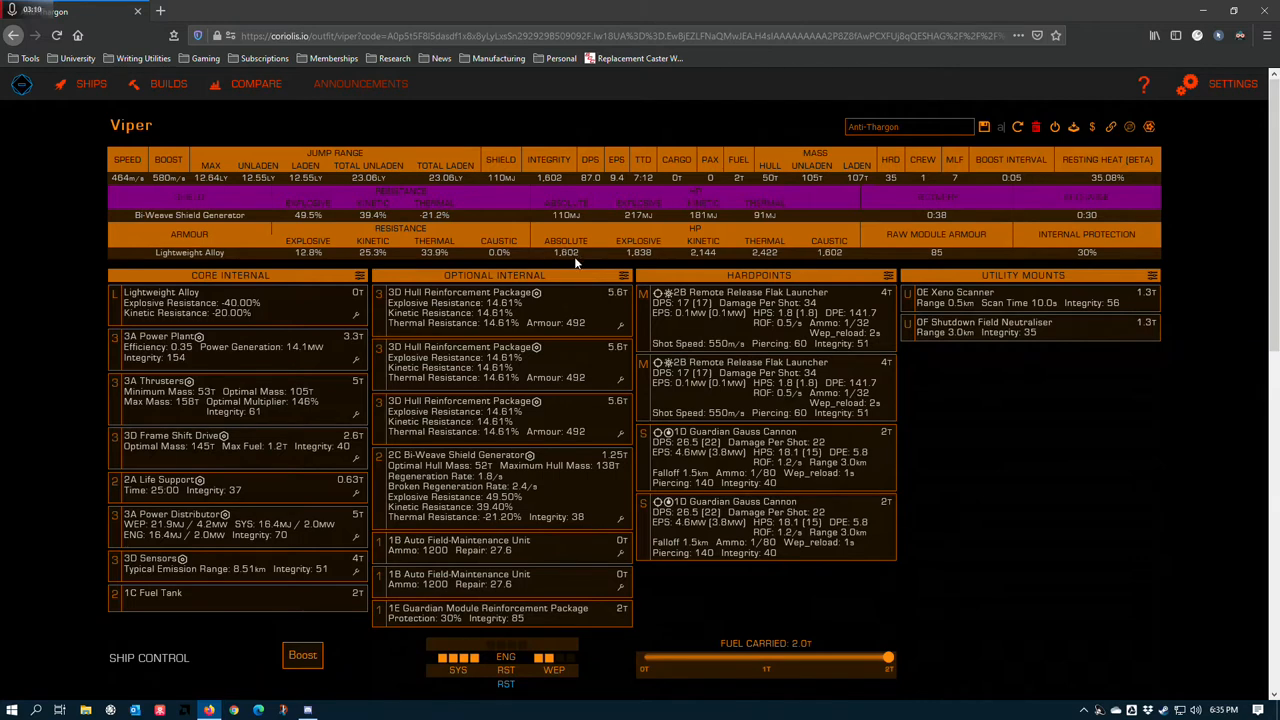
{"action": "mouse_move", "coordinate": [215, 224]}
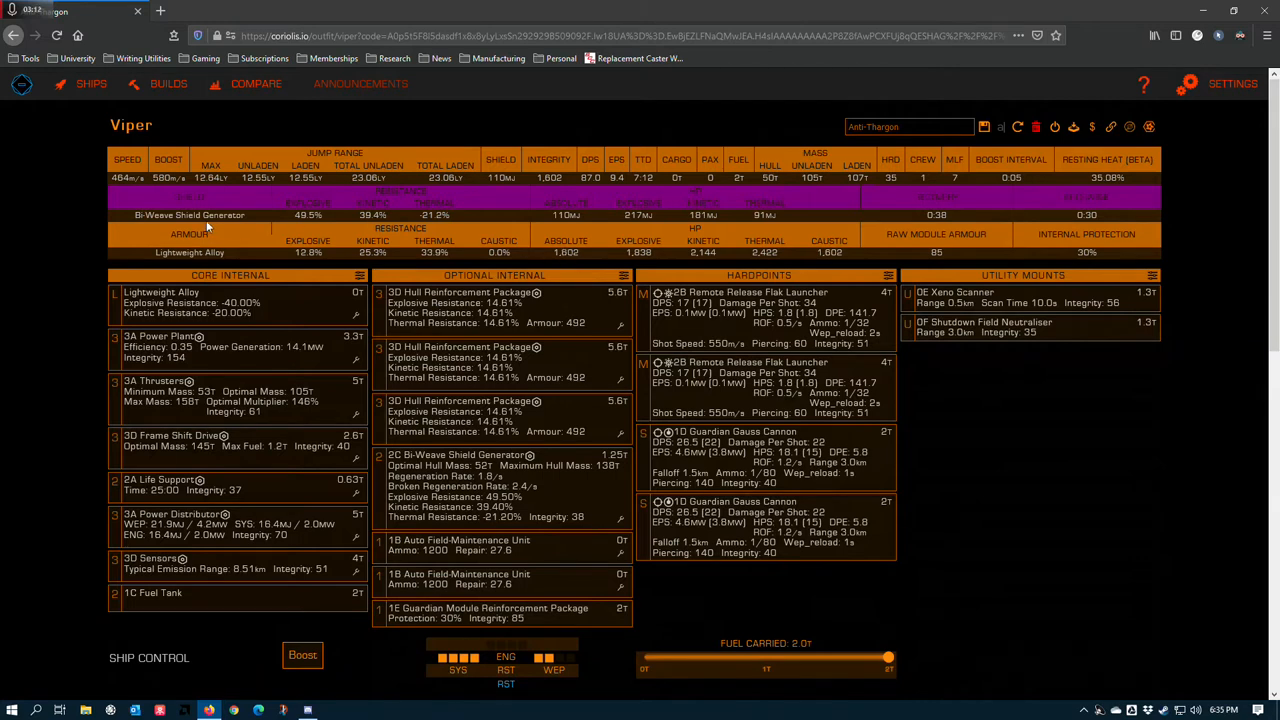
{"action": "mouse_move", "coordinate": [104, 229]}
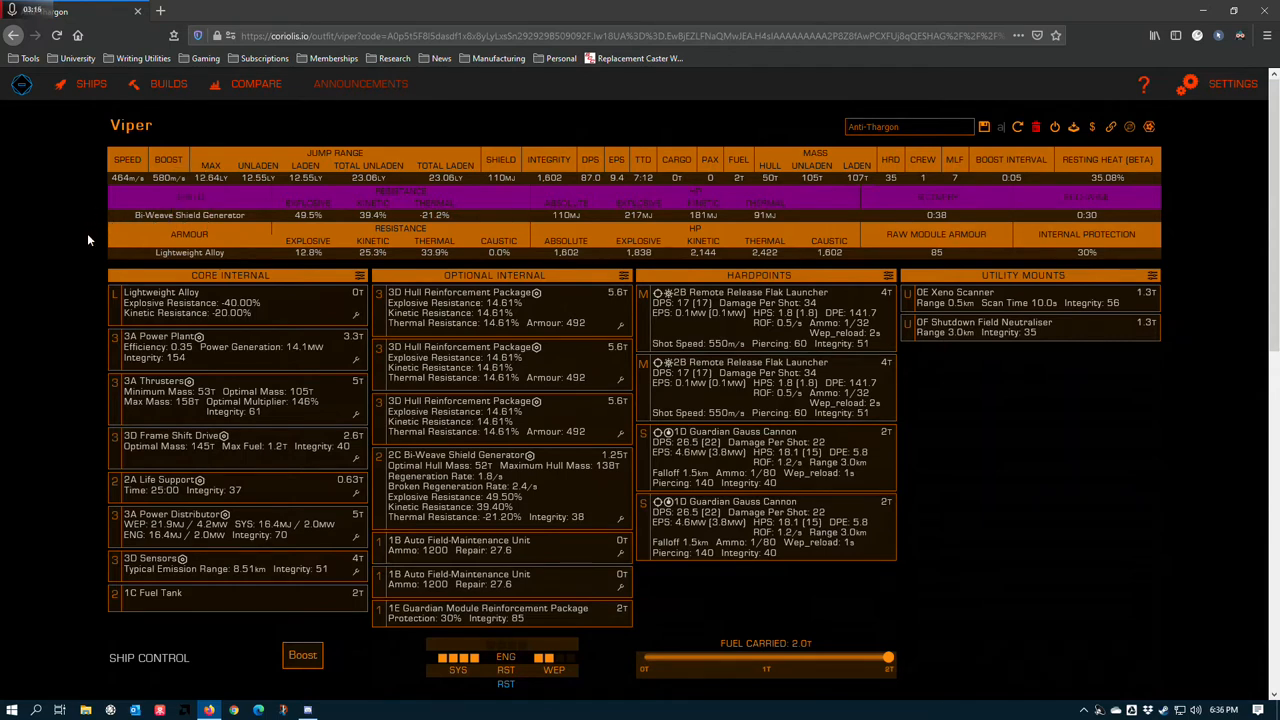
{"action": "mouse_move", "coordinate": [200, 283]}
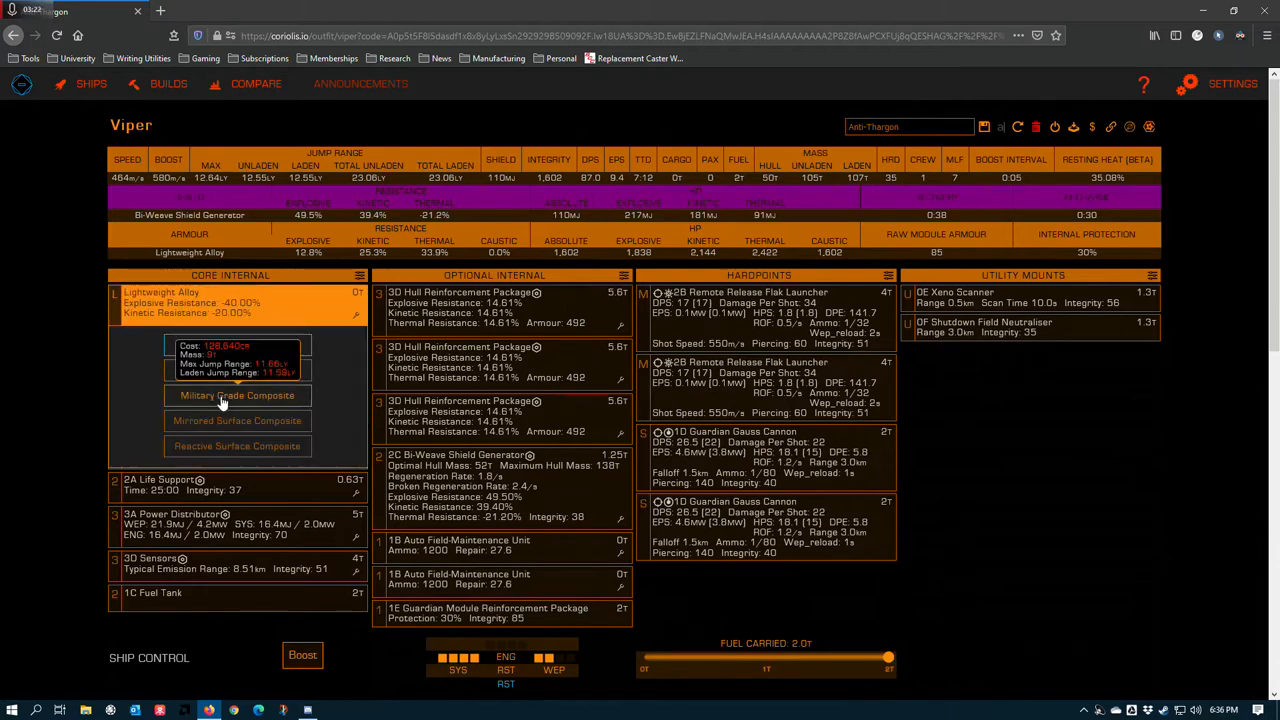
{"action": "left_click", "coordinate": [237, 395]}
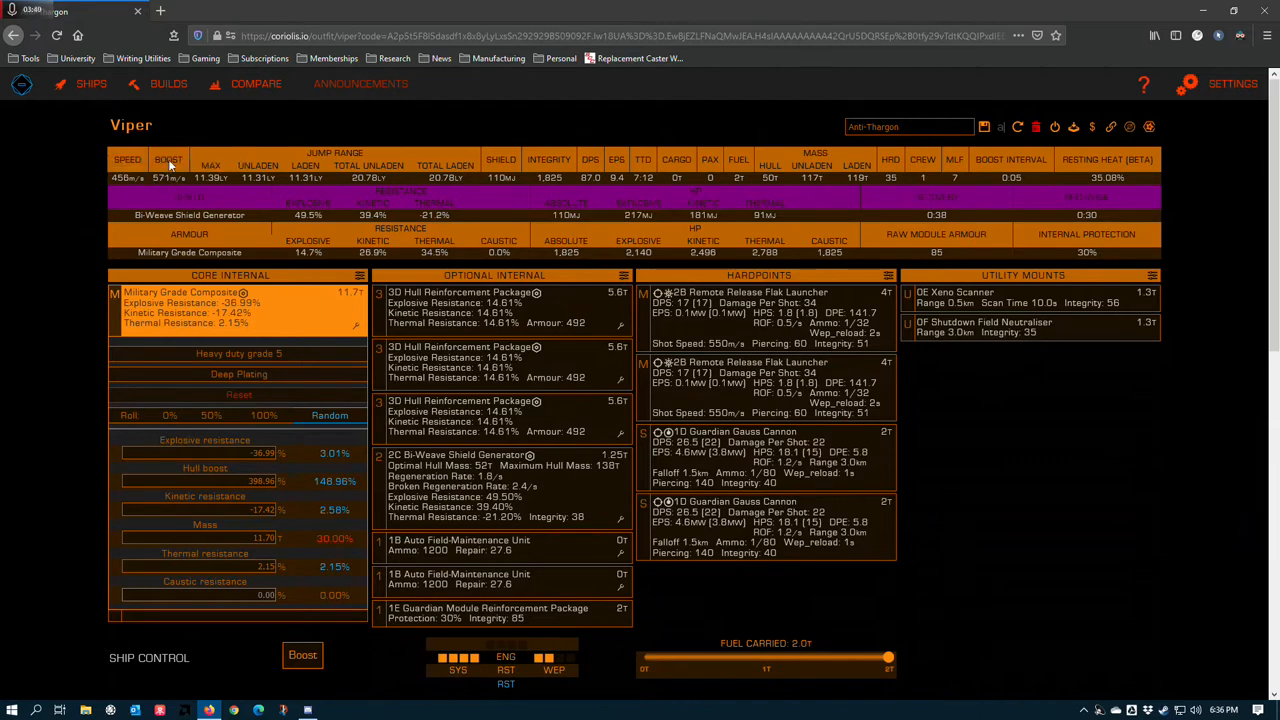
{"action": "mouse_move", "coordinate": [428, 264]}
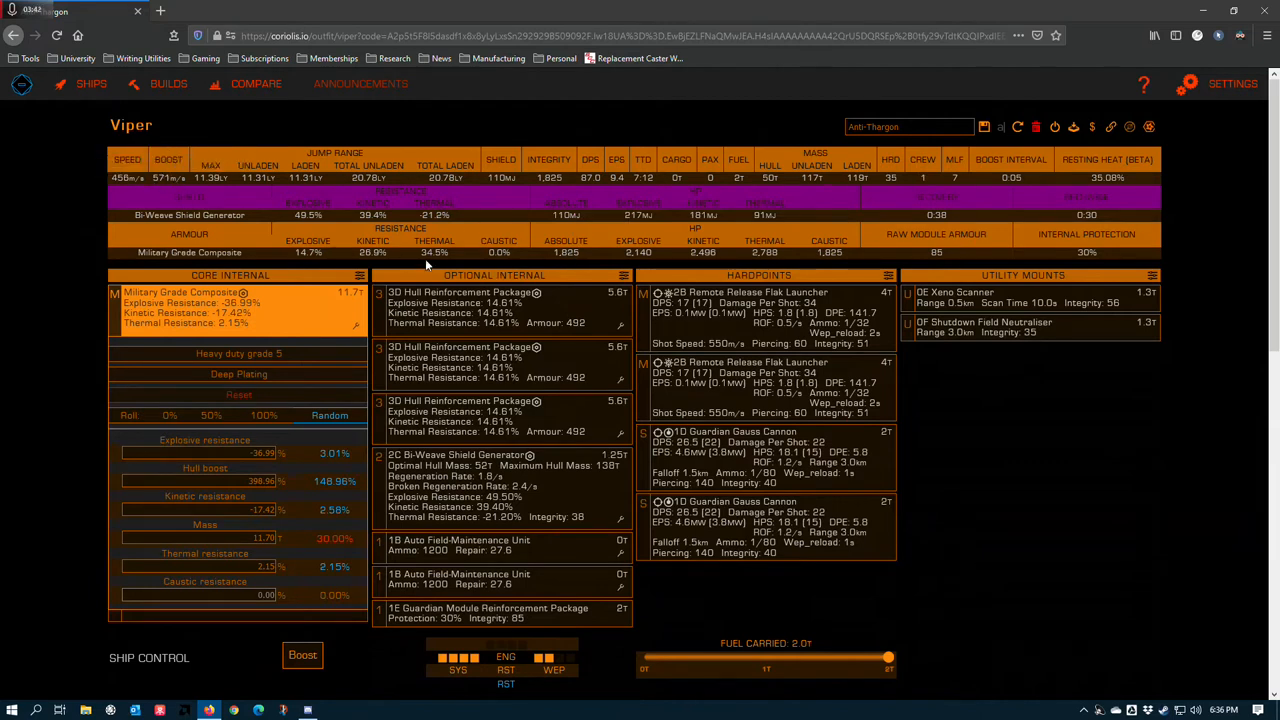
{"action": "mouse_move", "coordinate": [593, 258]}
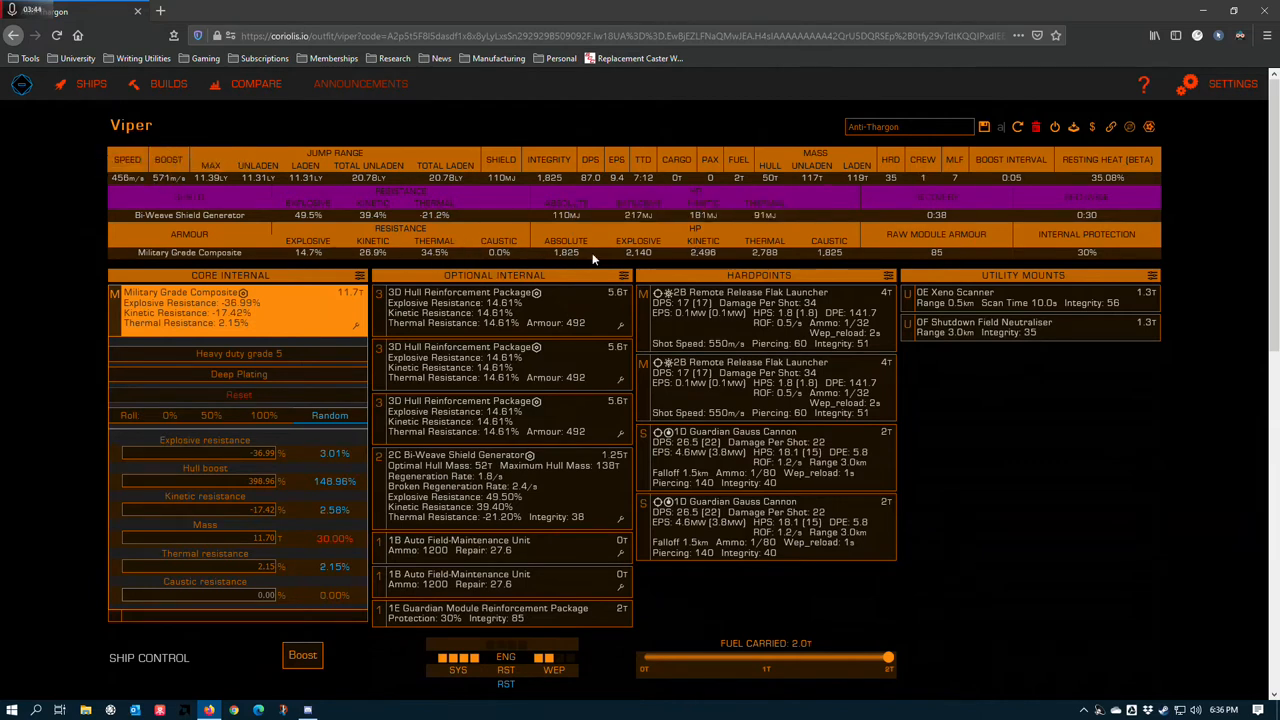
{"action": "mouse_move", "coordinate": [55, 331]}
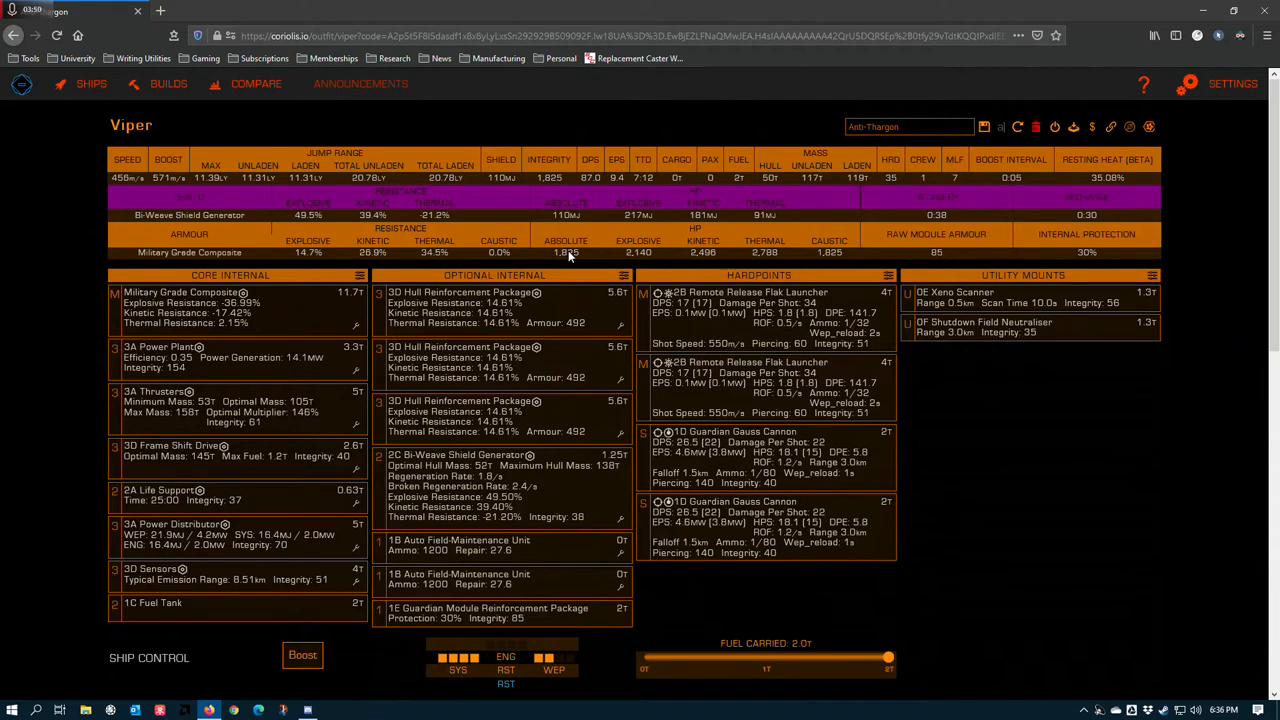
{"action": "mouse_move", "coordinate": [538, 258]}
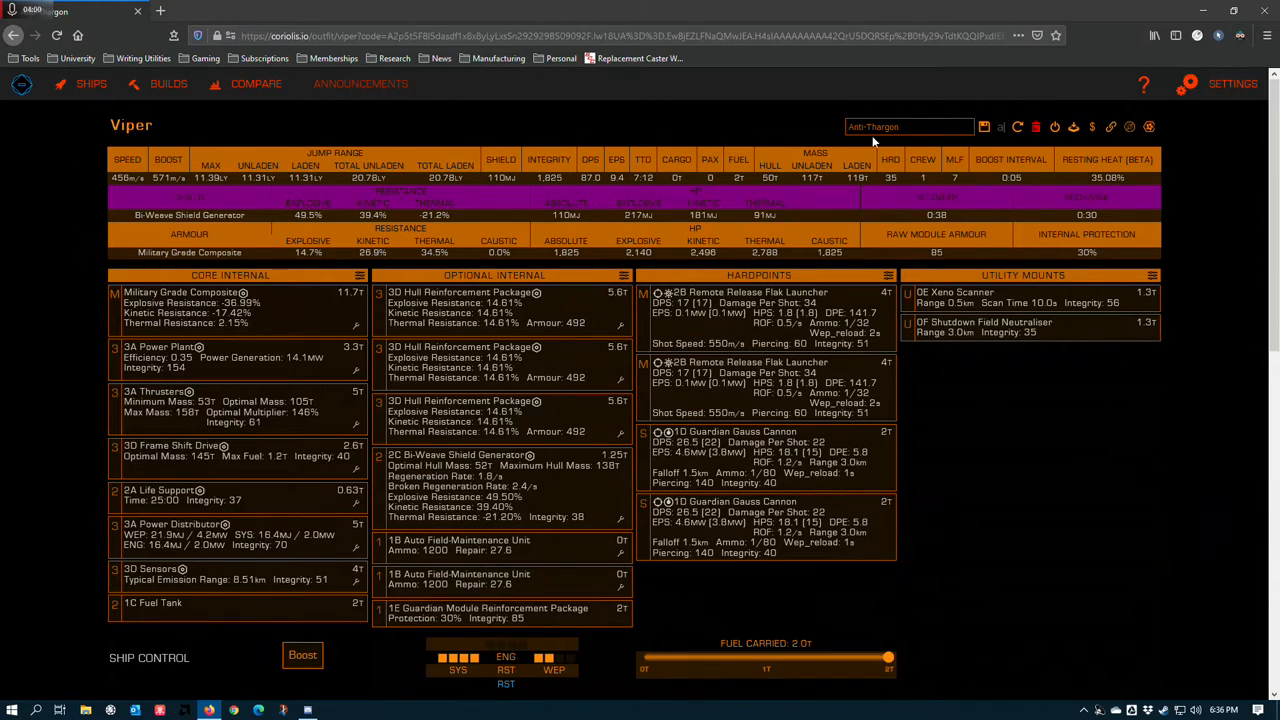
{"action": "mouse_move", "coordinate": [917, 159]}
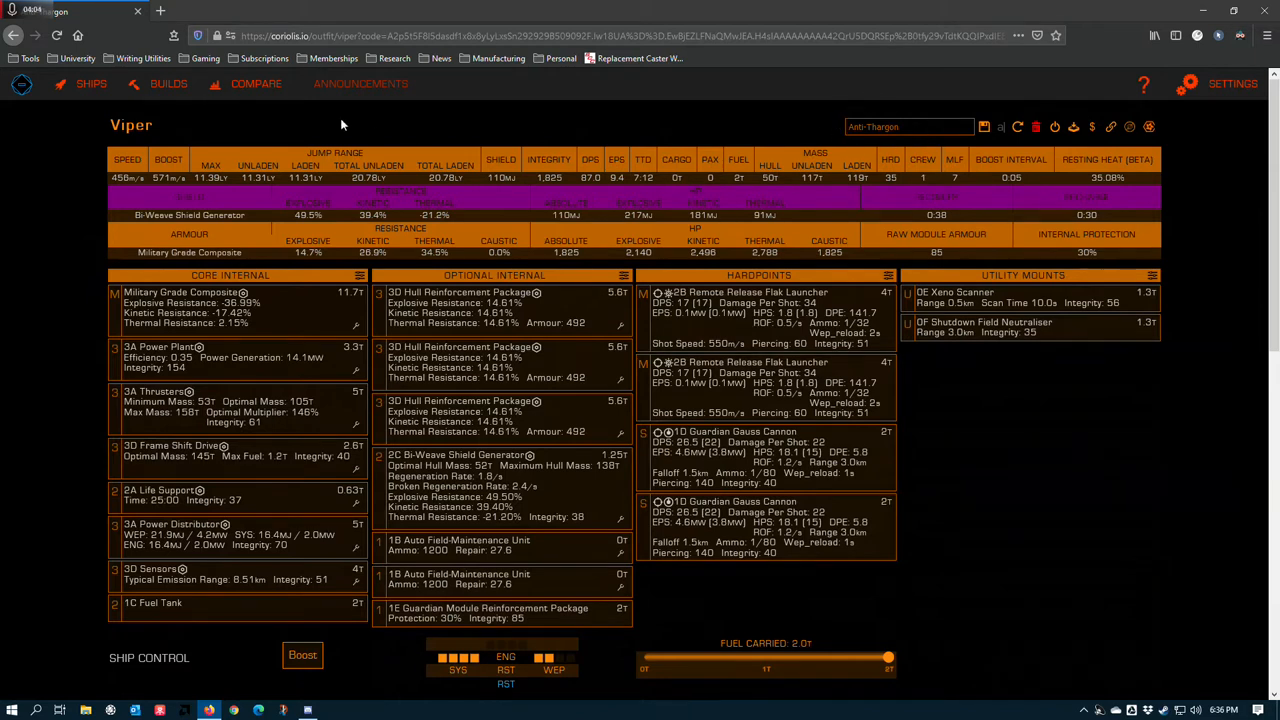
{"action": "mouse_move", "coordinate": [113, 127]}
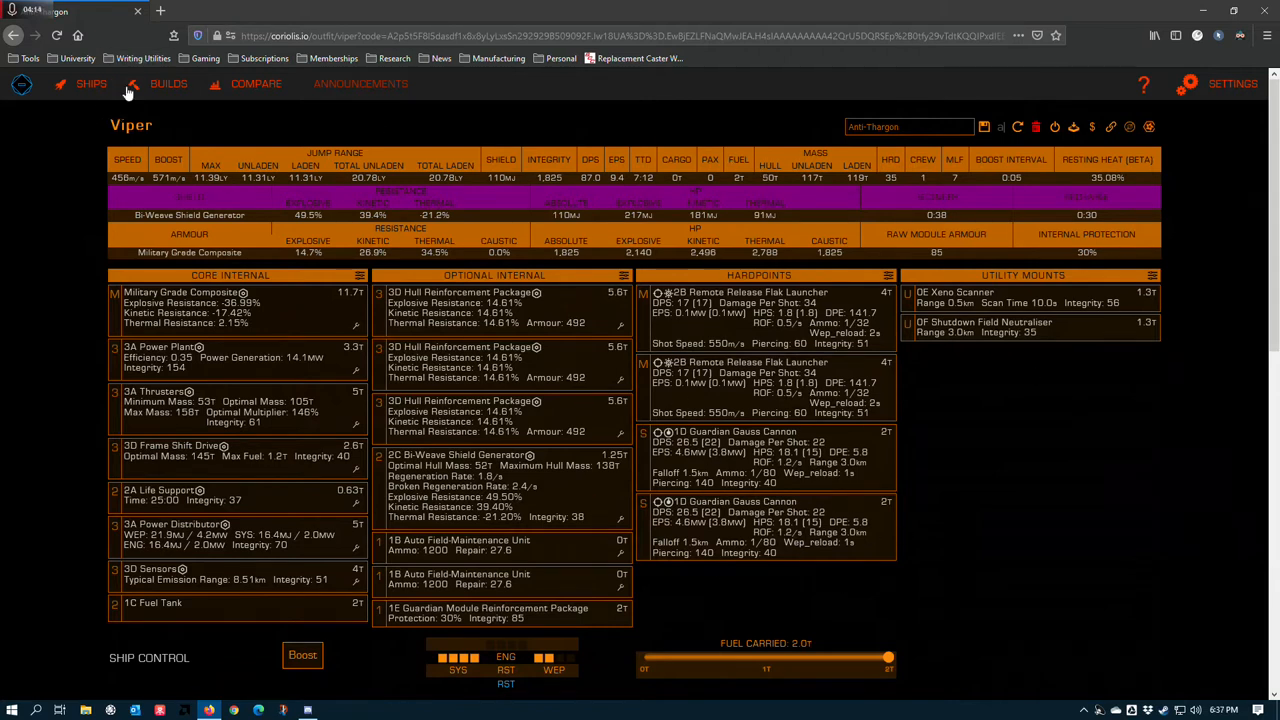
{"action": "mouse_move", "coordinate": [77, 108]}
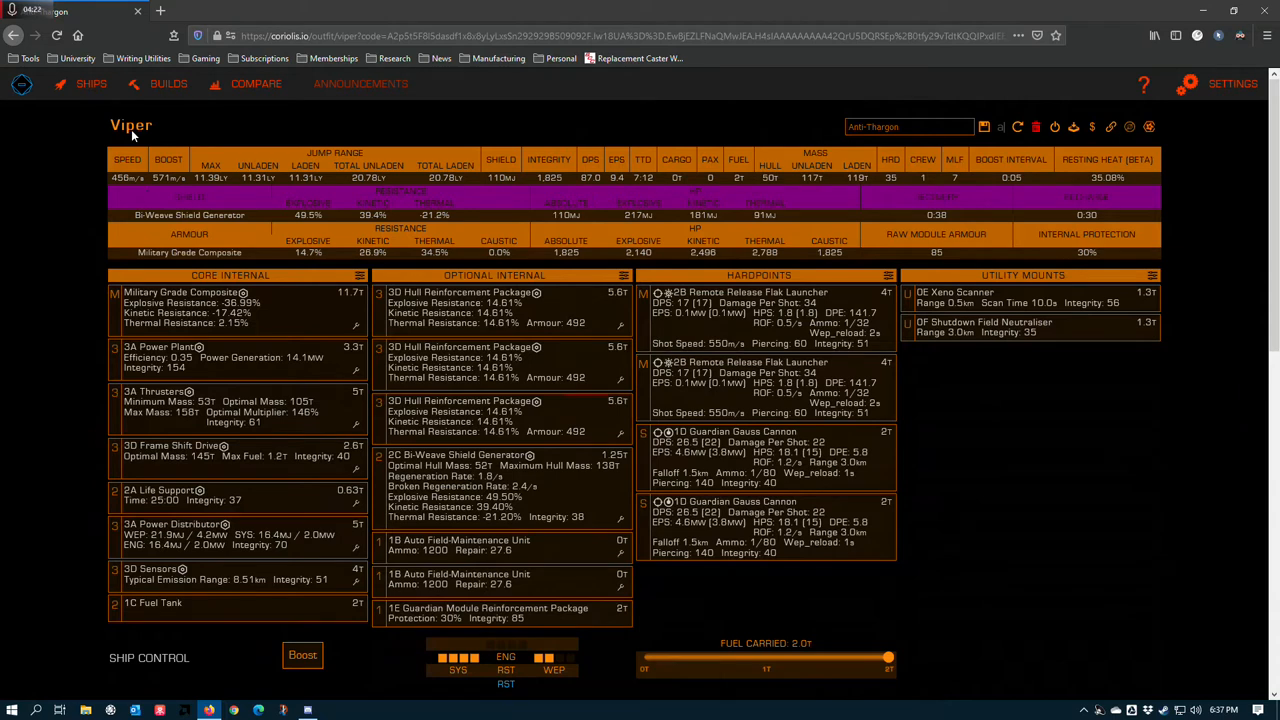
{"action": "mouse_move", "coordinate": [101, 133]}
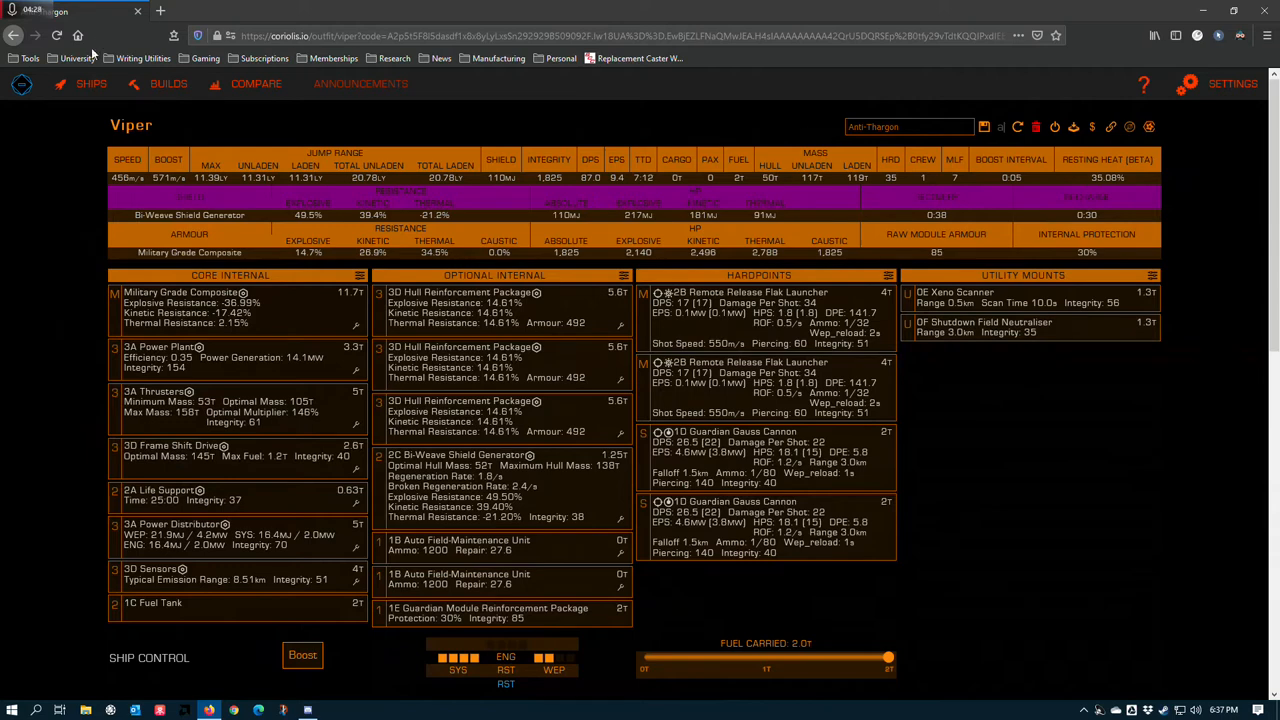
{"action": "scroll", "scroll_direction": "down", "scroll_amount": 3}
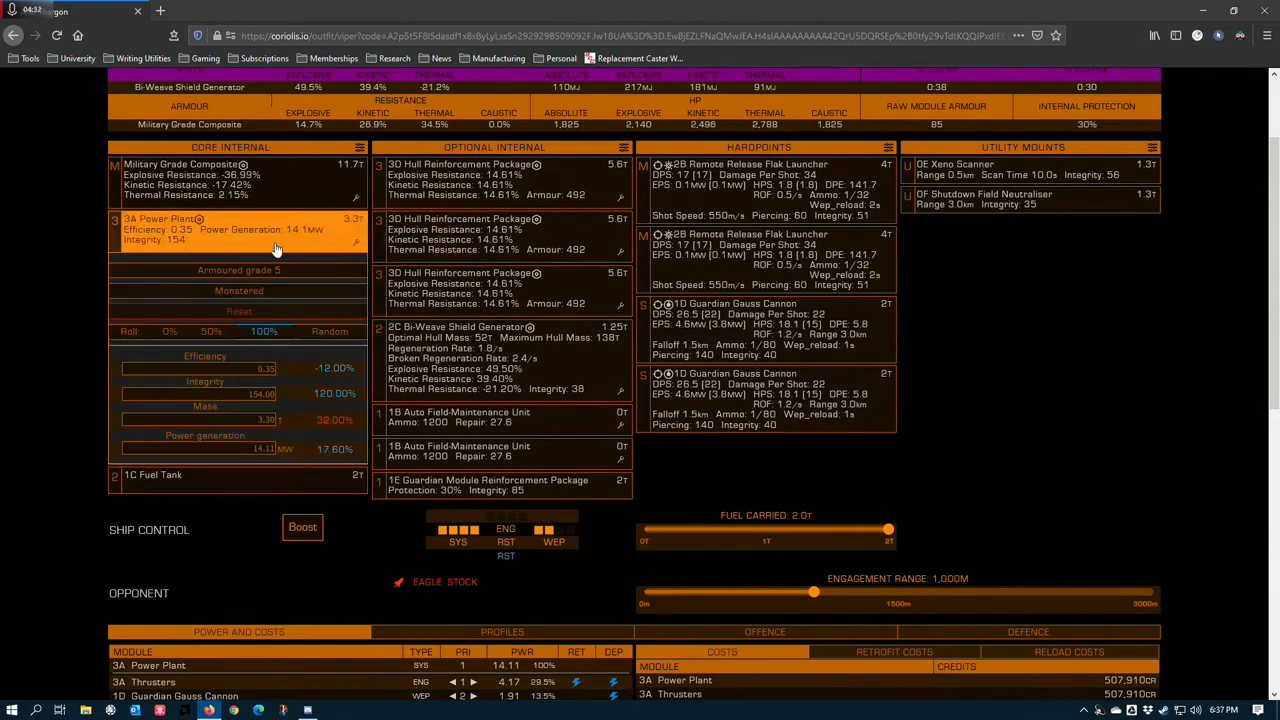
{"action": "mouse_move", "coordinate": [55, 297]}
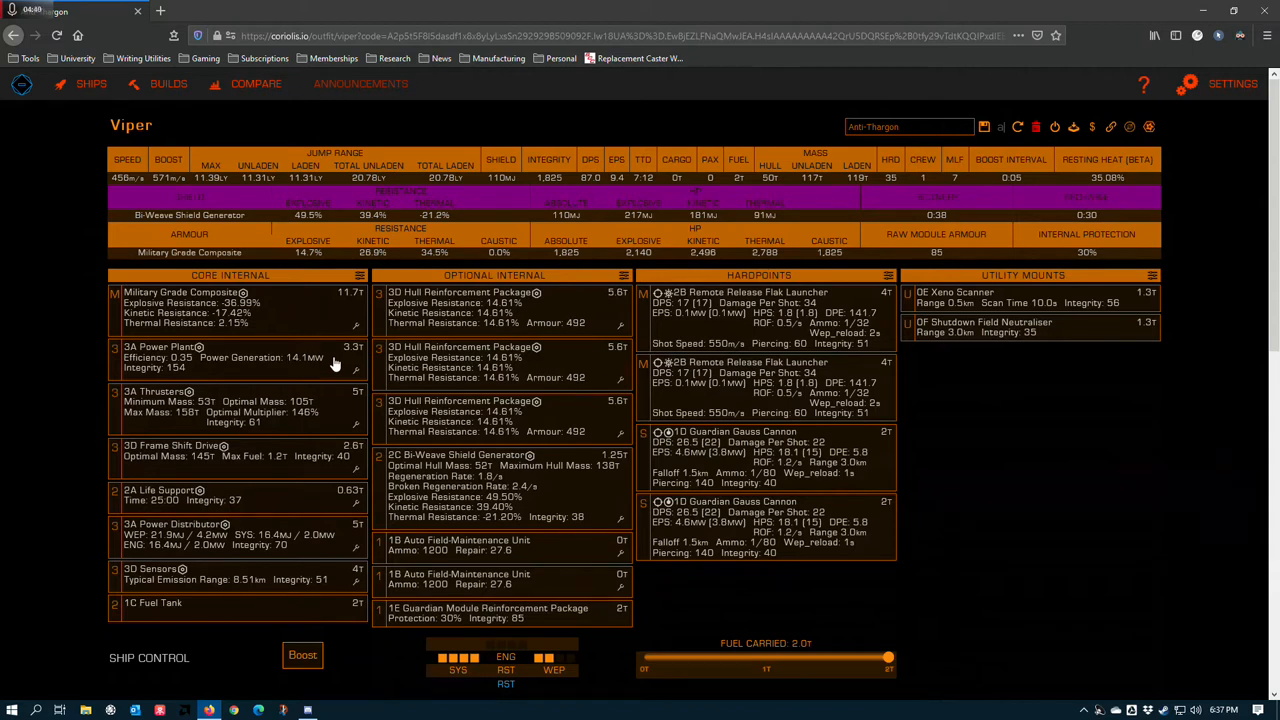
{"action": "mouse_move", "coordinate": [371, 390]}
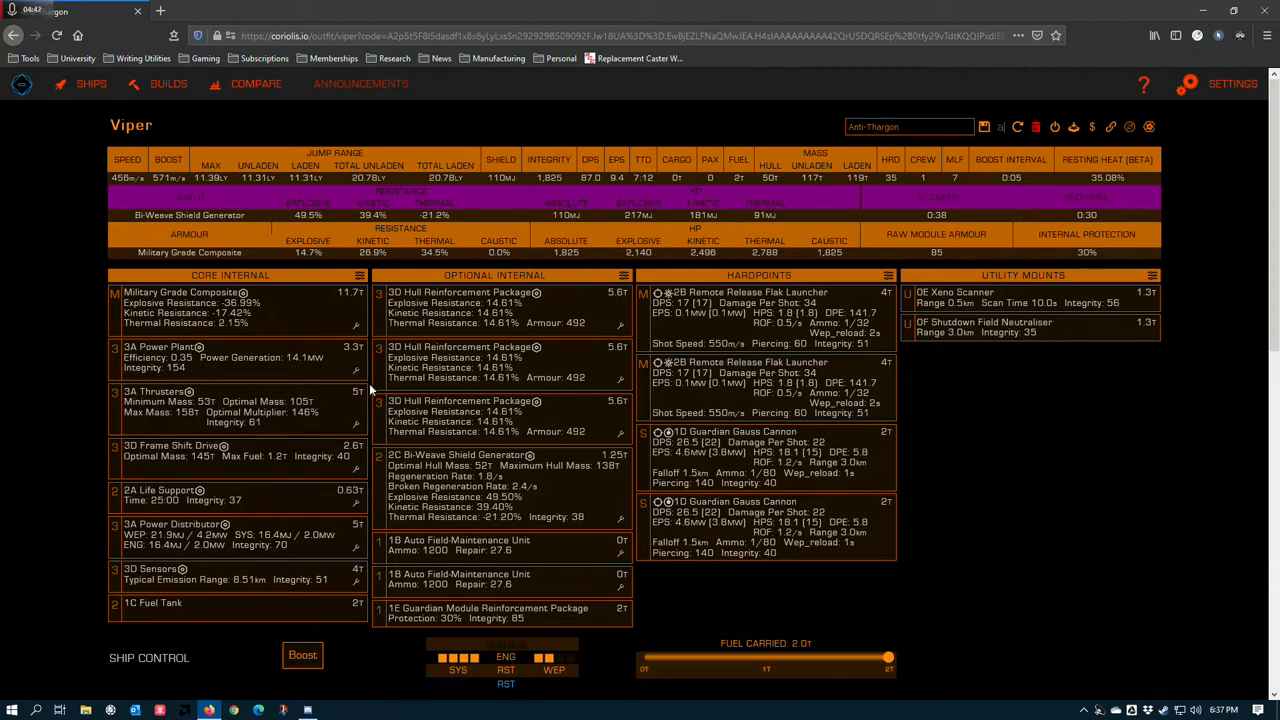
{"action": "mouse_move", "coordinate": [355, 374]}
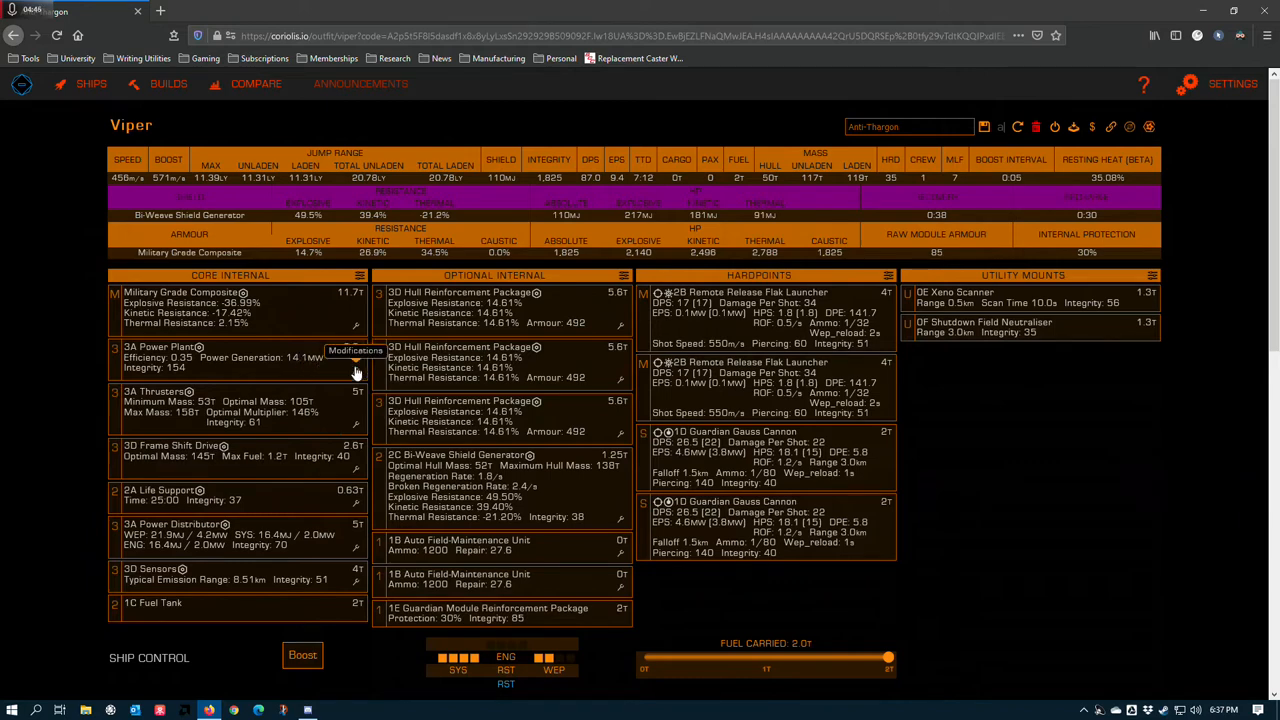
{"action": "scroll", "scroll_direction": "down", "scroll_amount": 3}
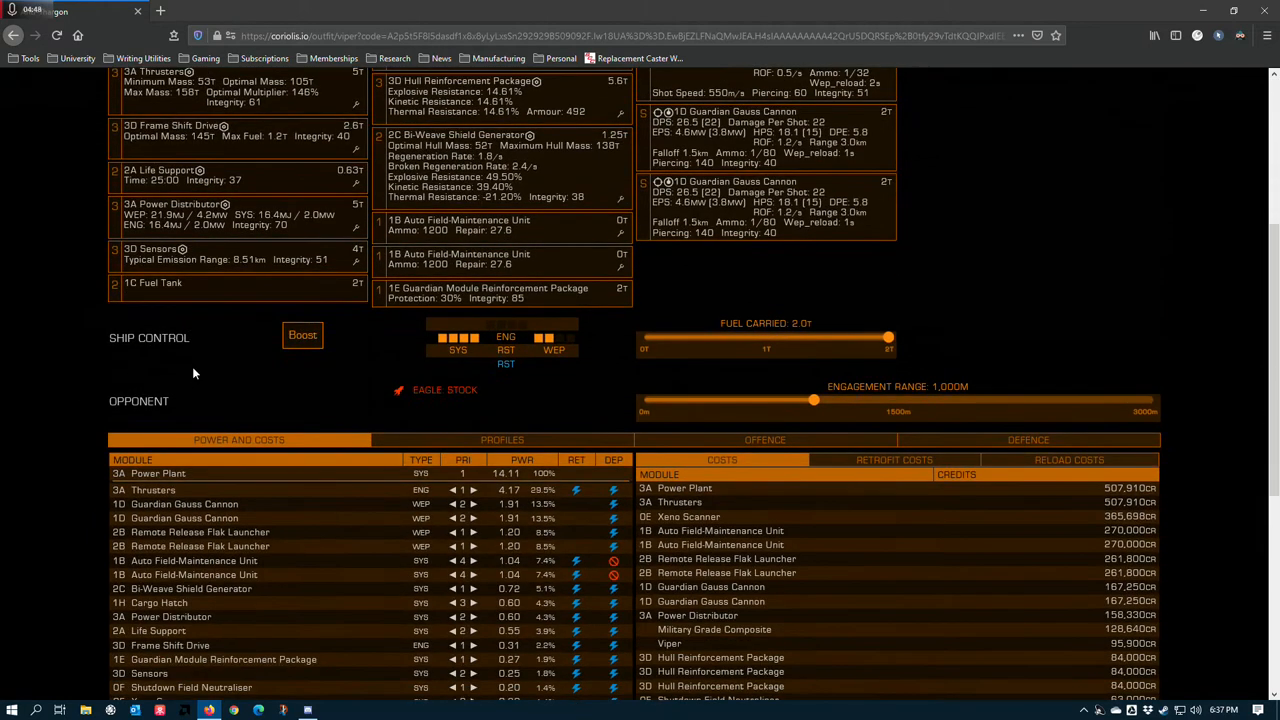
{"action": "scroll", "scroll_direction": "down", "scroll_amount": 3}
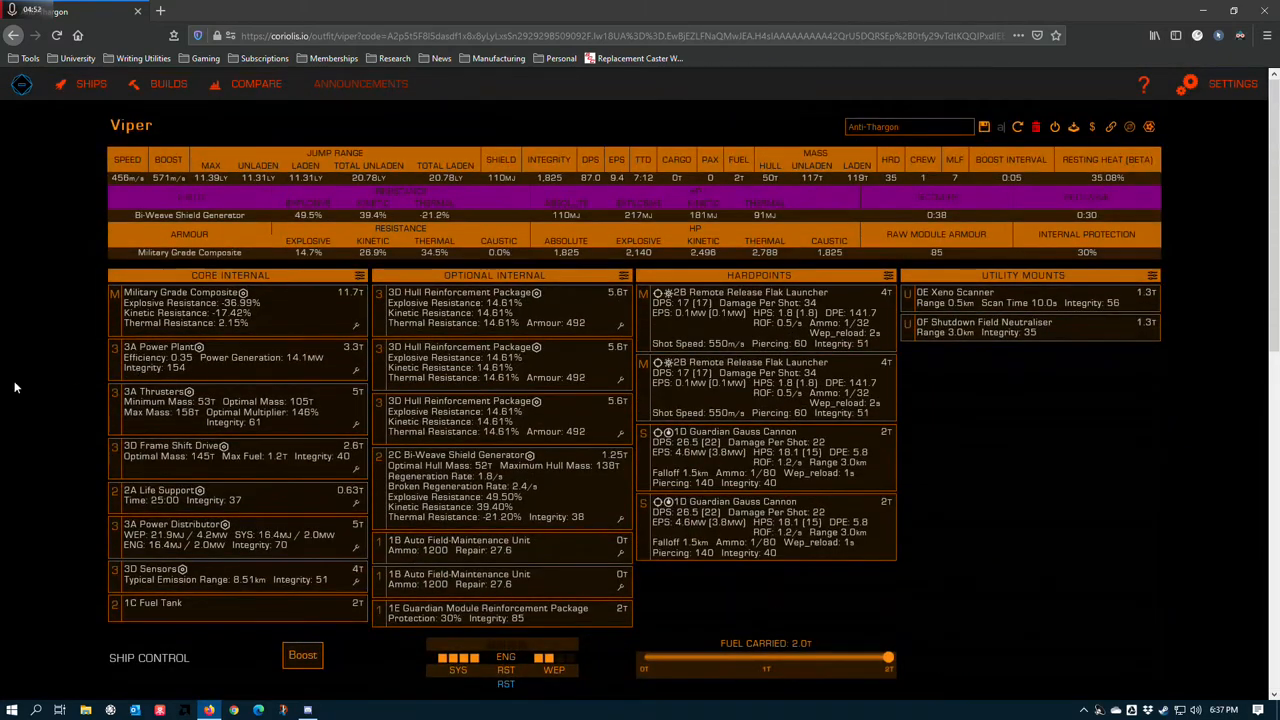
{"action": "left_click", "coordinate": [163, 347]}
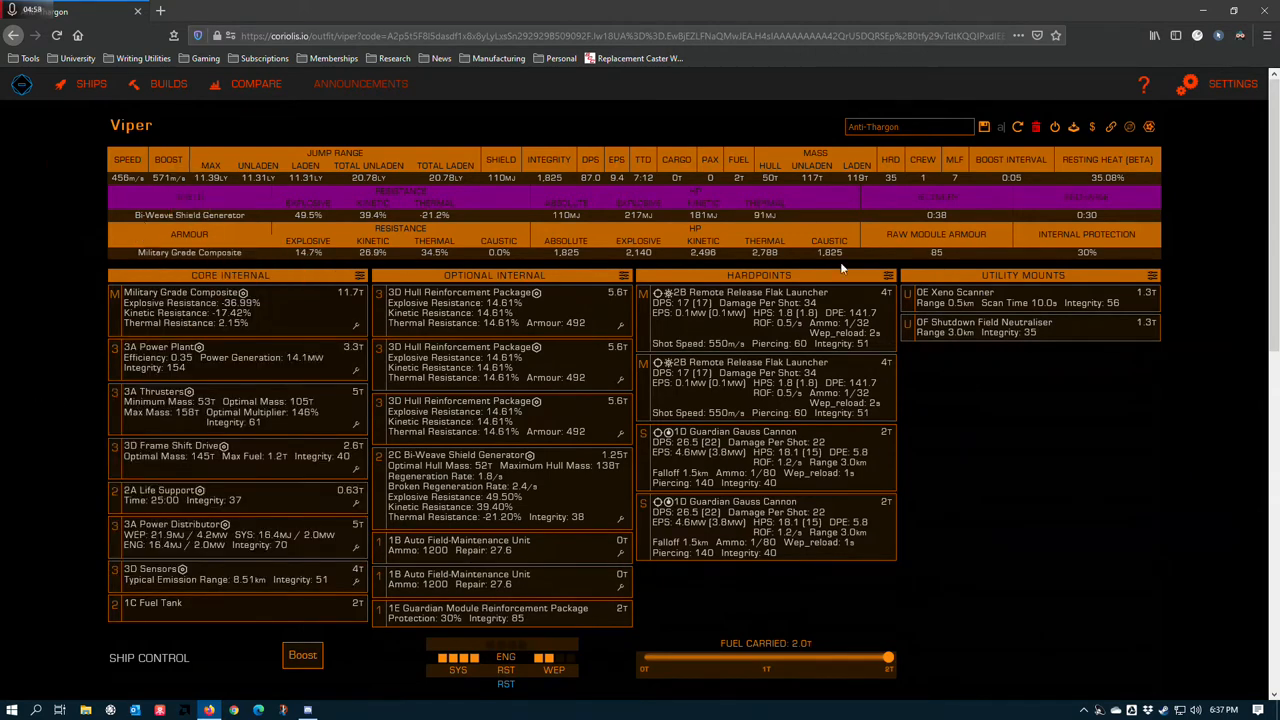
{"action": "mouse_move", "coordinate": [725, 218]}
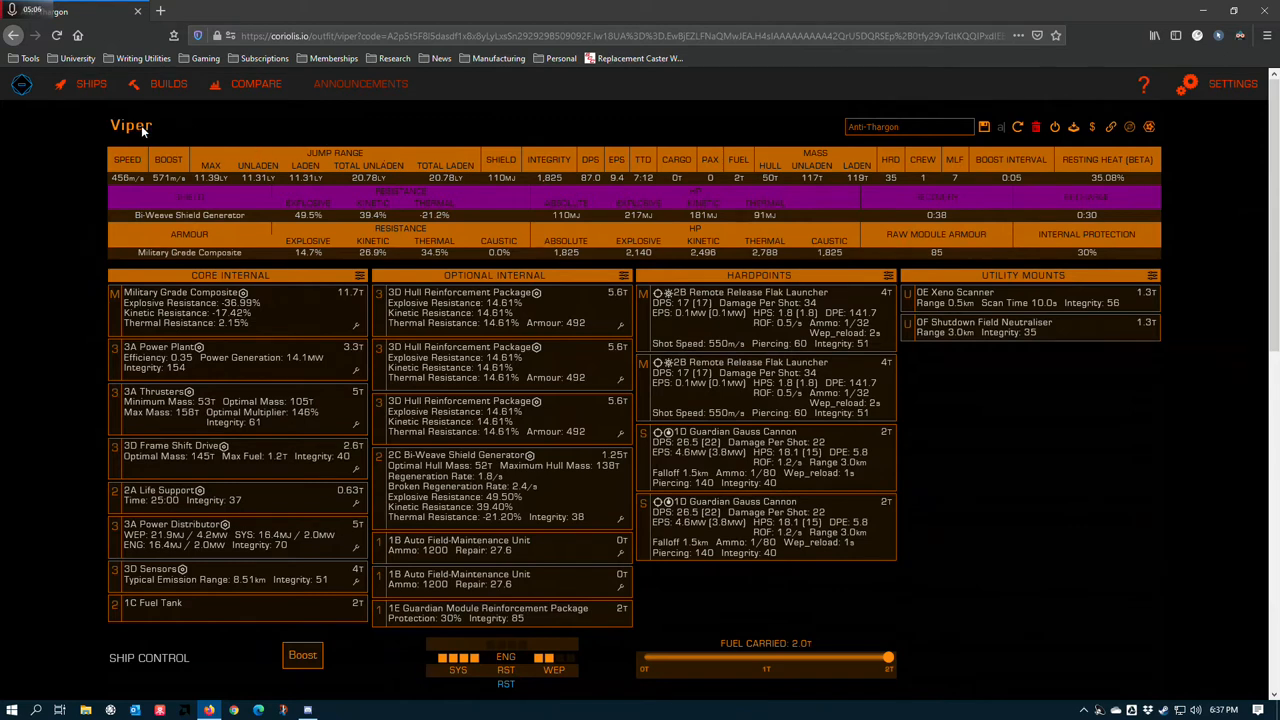
{"action": "mouse_move", "coordinate": [593, 245]}
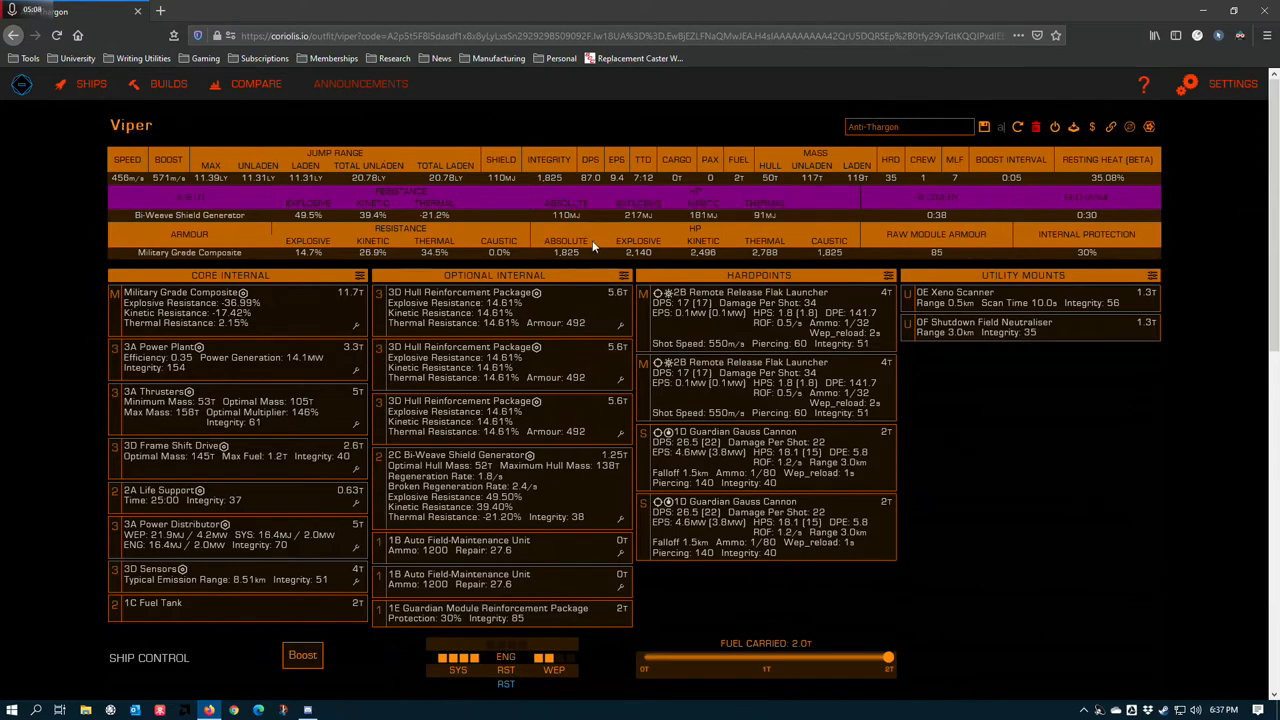
{"action": "mouse_move", "coordinate": [577, 210]}
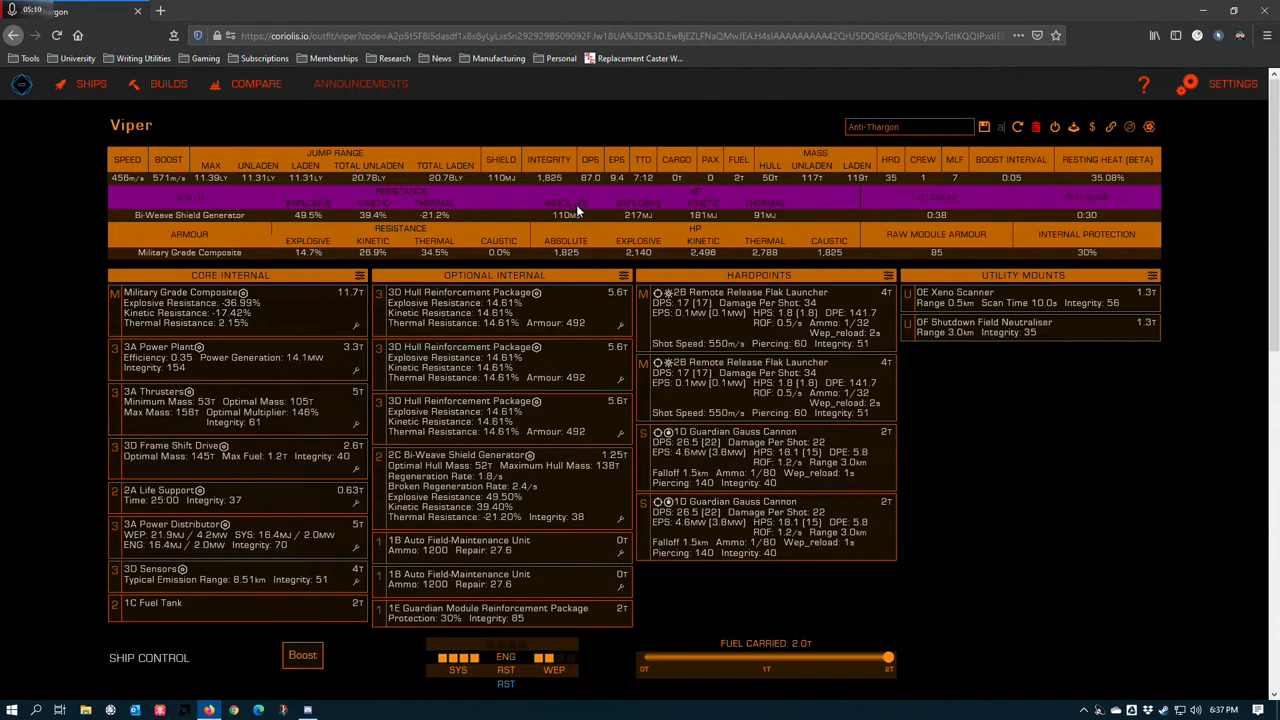
{"action": "mouse_move", "coordinate": [436, 196]}
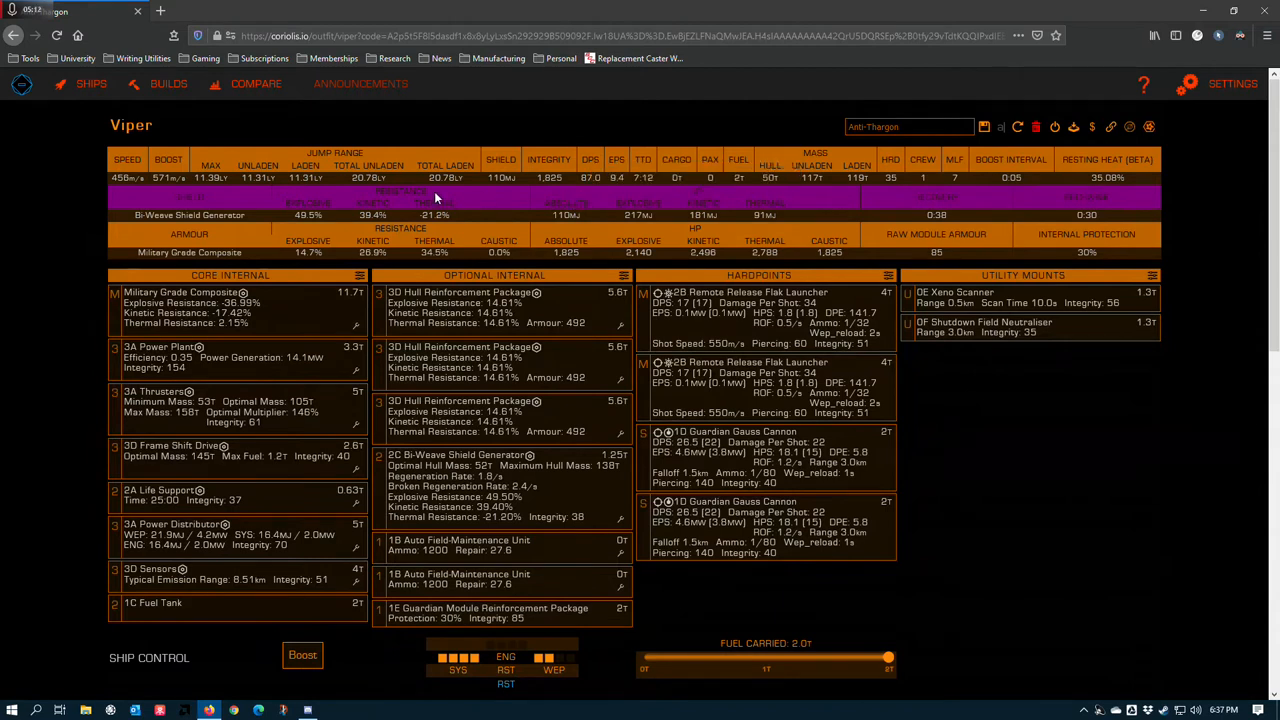
{"action": "mouse_move", "coordinate": [583, 263]}
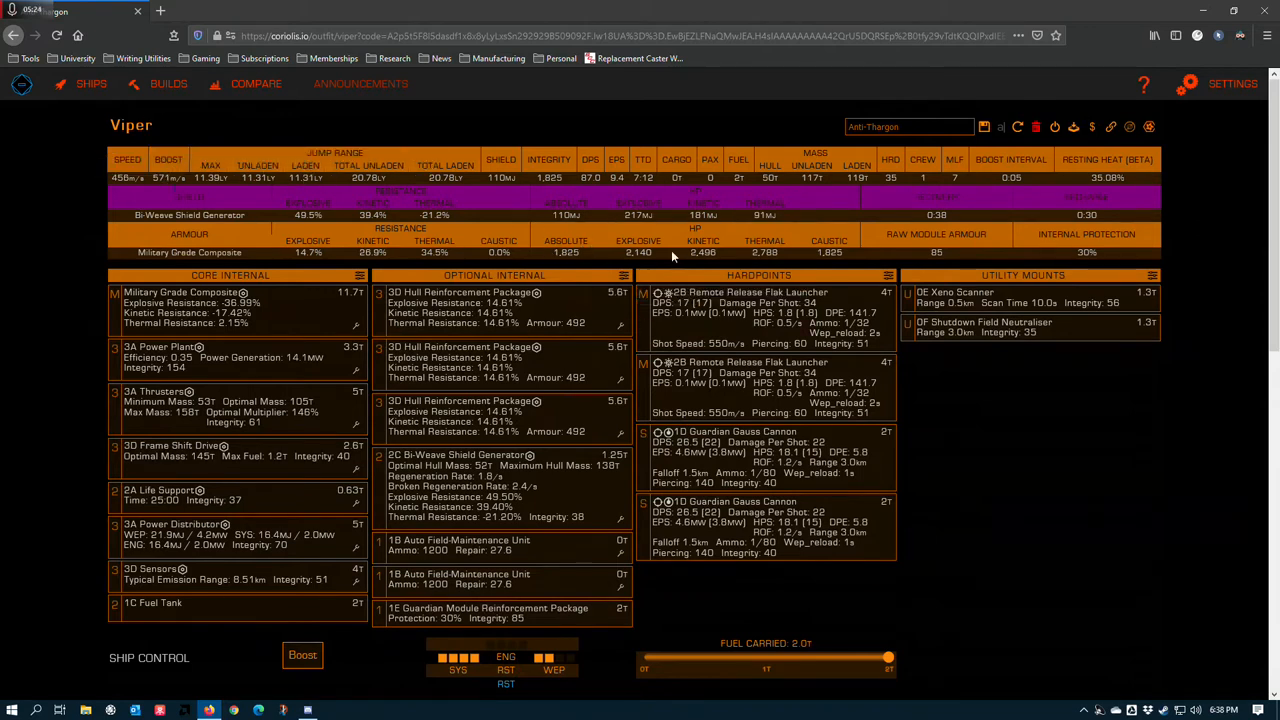
{"action": "mouse_move", "coordinate": [600, 308]}
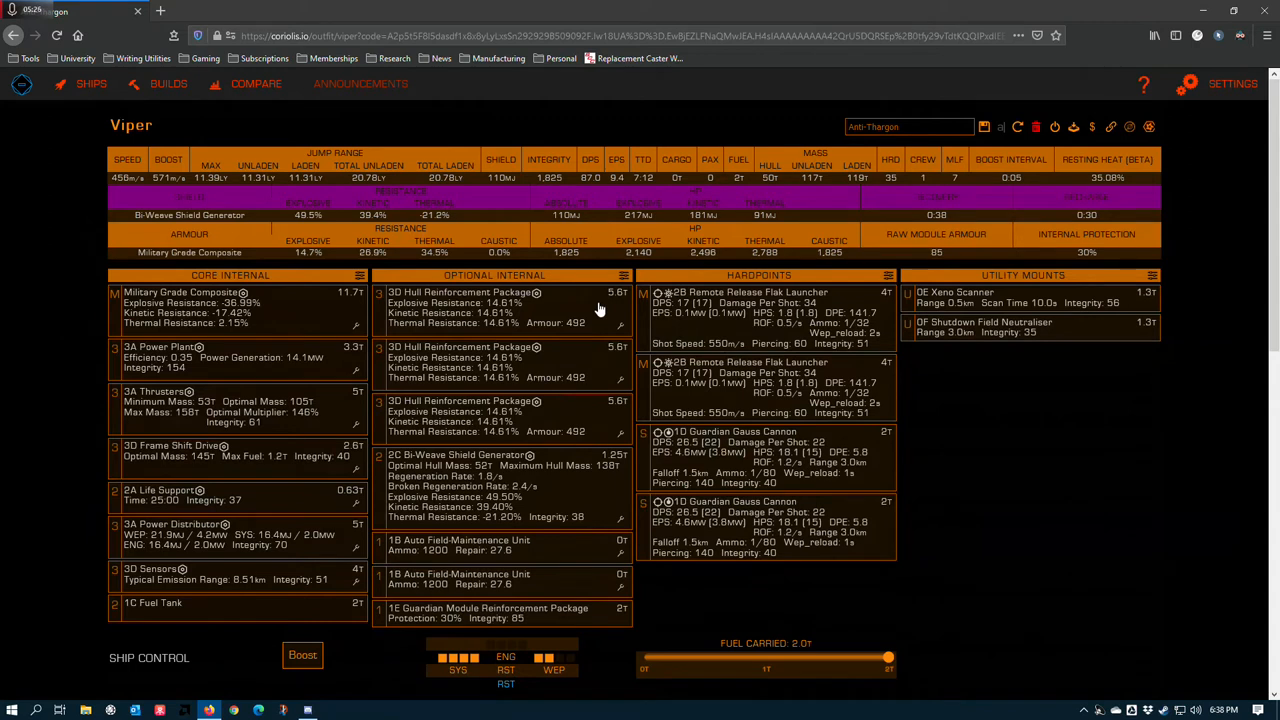
{"action": "mouse_move", "coordinate": [578, 251]}
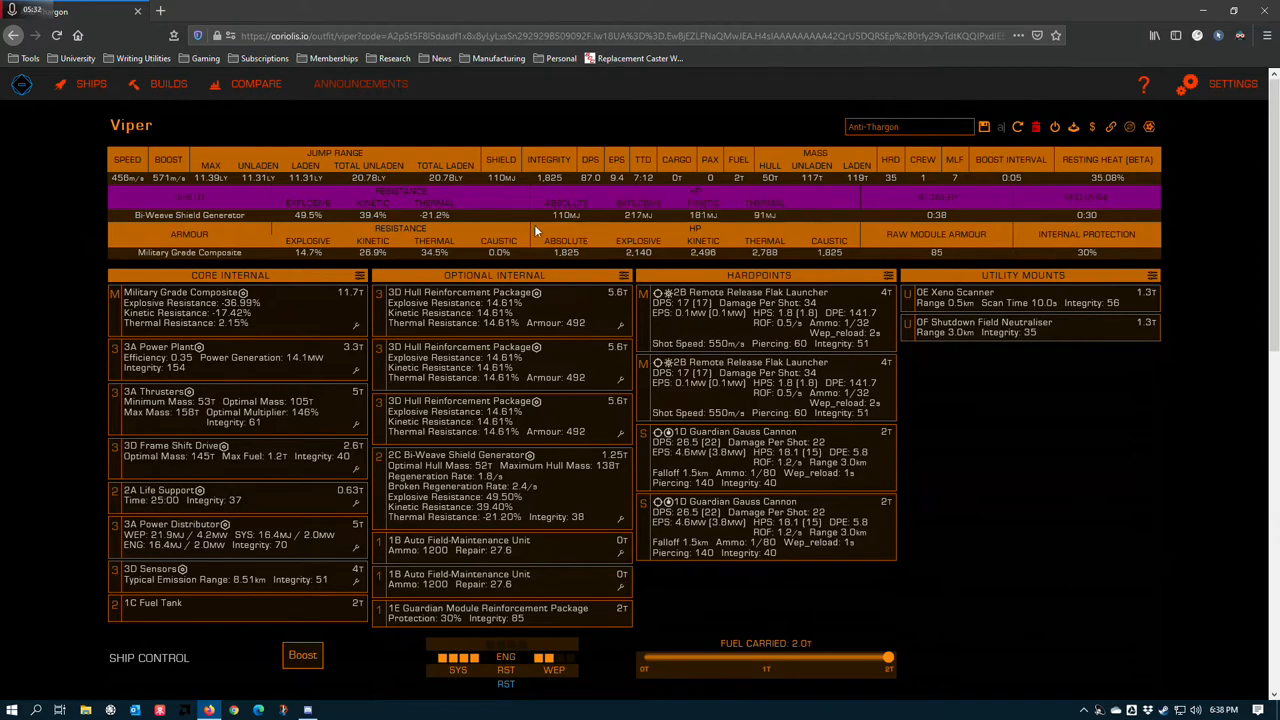
{"action": "scroll", "scroll_direction": "down", "scroll_amount": 3}
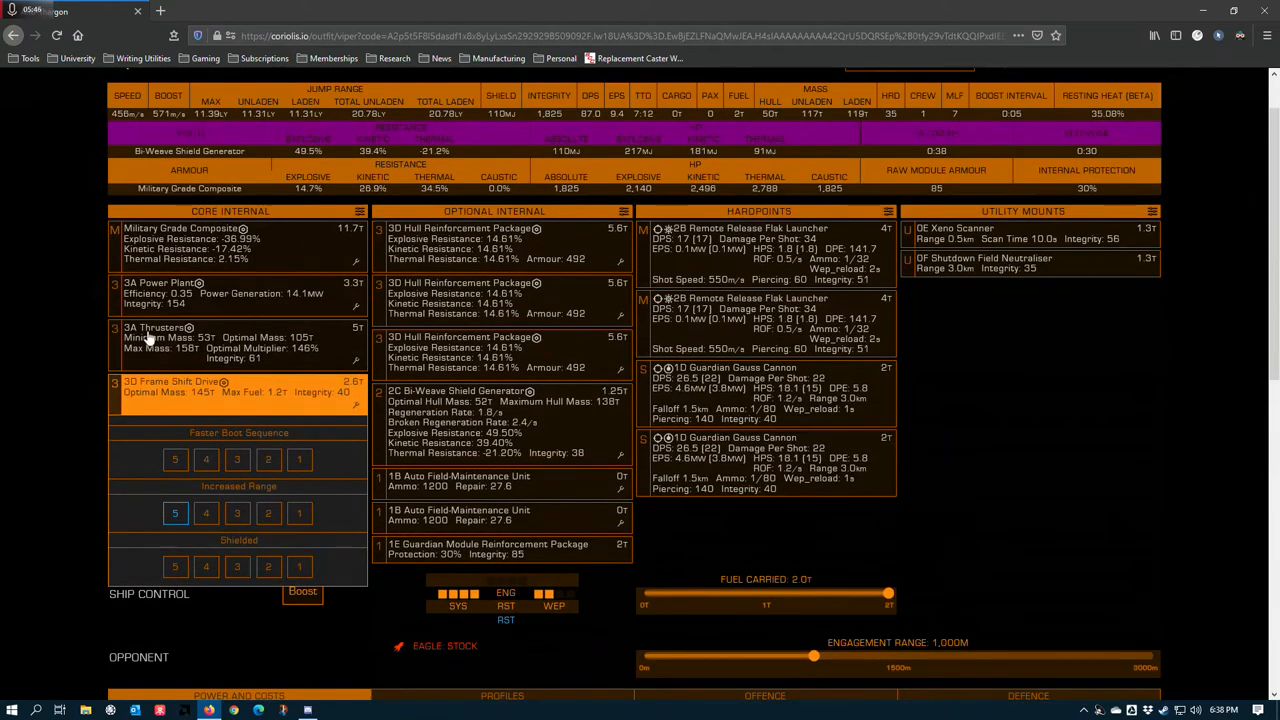
{"action": "mouse_move", "coordinate": [106, 446]}
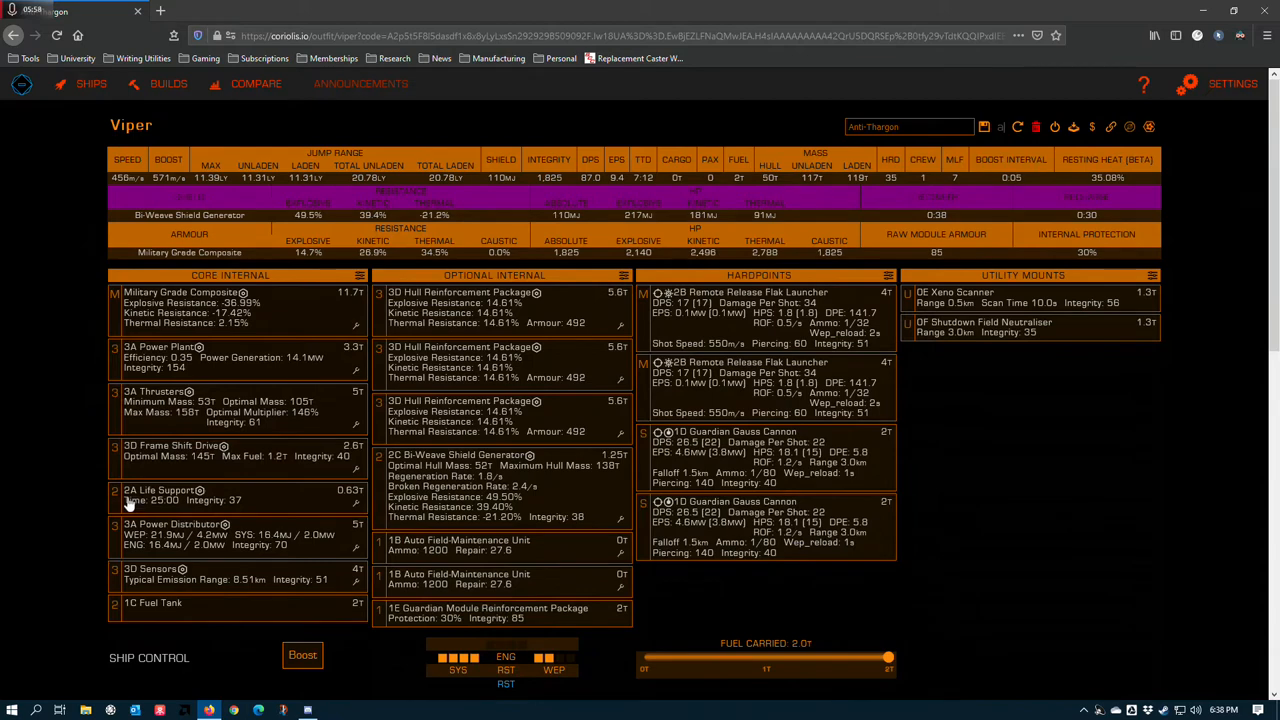
Step: Fit the 2A Life Support with 25:00 oxygen time and close its size list
{"action": "scroll", "scroll_direction": "down", "scroll_amount": 3}
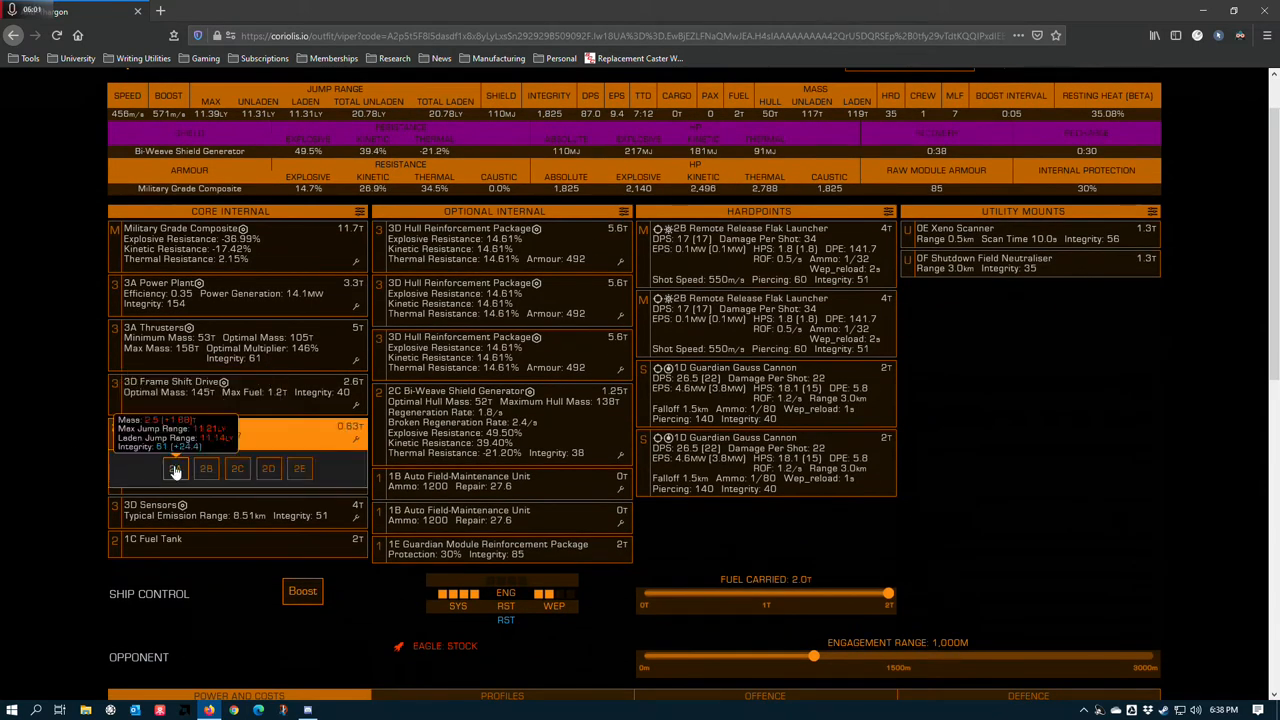
{"action": "left_click", "coordinate": [175, 468]}
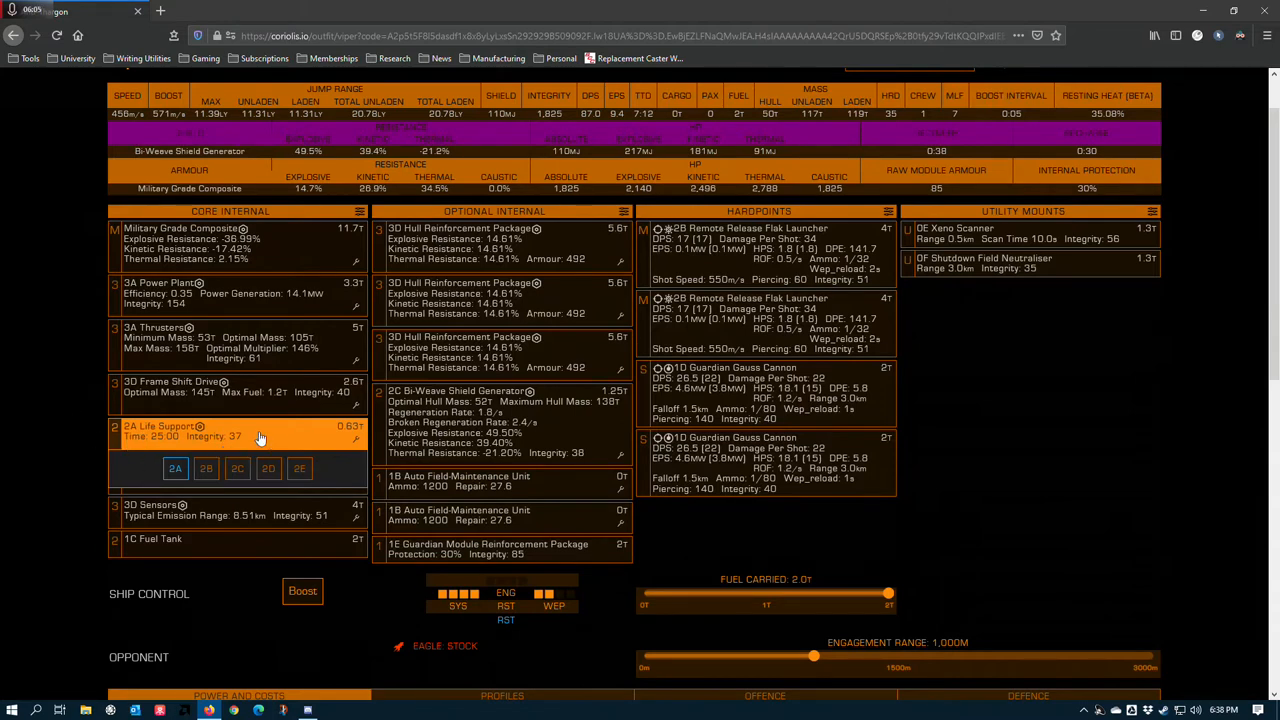
{"action": "mouse_move", "coordinate": [150, 448]}
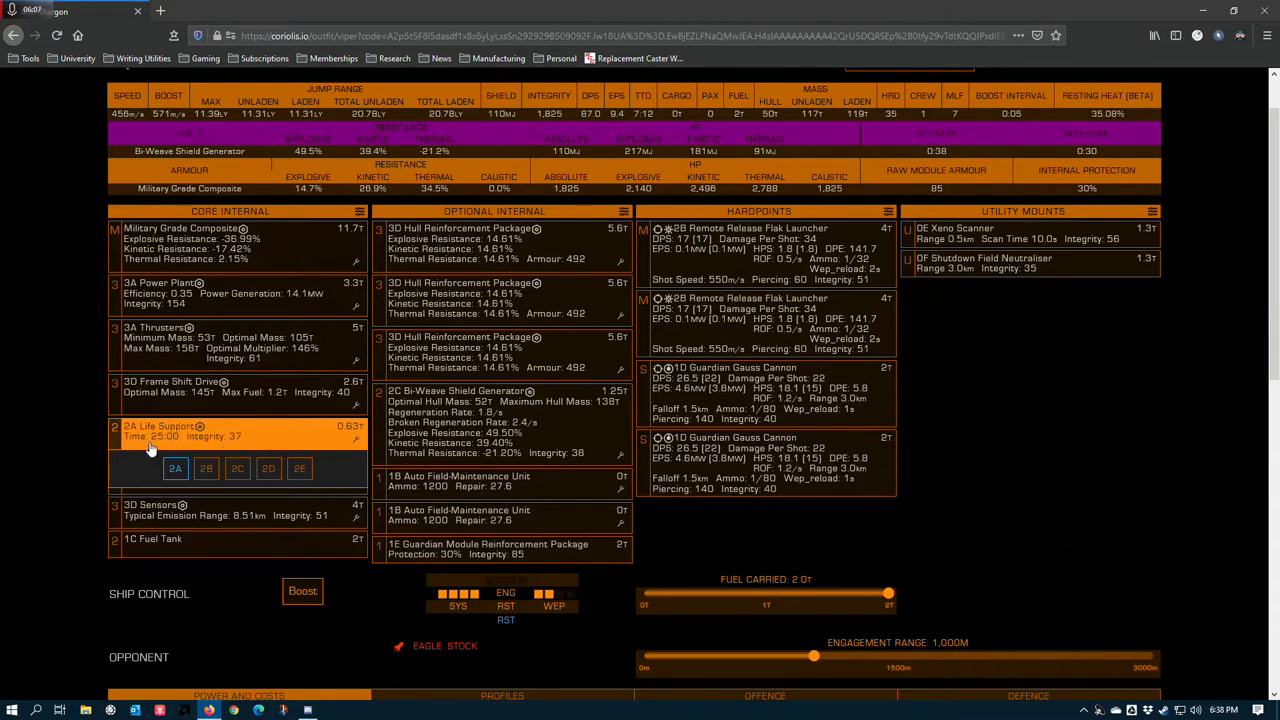
{"action": "scroll", "scroll_direction": "down", "scroll_amount": 3}
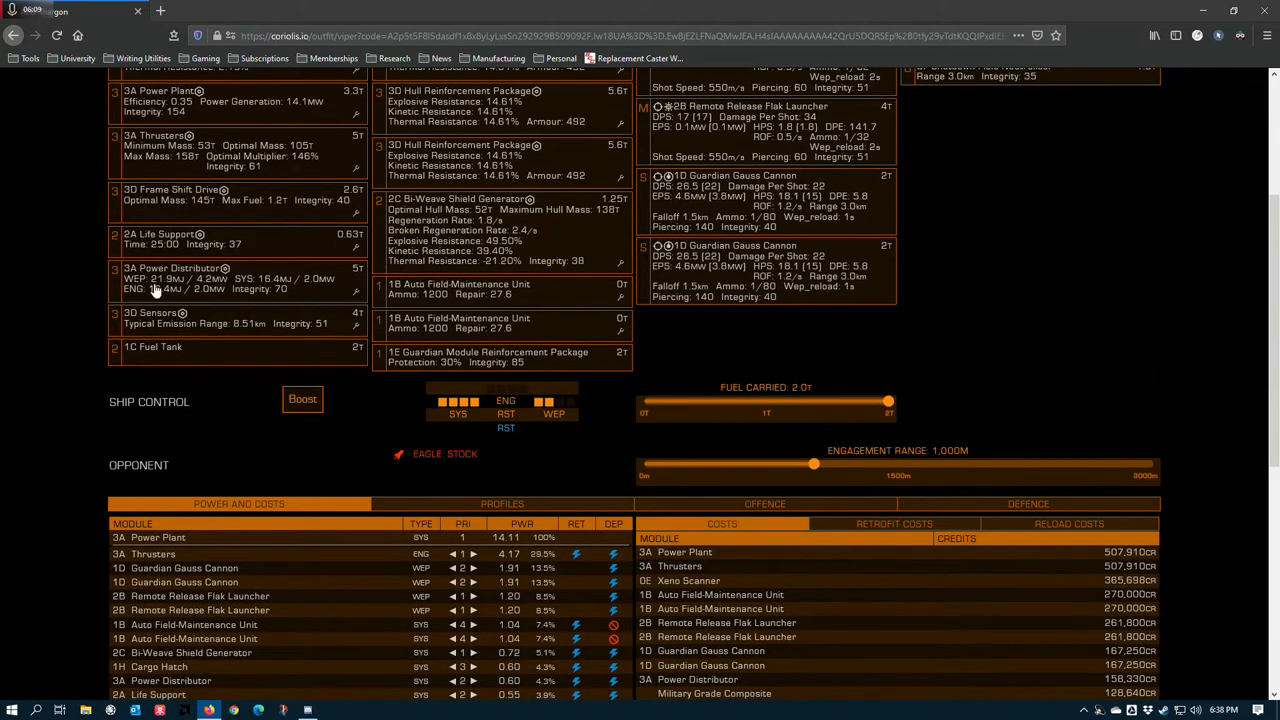
{"action": "left_click", "coordinate": [175, 267]}
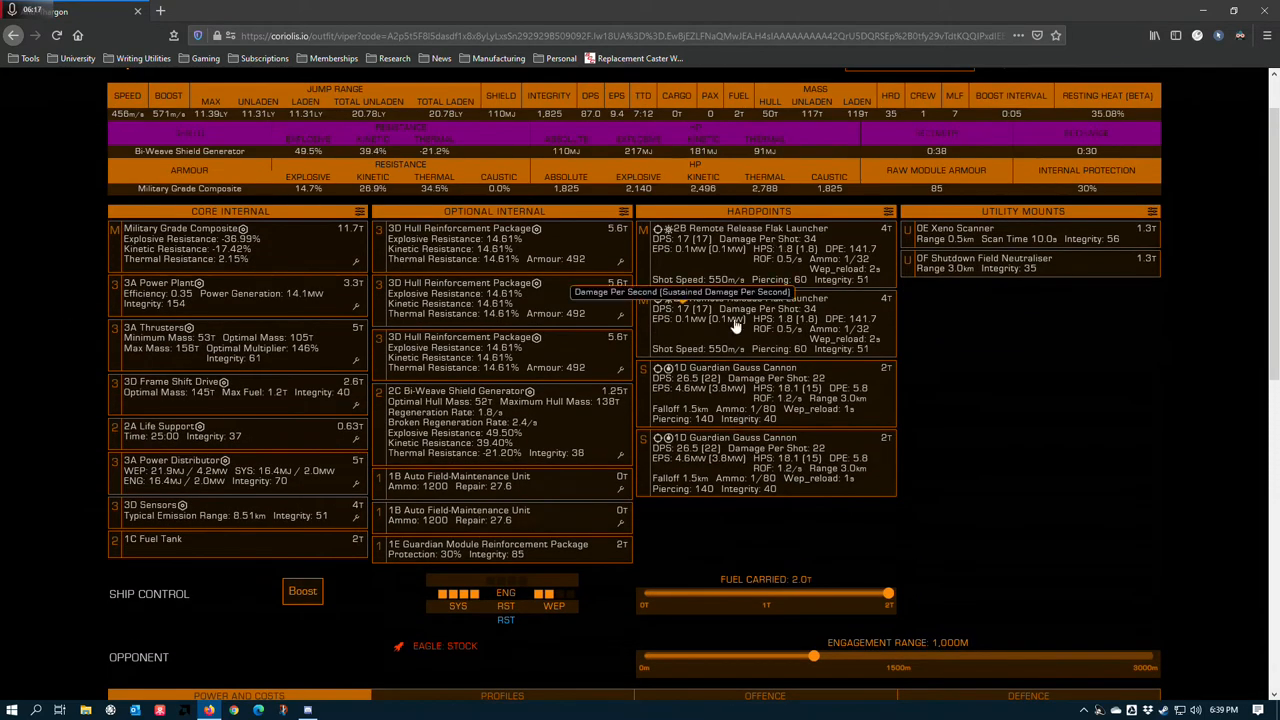
{"action": "mouse_move", "coordinate": [618, 463]}
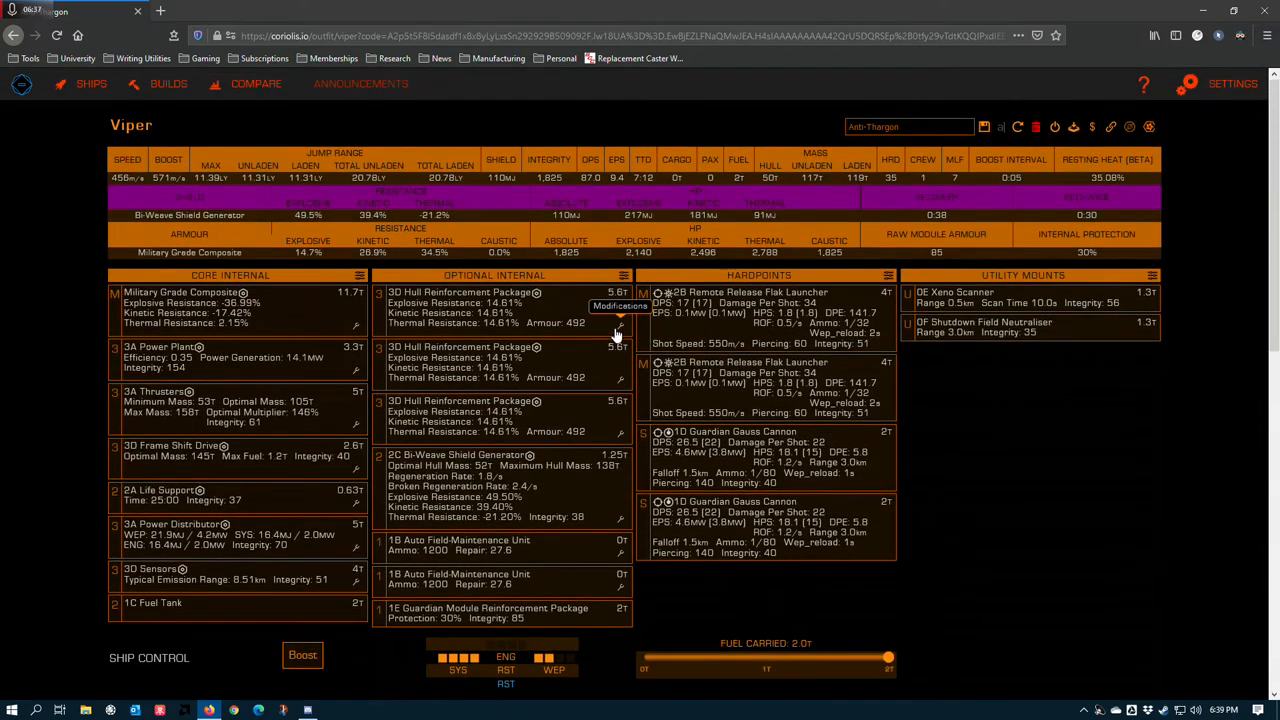
{"action": "left_click", "coordinate": [620, 305]}
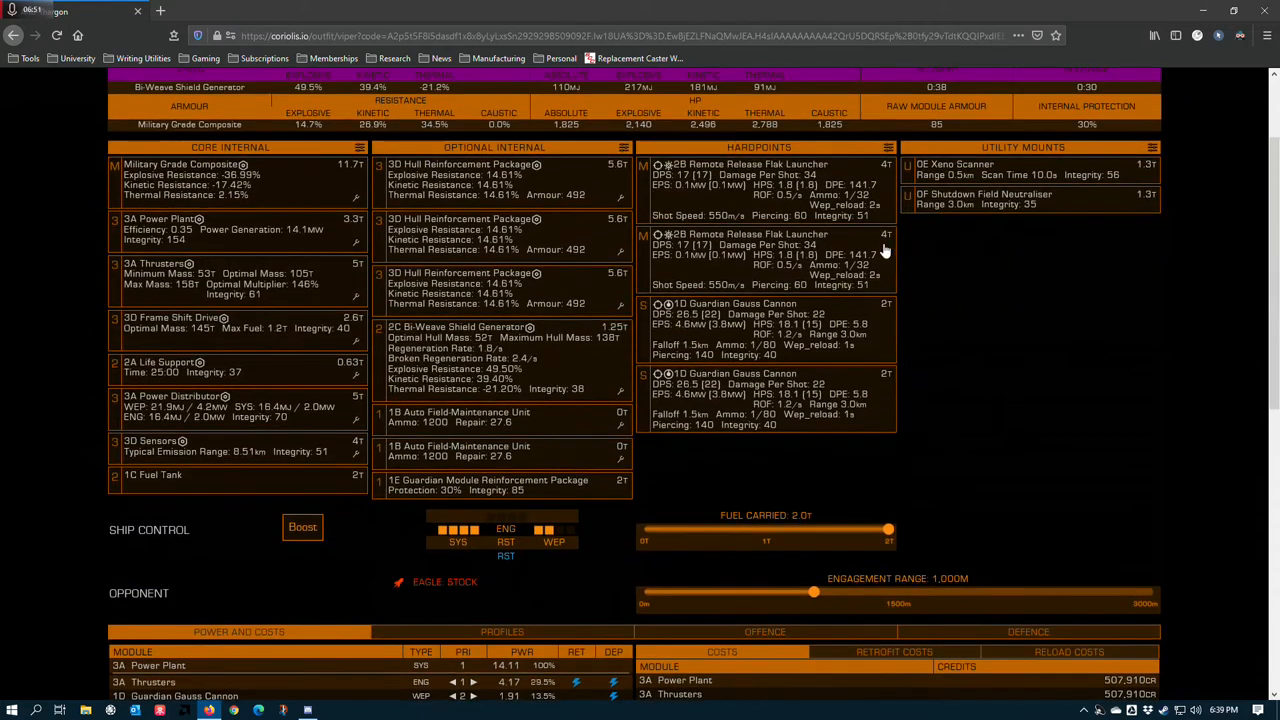
{"action": "mouse_move", "coordinate": [195, 247]}
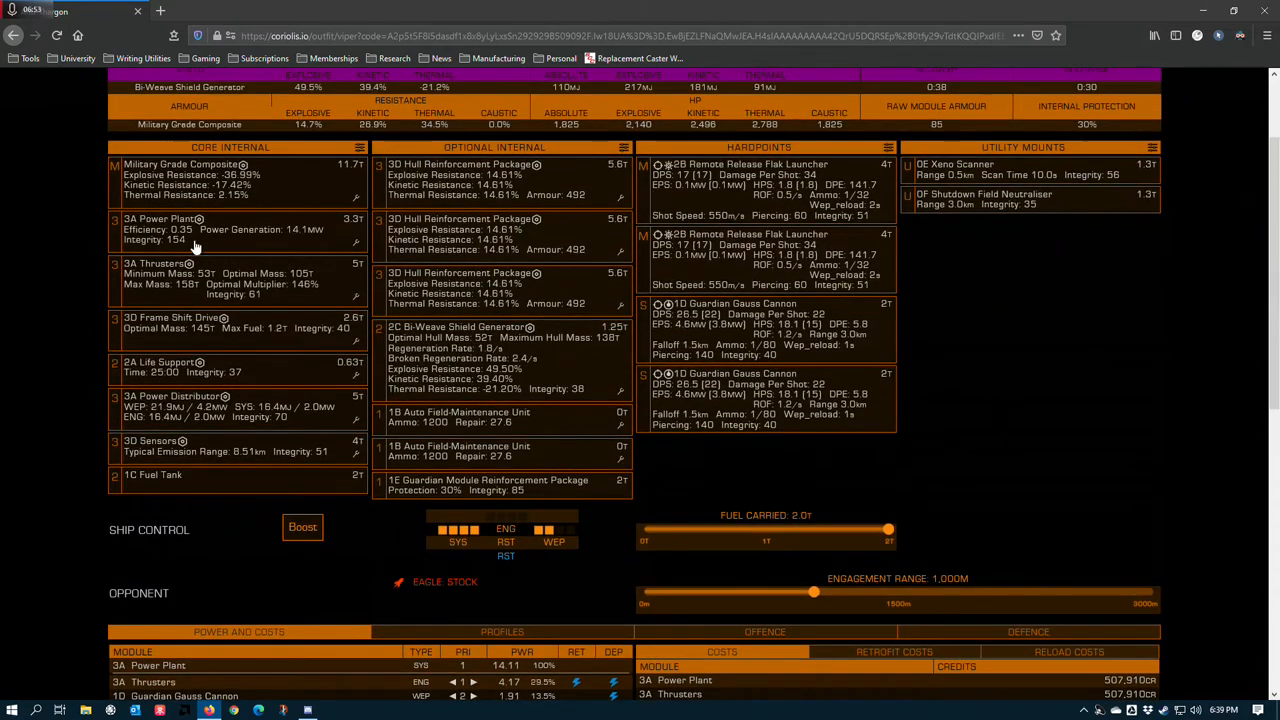
{"action": "mouse_move", "coordinate": [178, 394]}
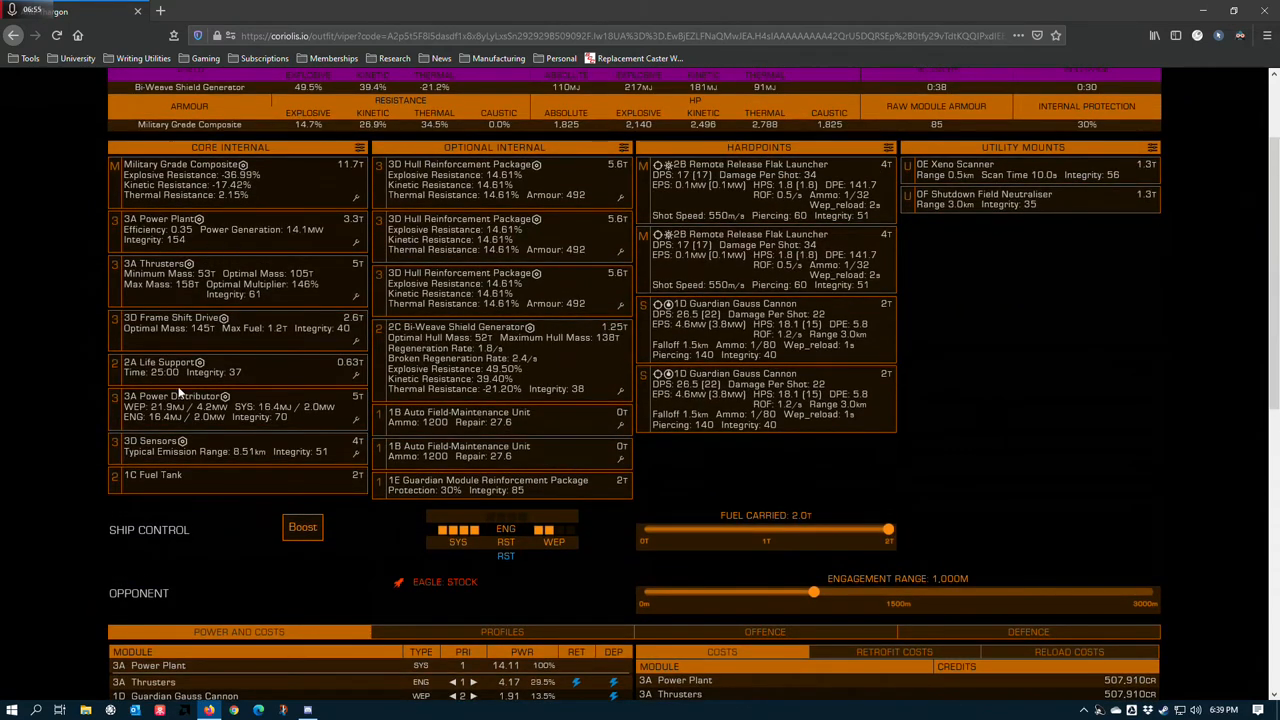
{"action": "mouse_move", "coordinate": [542, 413]}
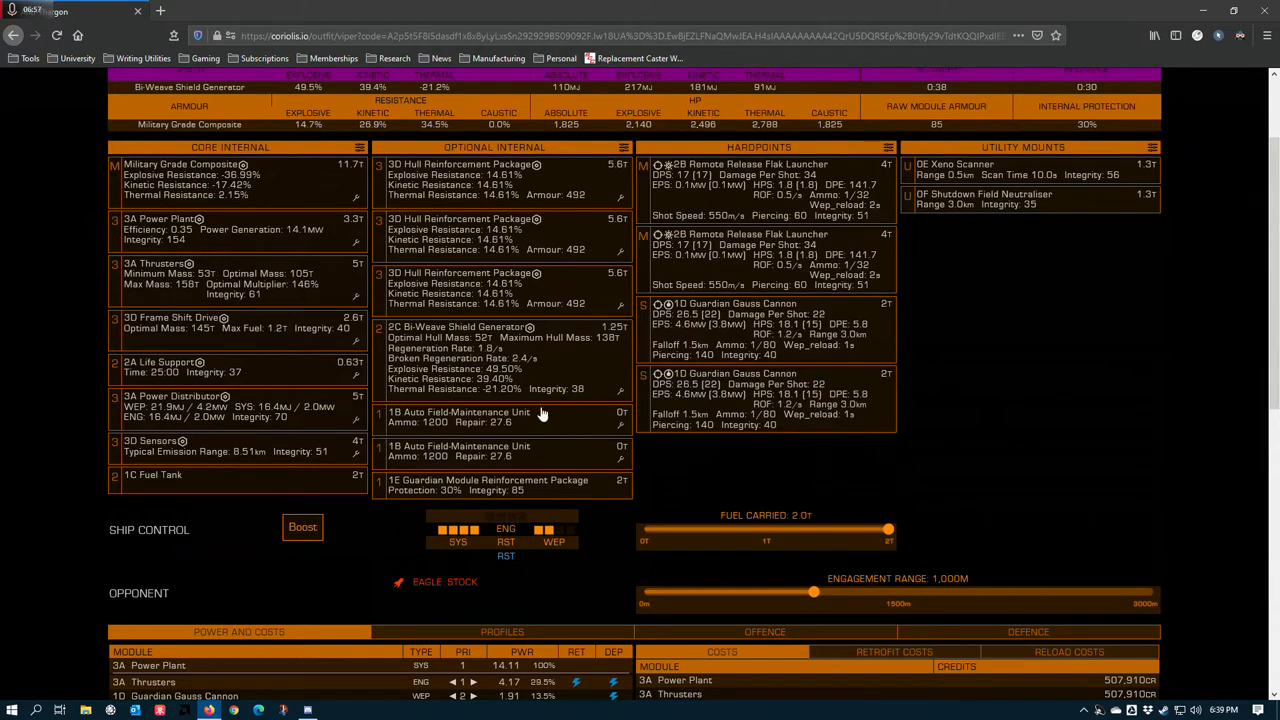
{"action": "mouse_move", "coordinate": [745, 474]}
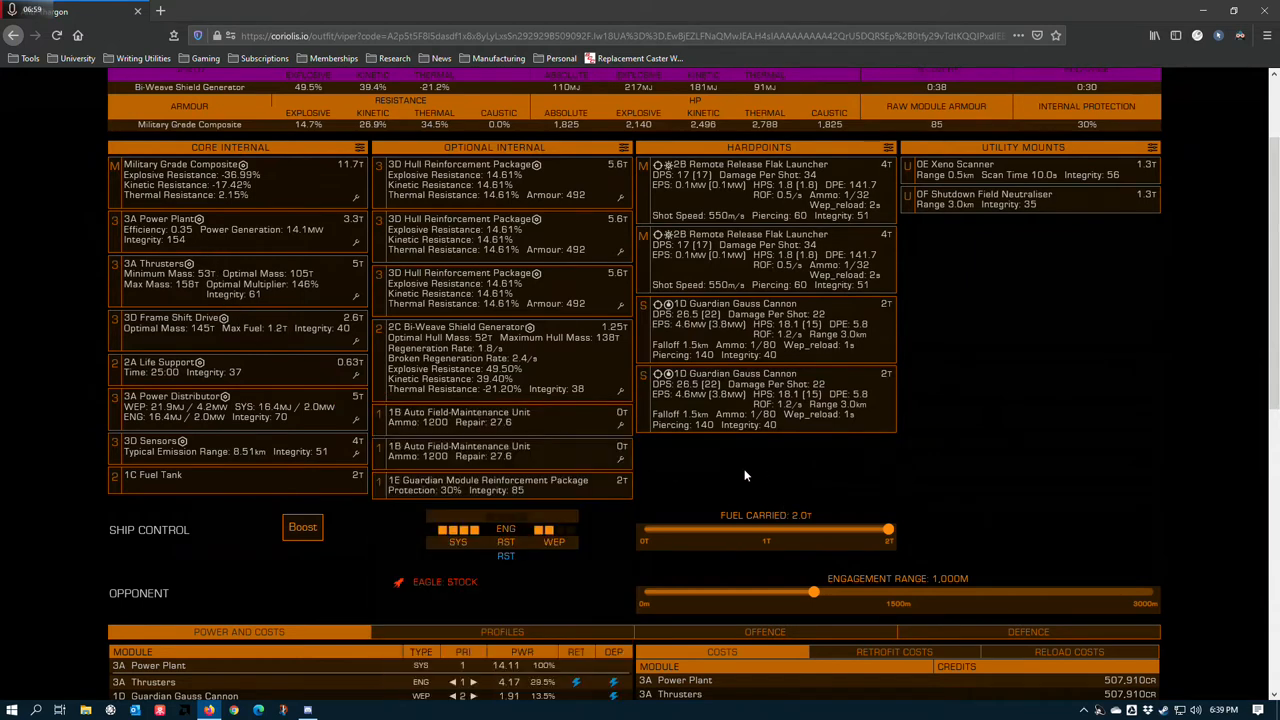
{"action": "left_click", "coordinate": [457, 453]}
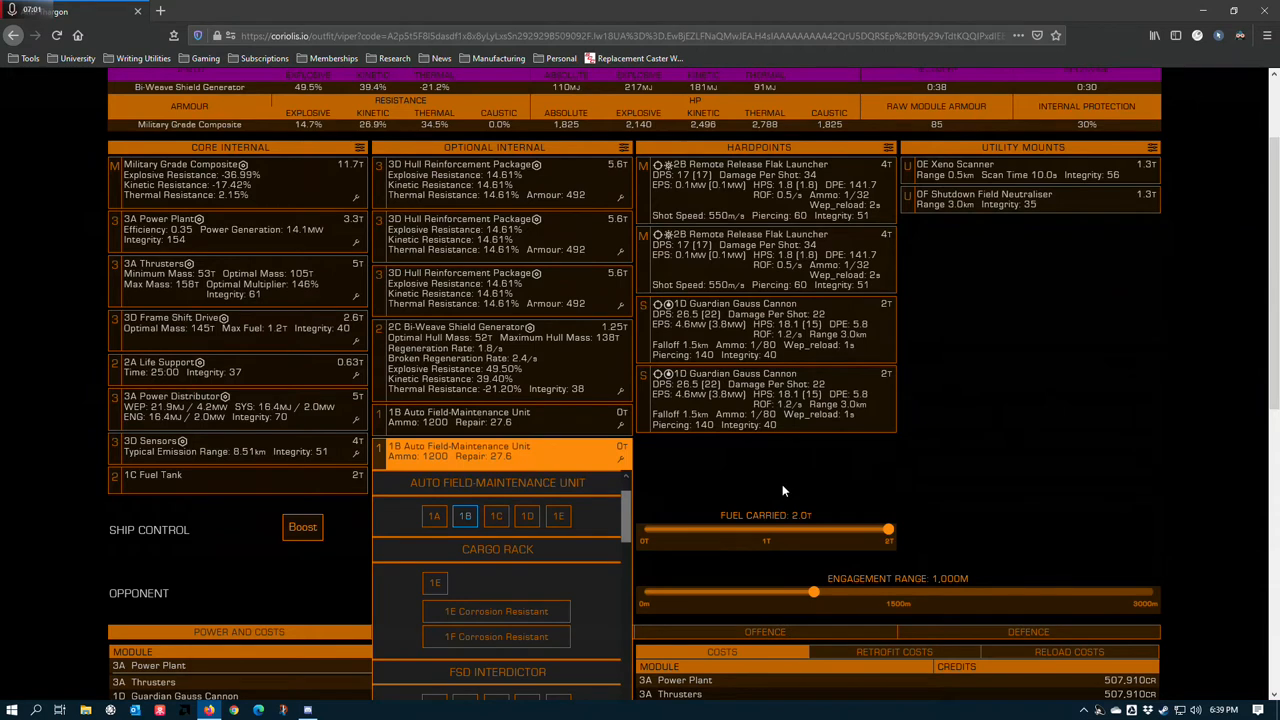
{"action": "mouse_move", "coordinate": [763, 493]}
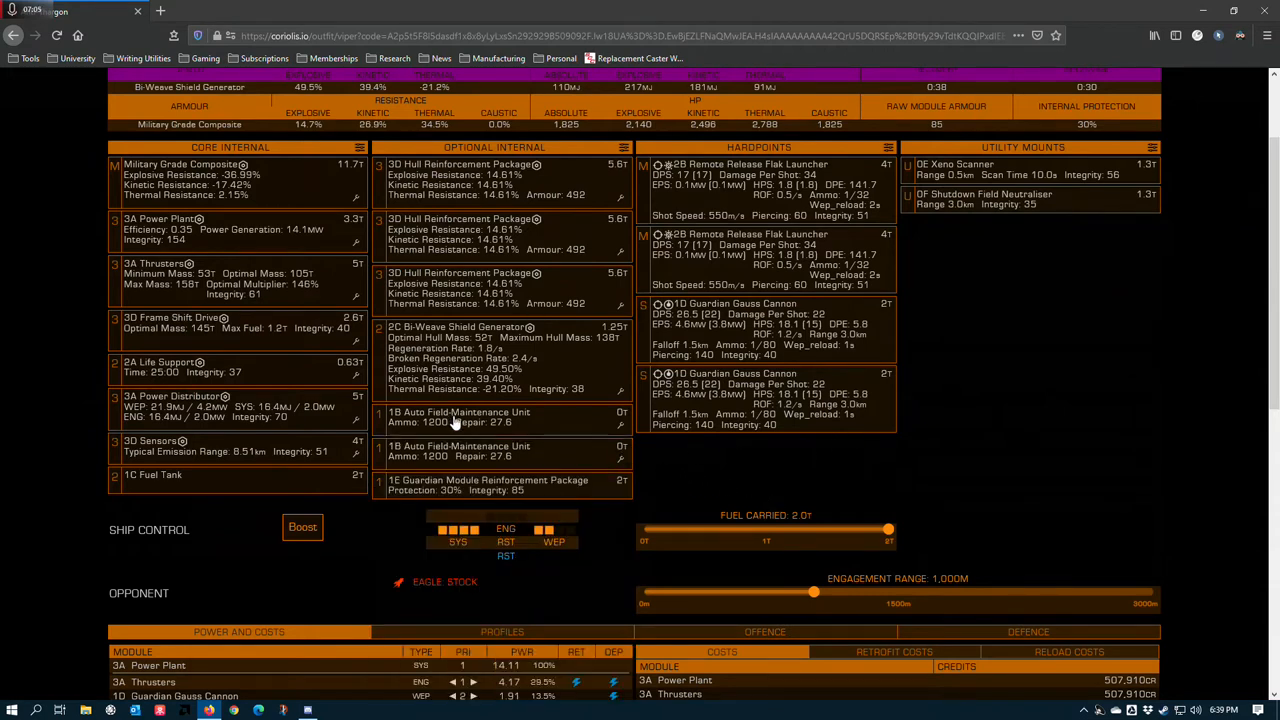
{"action": "left_click", "coordinate": [478, 417]}
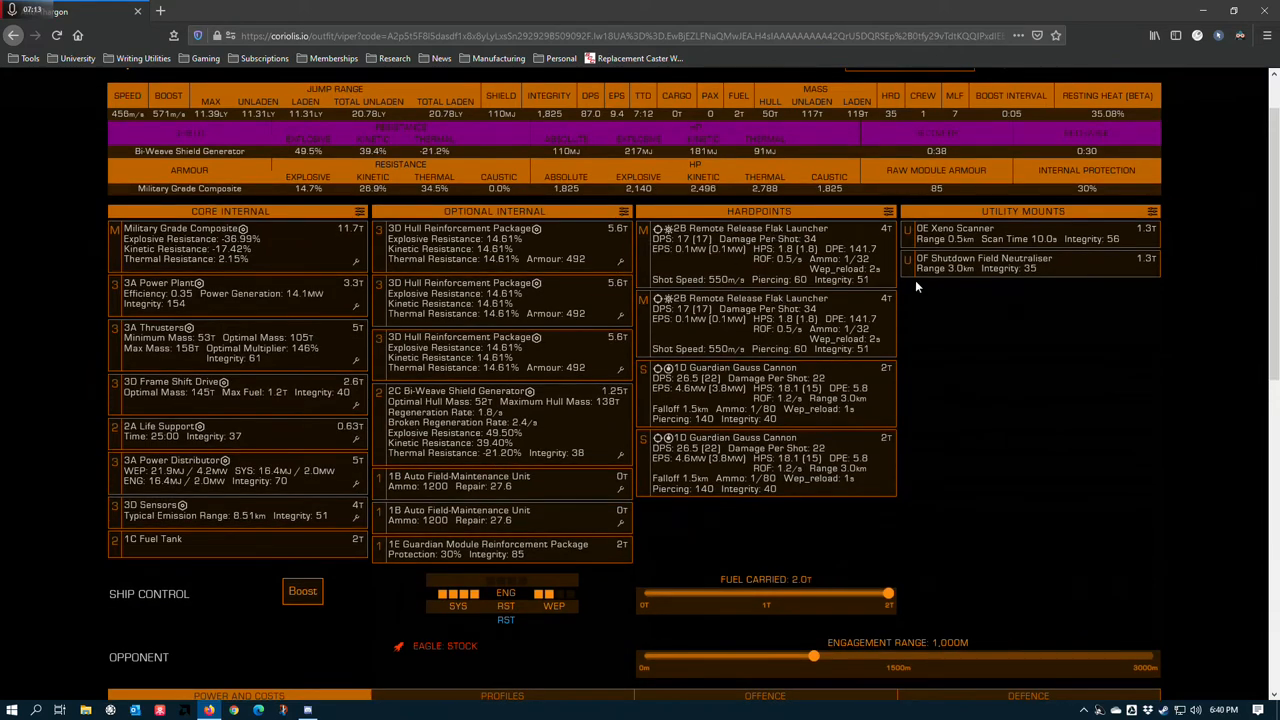
{"action": "mouse_move", "coordinate": [1014, 385]}
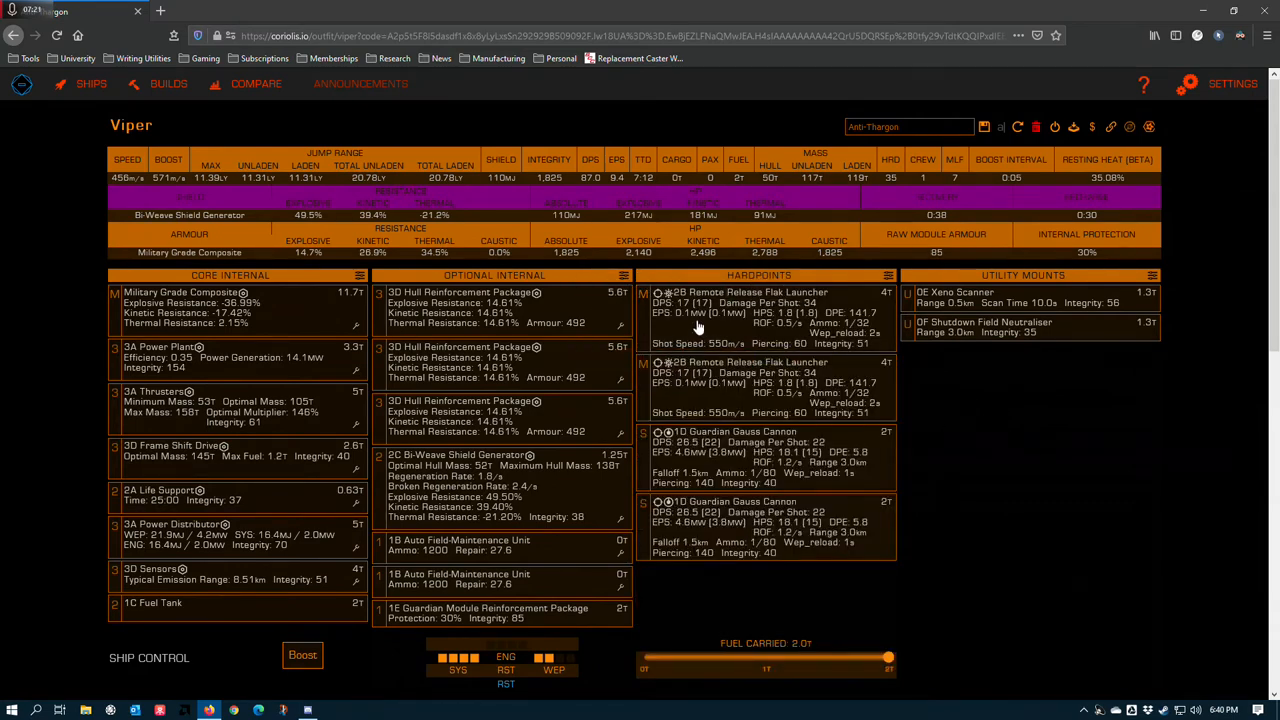
{"action": "mouse_move", "coordinate": [757, 314]}
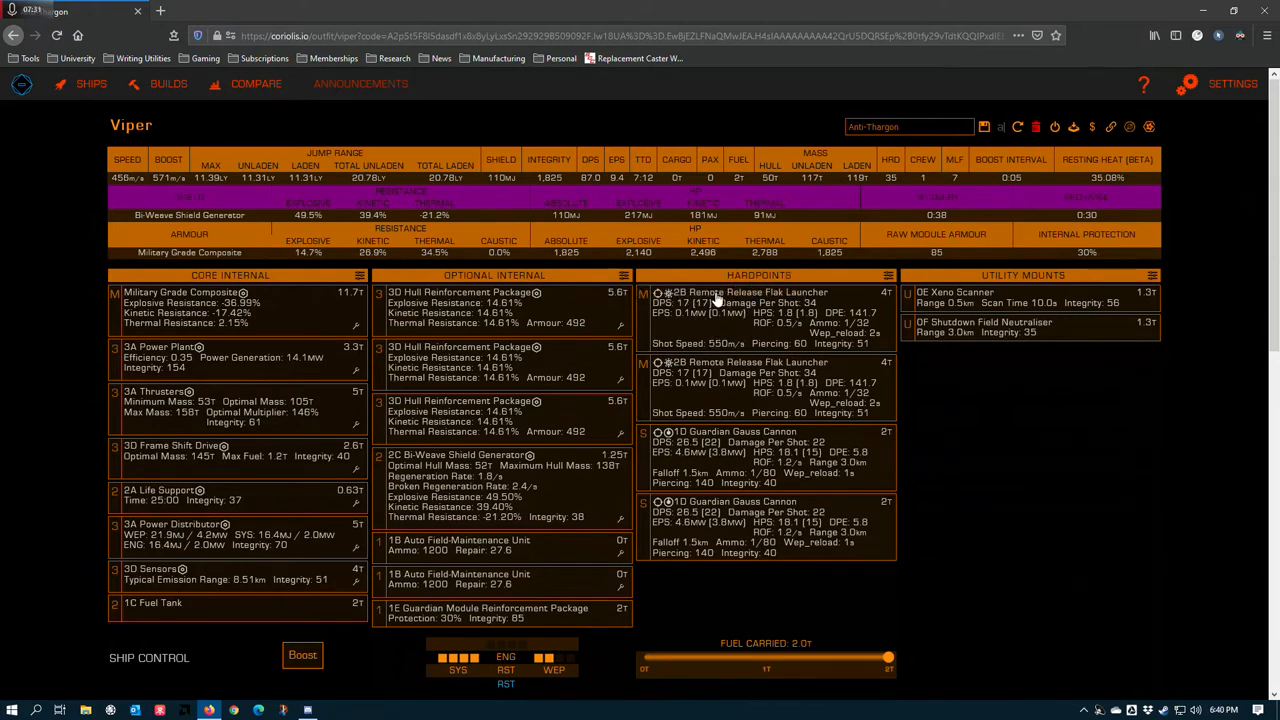
{"action": "mouse_move", "coordinate": [1074, 452]}
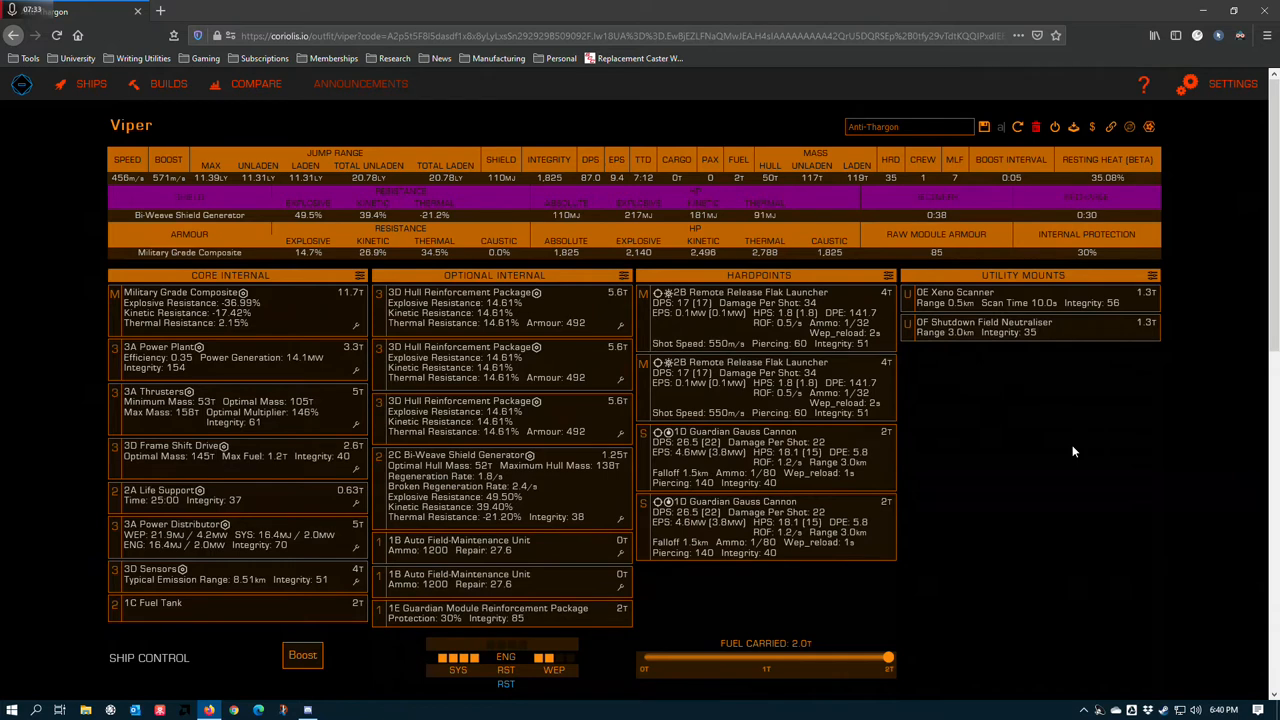
{"action": "mouse_move", "coordinate": [972, 365]}
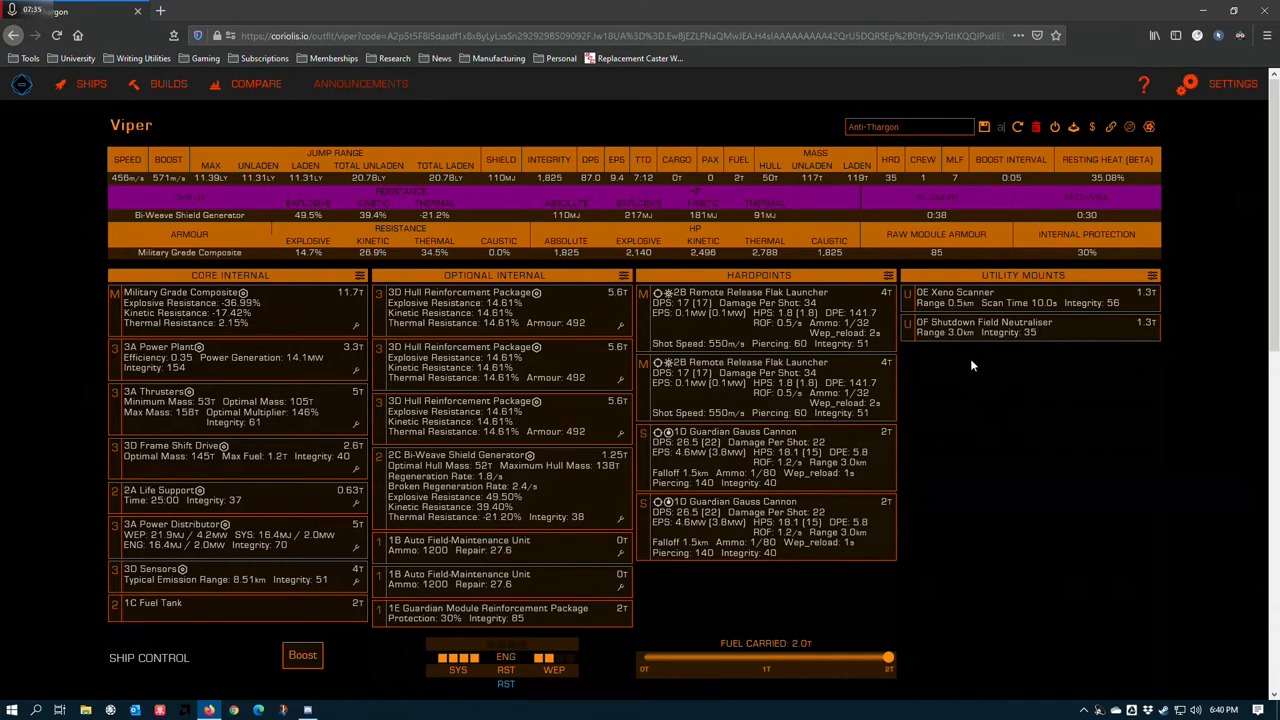
{"action": "mouse_move", "coordinate": [793, 320]}
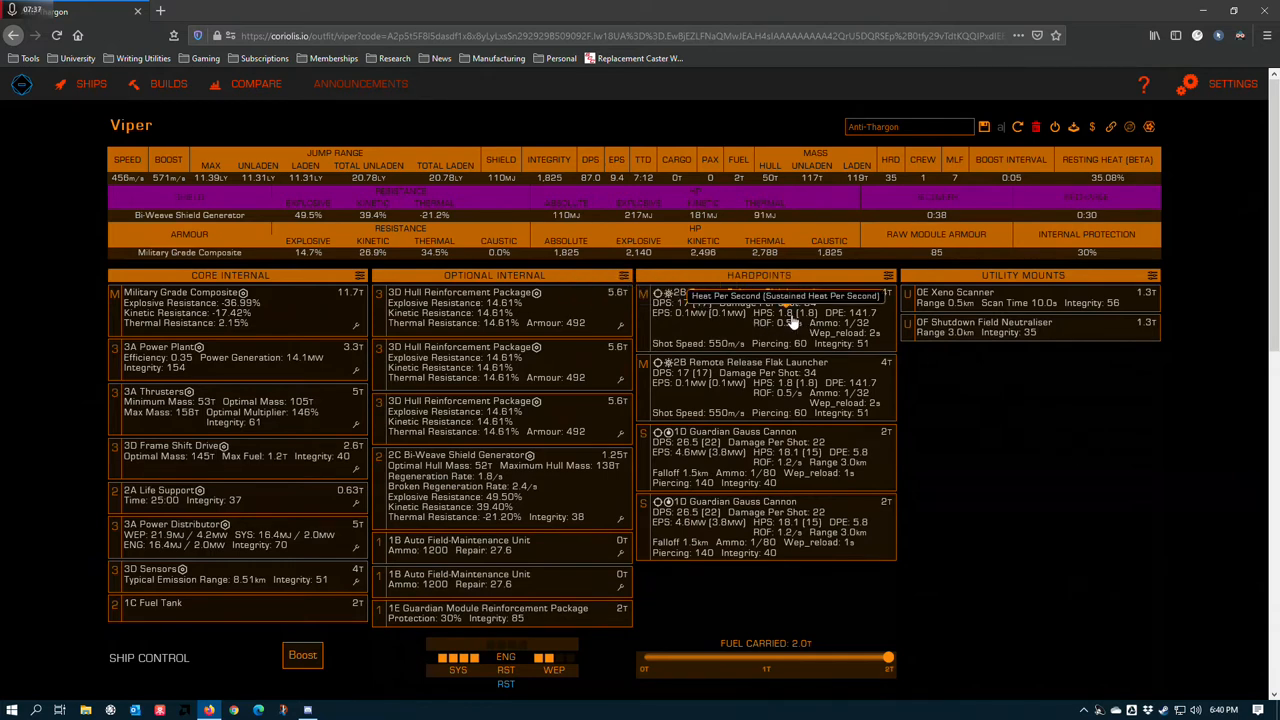
{"action": "mouse_move", "coordinate": [717, 318]}
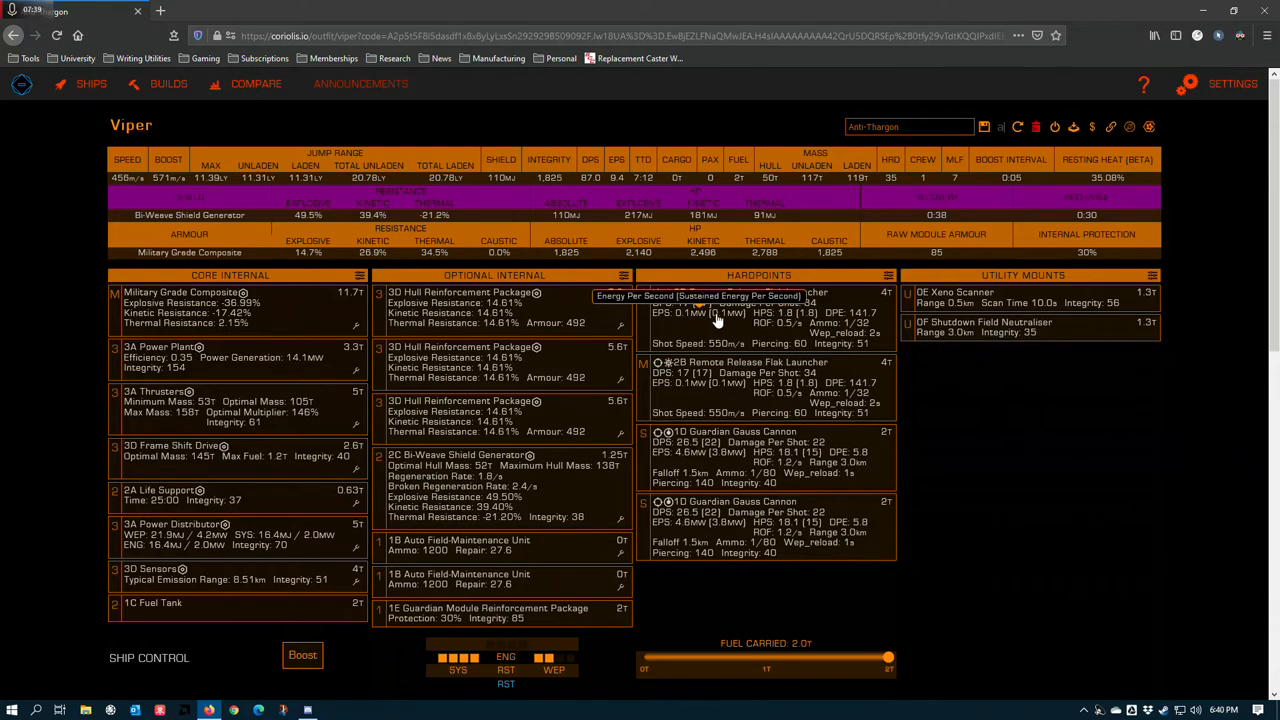
{"action": "mouse_move", "coordinate": [719, 315]}
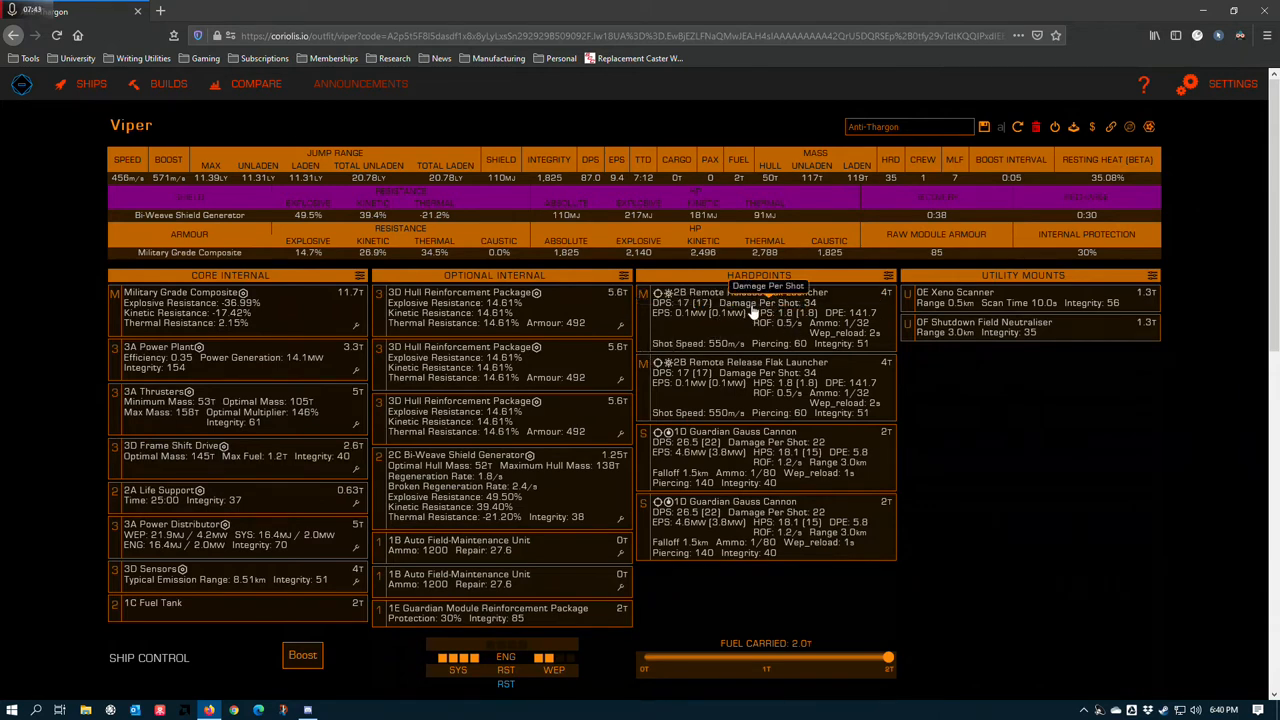
{"action": "mouse_move", "coordinate": [650, 328]}
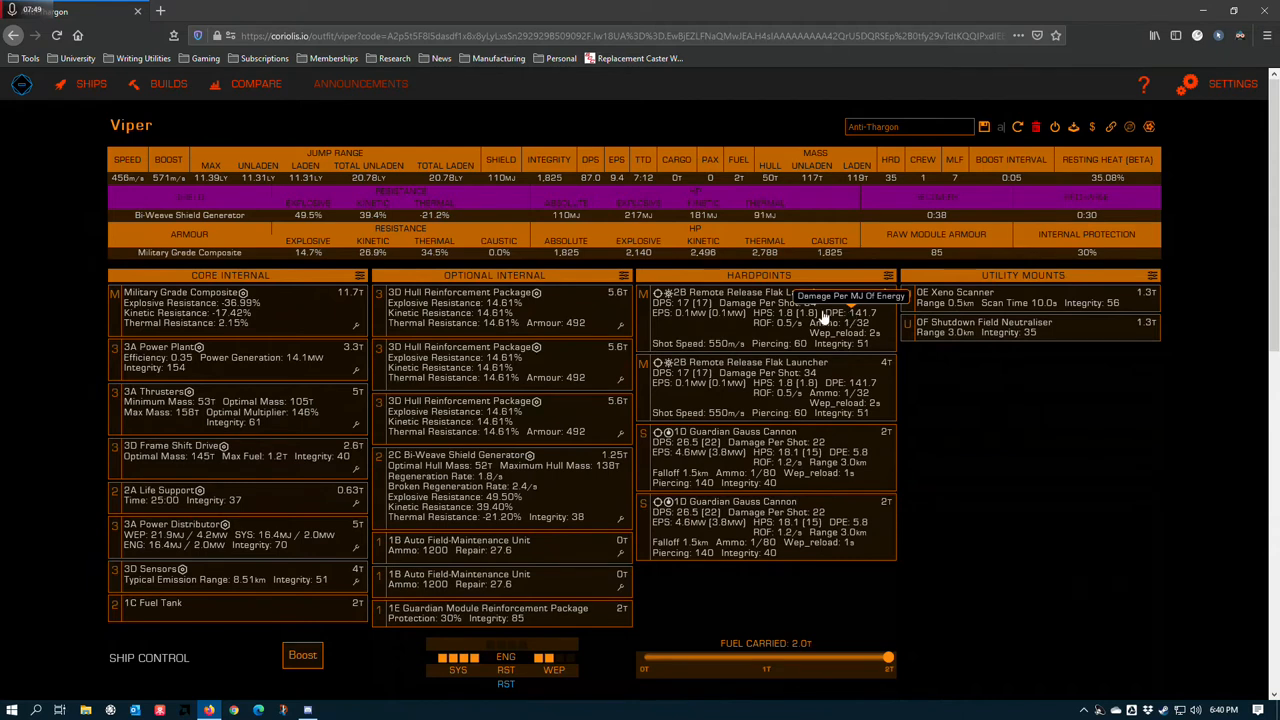
{"action": "mouse_move", "coordinate": [807, 300]}
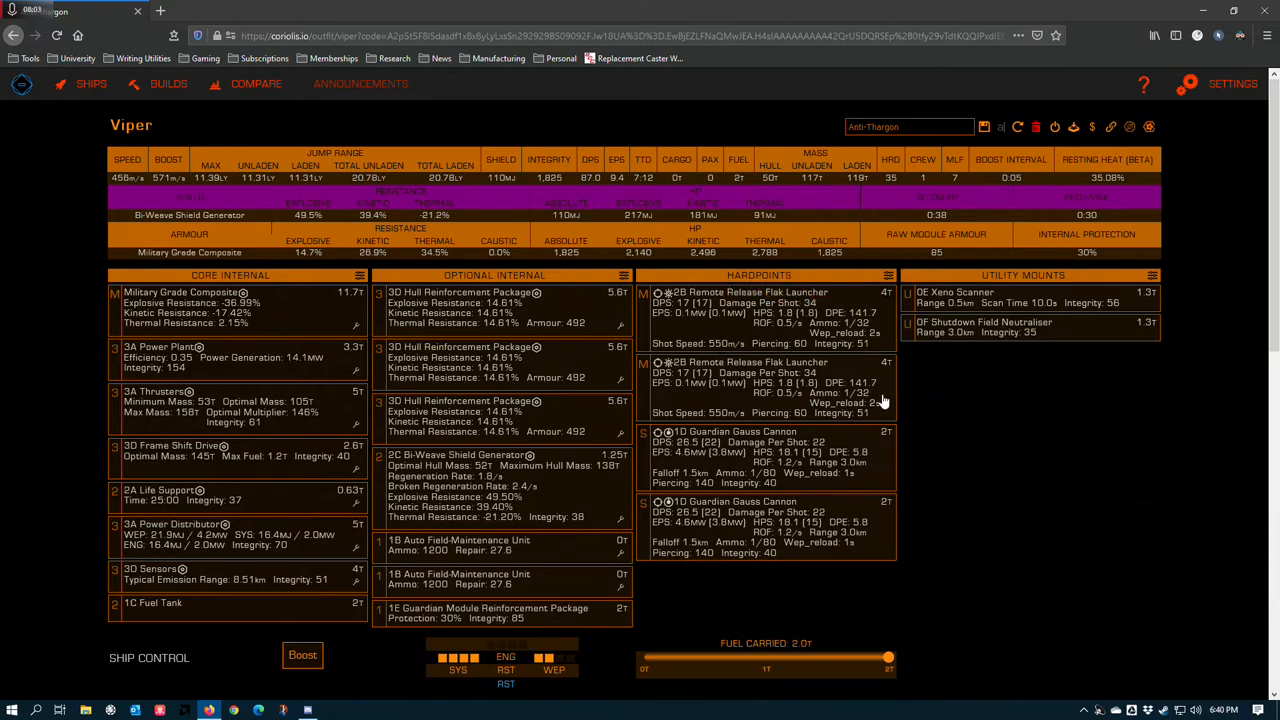
{"action": "scroll", "scroll_direction": "down", "scroll_amount": 3}
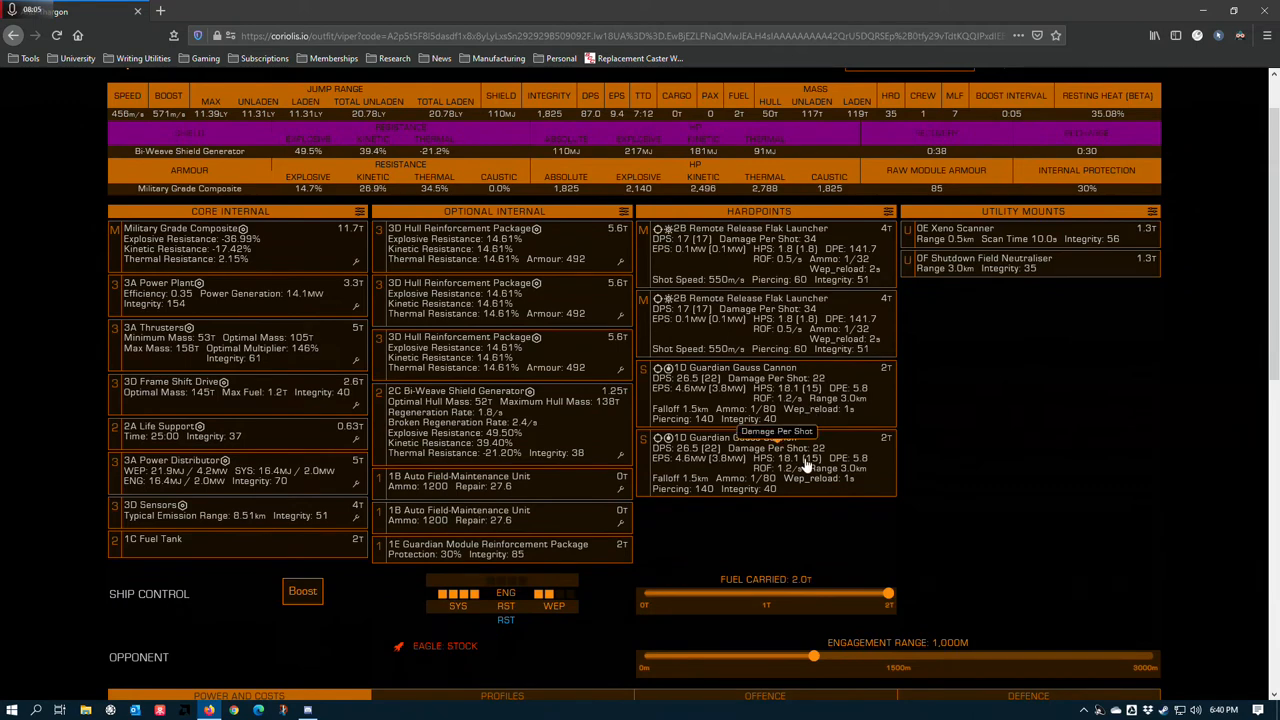
{"action": "mouse_move", "coordinate": [790, 438]}
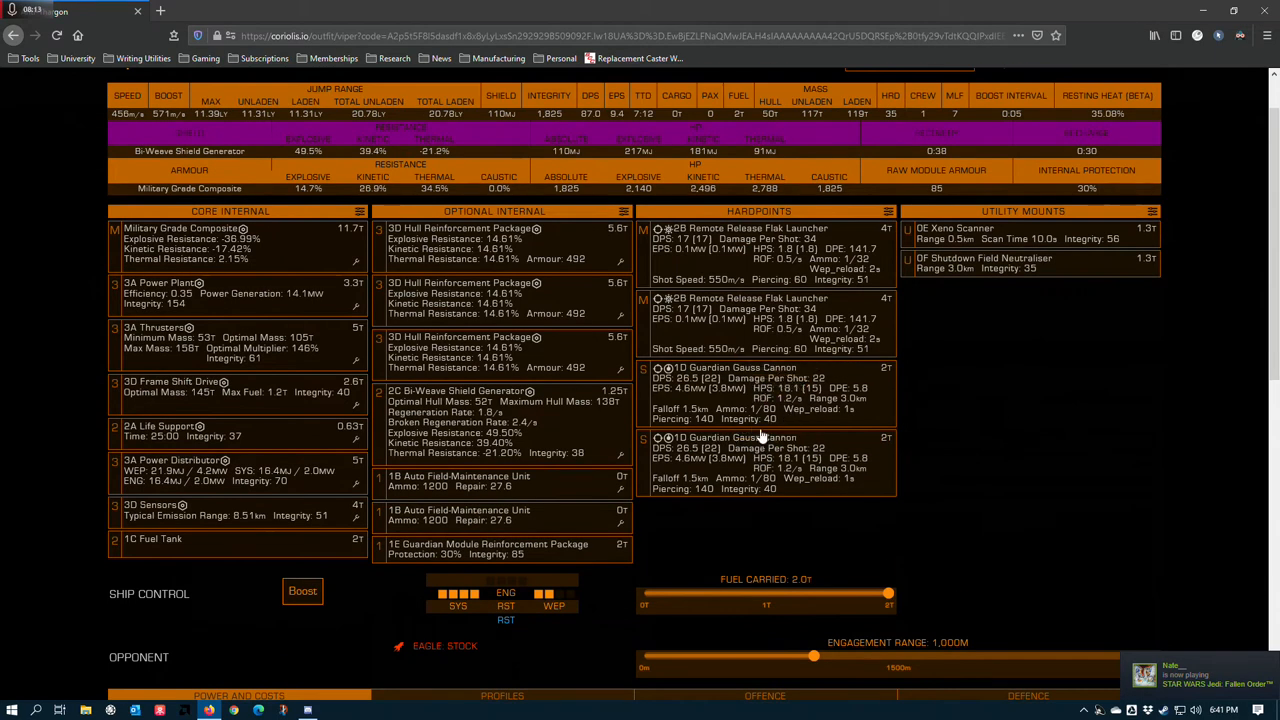
{"action": "mouse_move", "coordinate": [768, 396]}
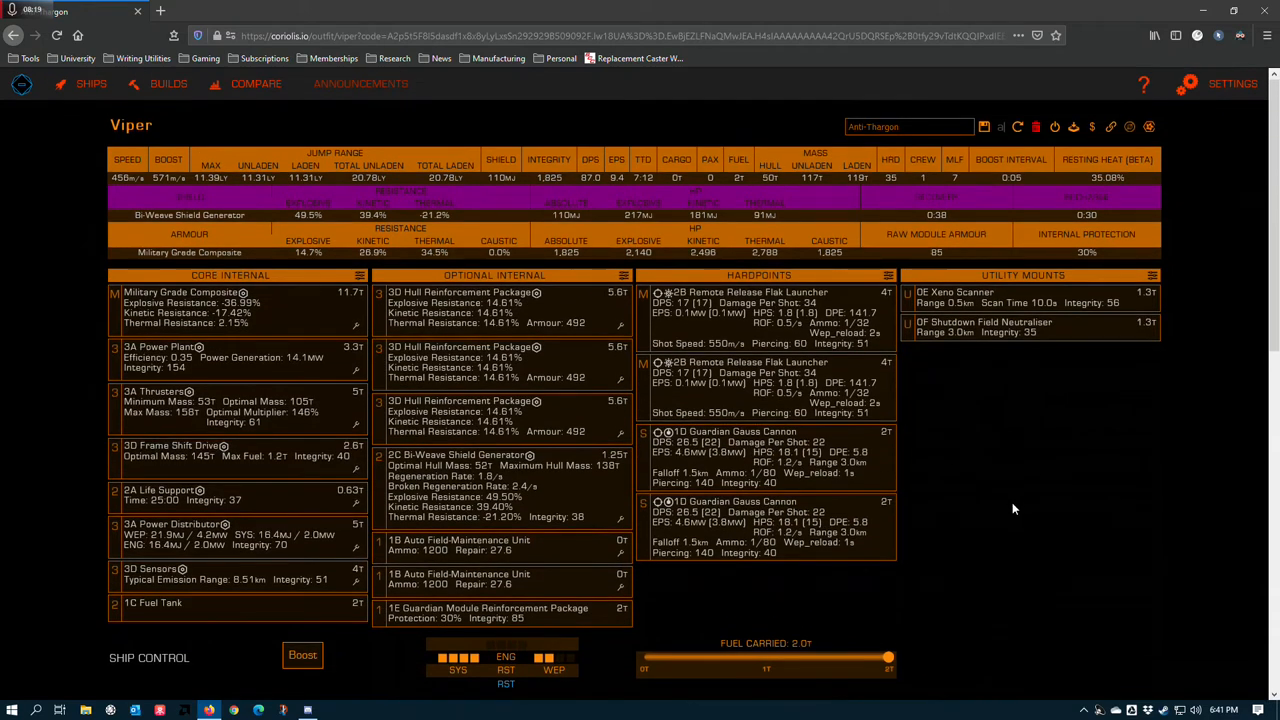
{"action": "mouse_move", "coordinate": [1039, 355]}
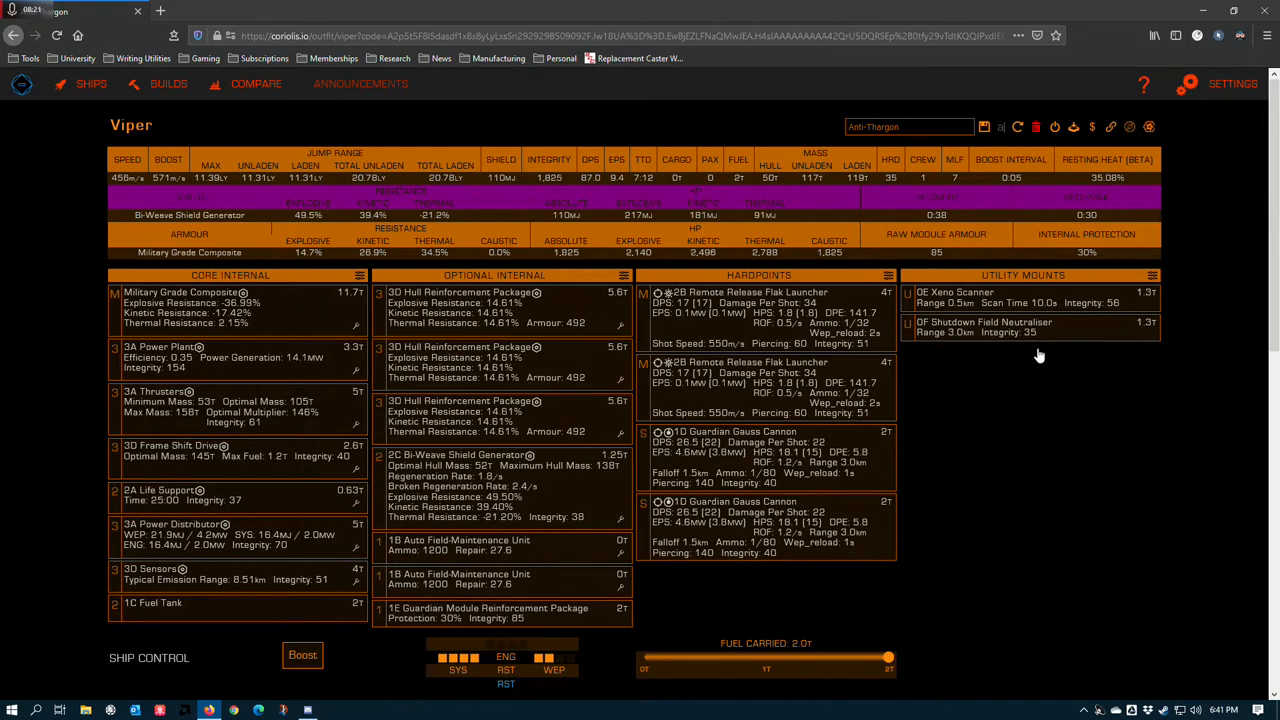
Step: Show the utility module options for the Shutdown Field Neutraliser mount
{"action": "left_click", "coordinate": [1024, 327]}
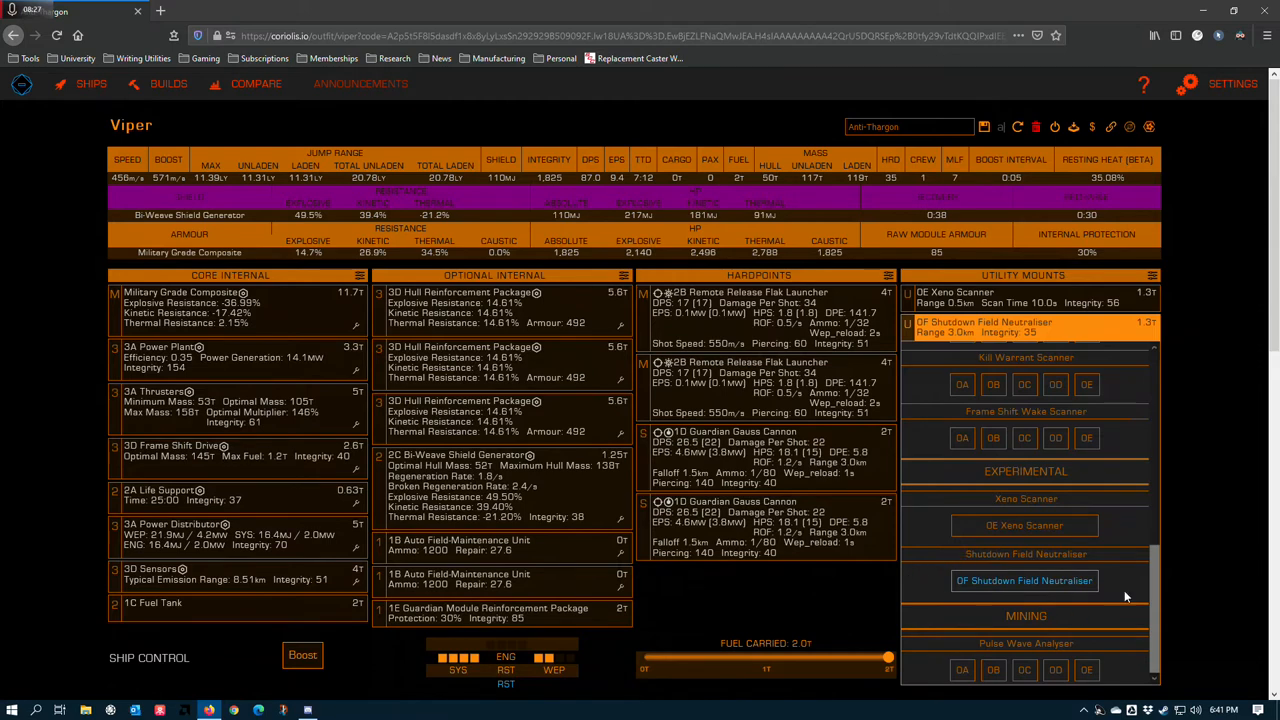
{"action": "mouse_move", "coordinate": [891, 559]}
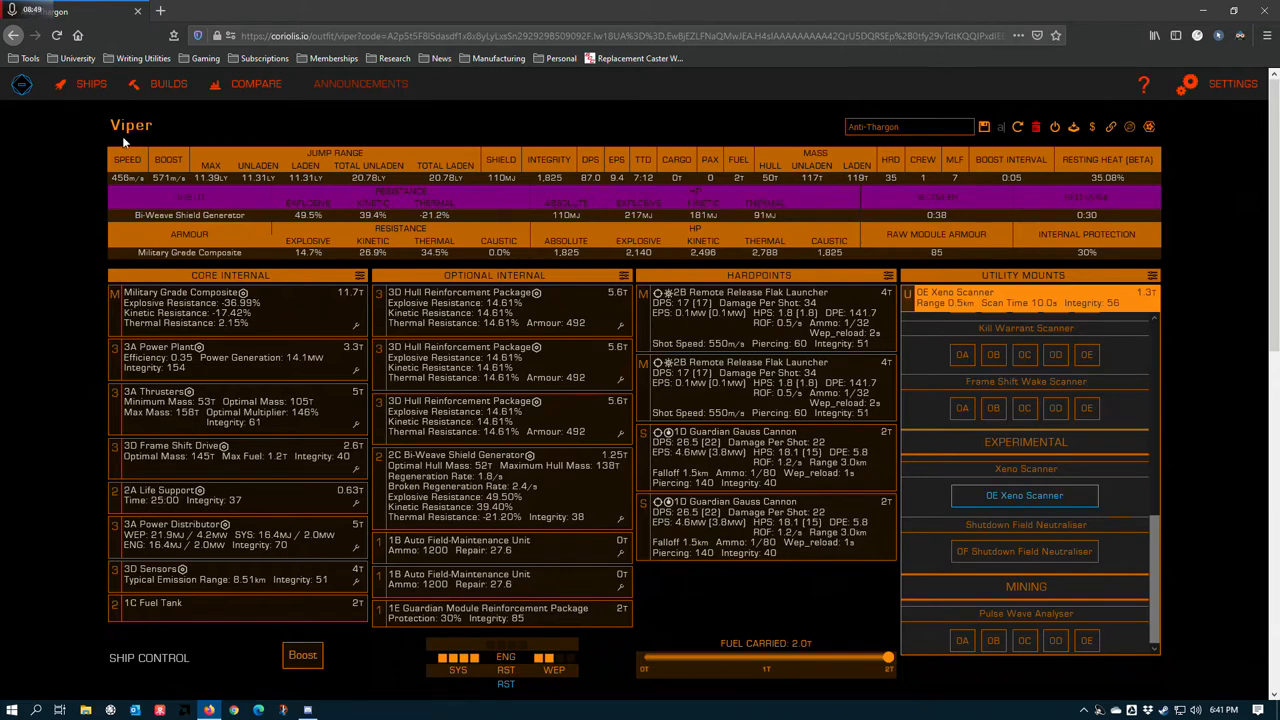
{"action": "mouse_move", "coordinate": [925, 297]}
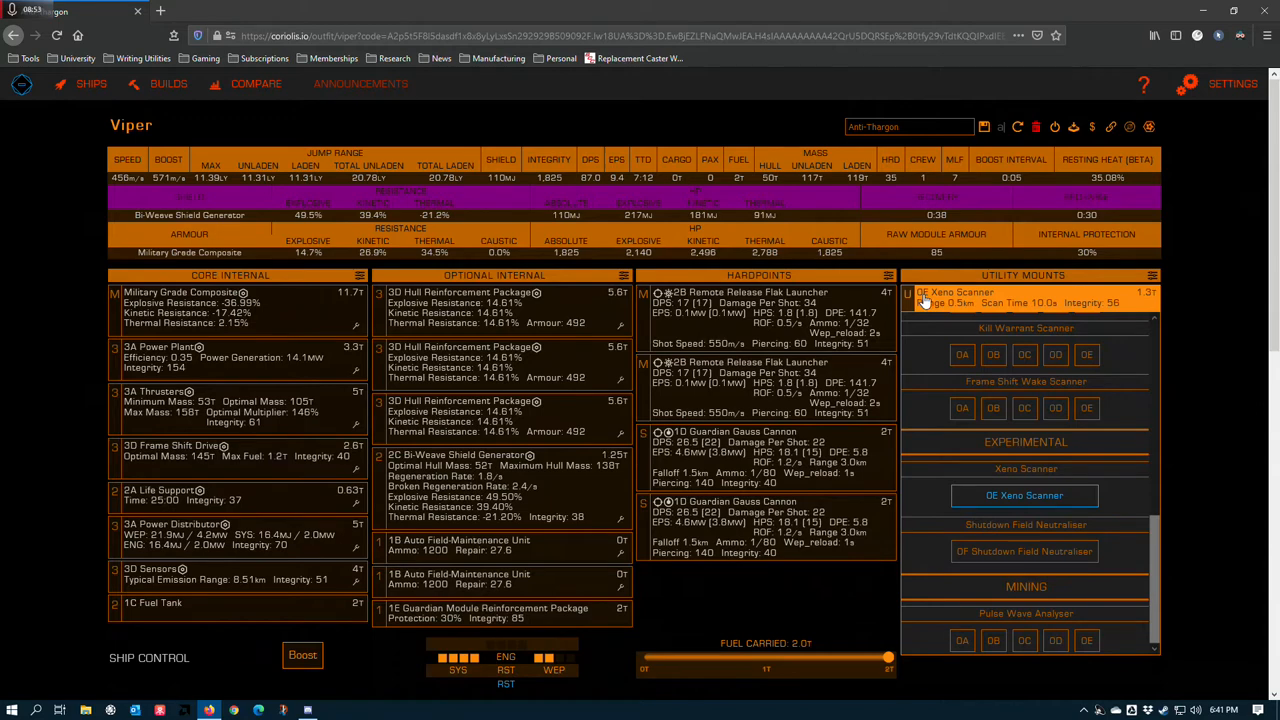
{"action": "mouse_move", "coordinate": [1003, 303]}
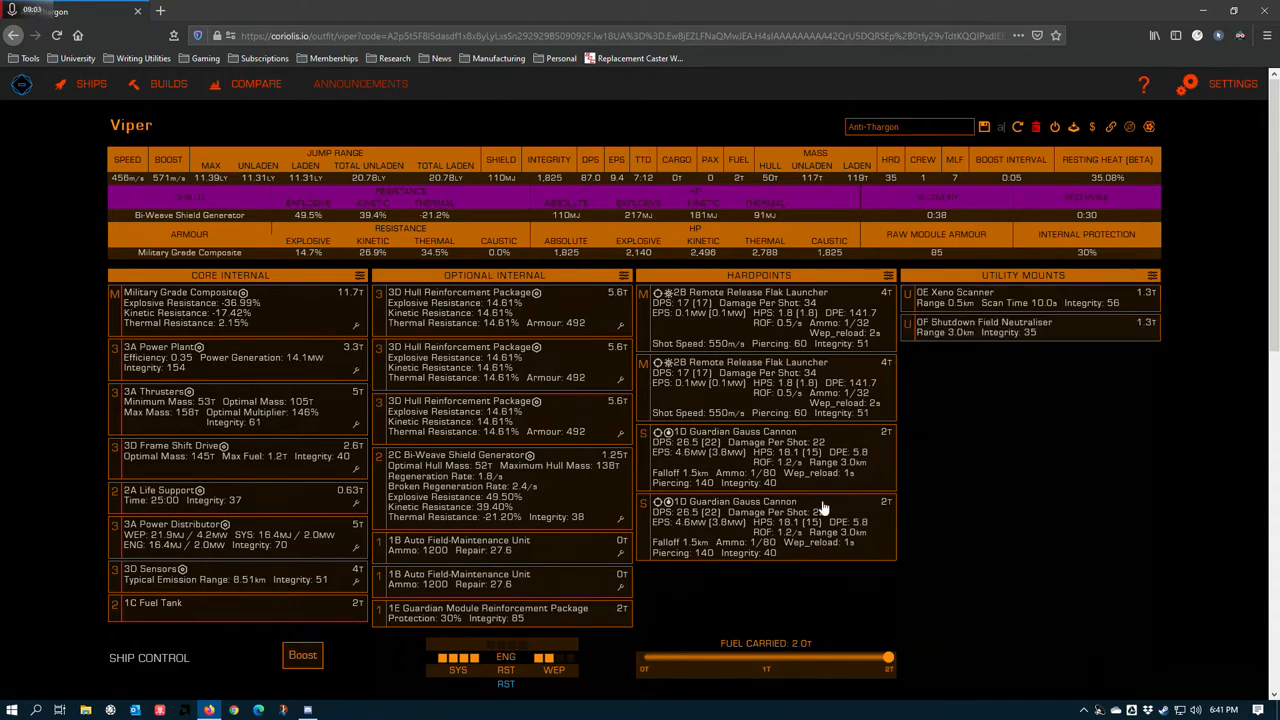
{"action": "mouse_move", "coordinate": [813, 544]}
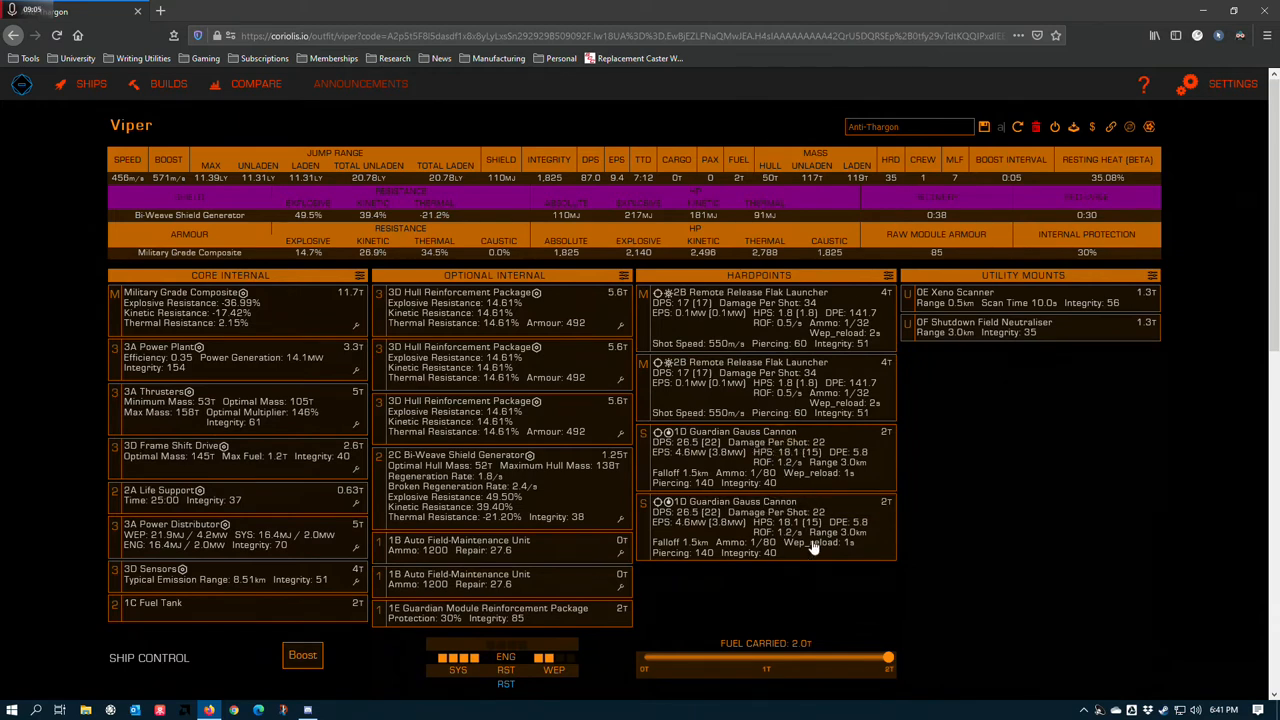
{"action": "mouse_move", "coordinate": [845, 471]}
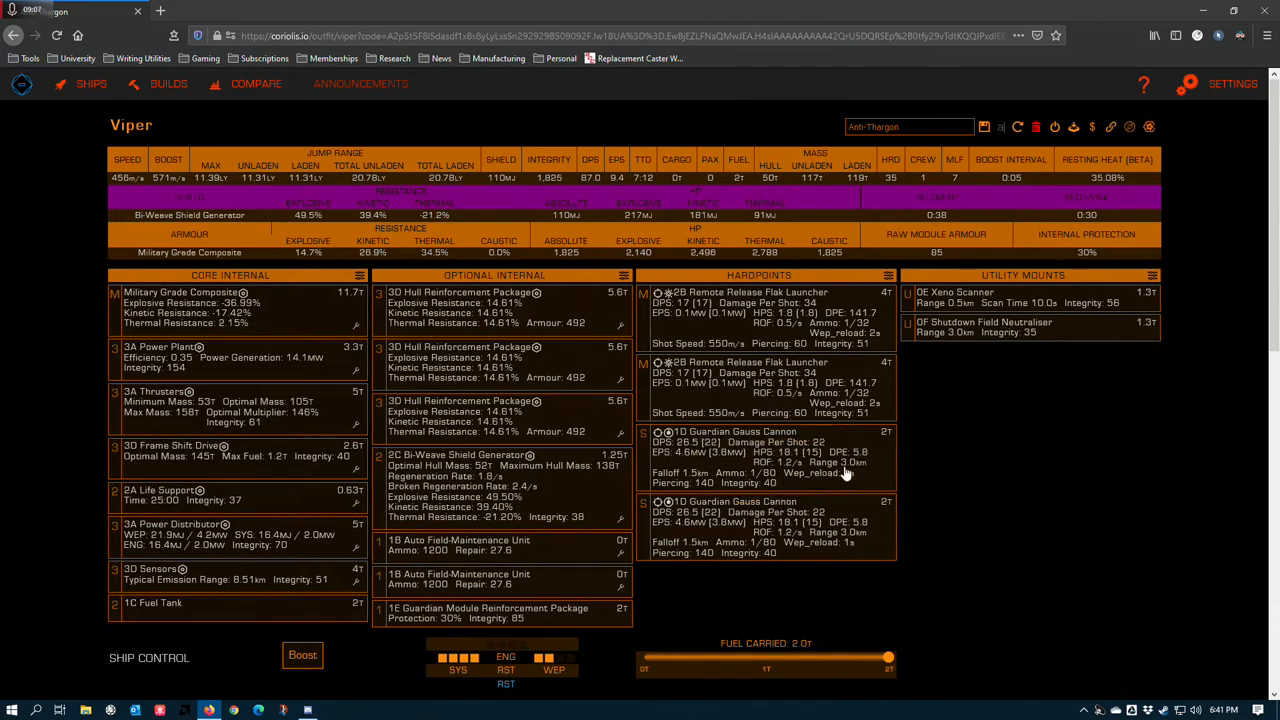
{"action": "mouse_move", "coordinate": [1010, 306]}
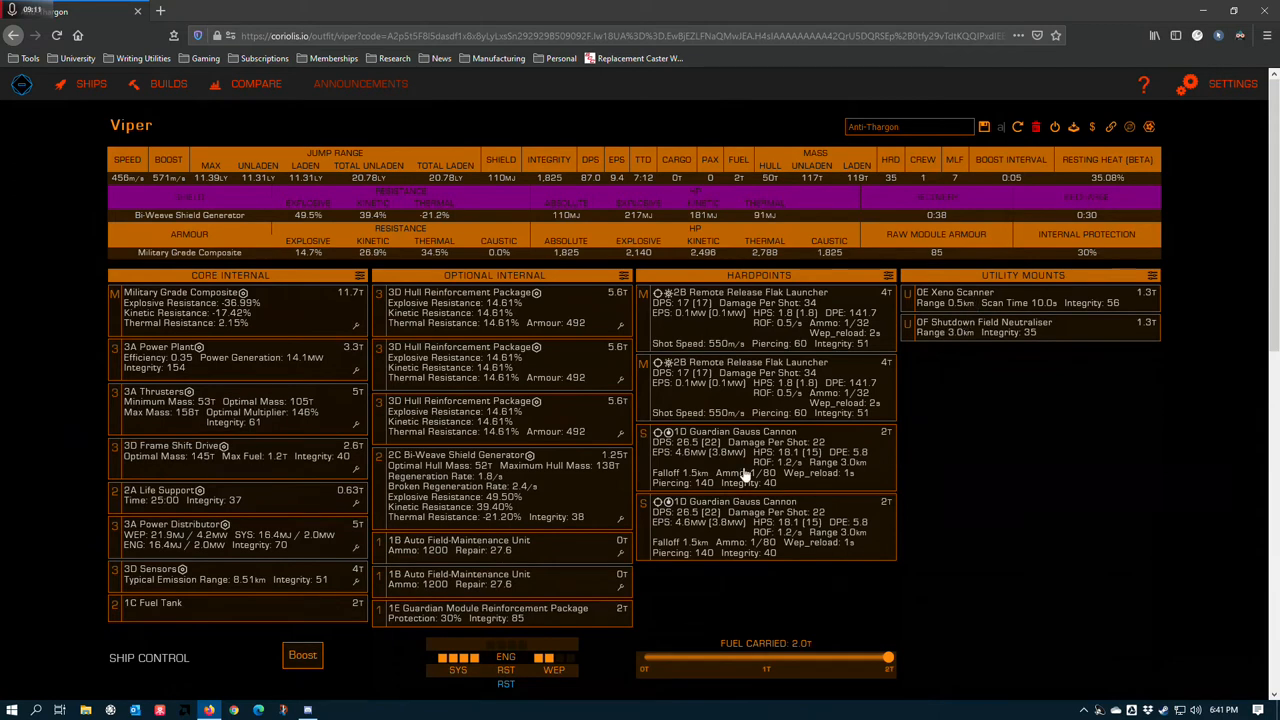
Step: Browse Xeno Scanner alternatives, then sort the power module list by priority
{"action": "left_click", "coordinate": [993, 297]}
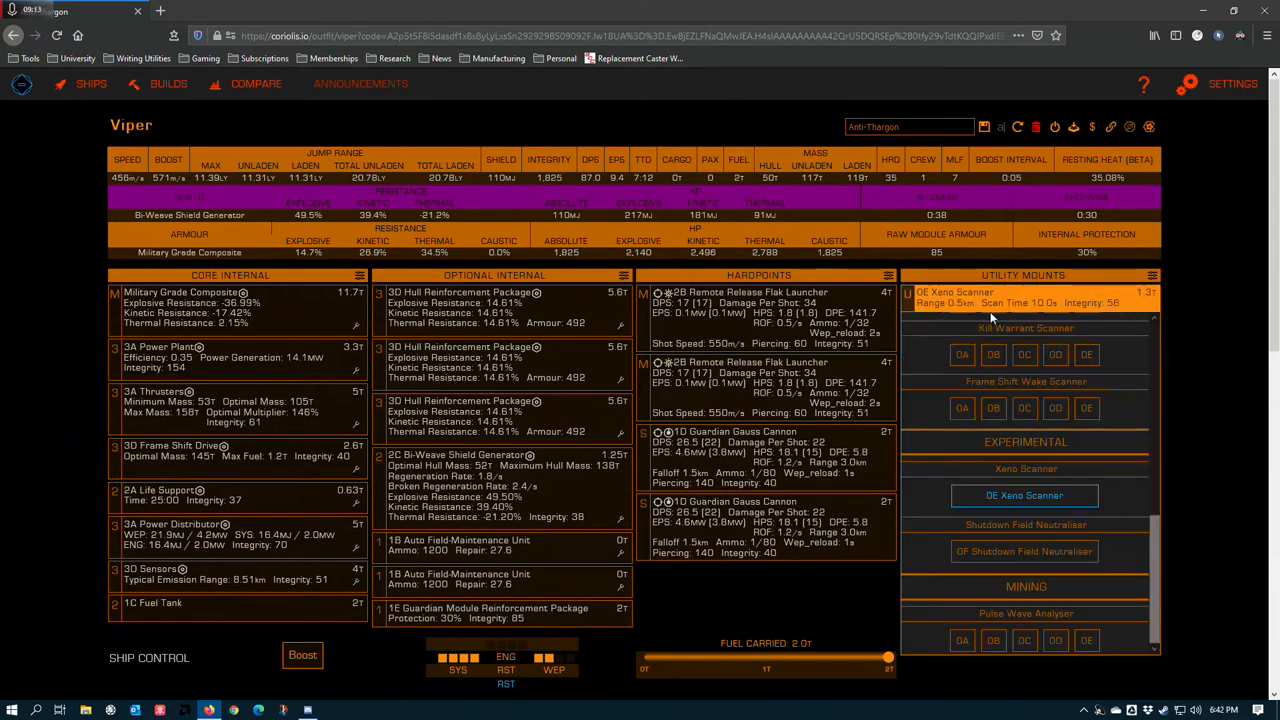
{"action": "left_click", "coordinate": [1024, 551]}
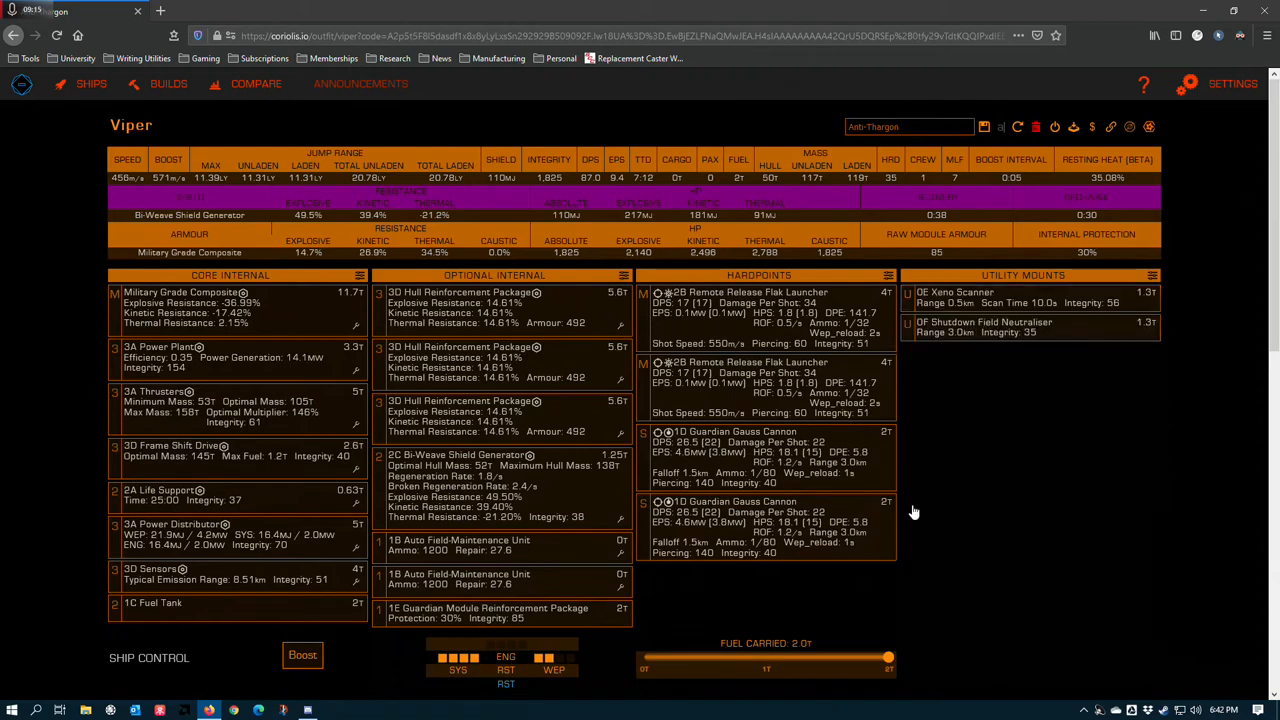
{"action": "mouse_move", "coordinate": [334, 536]}
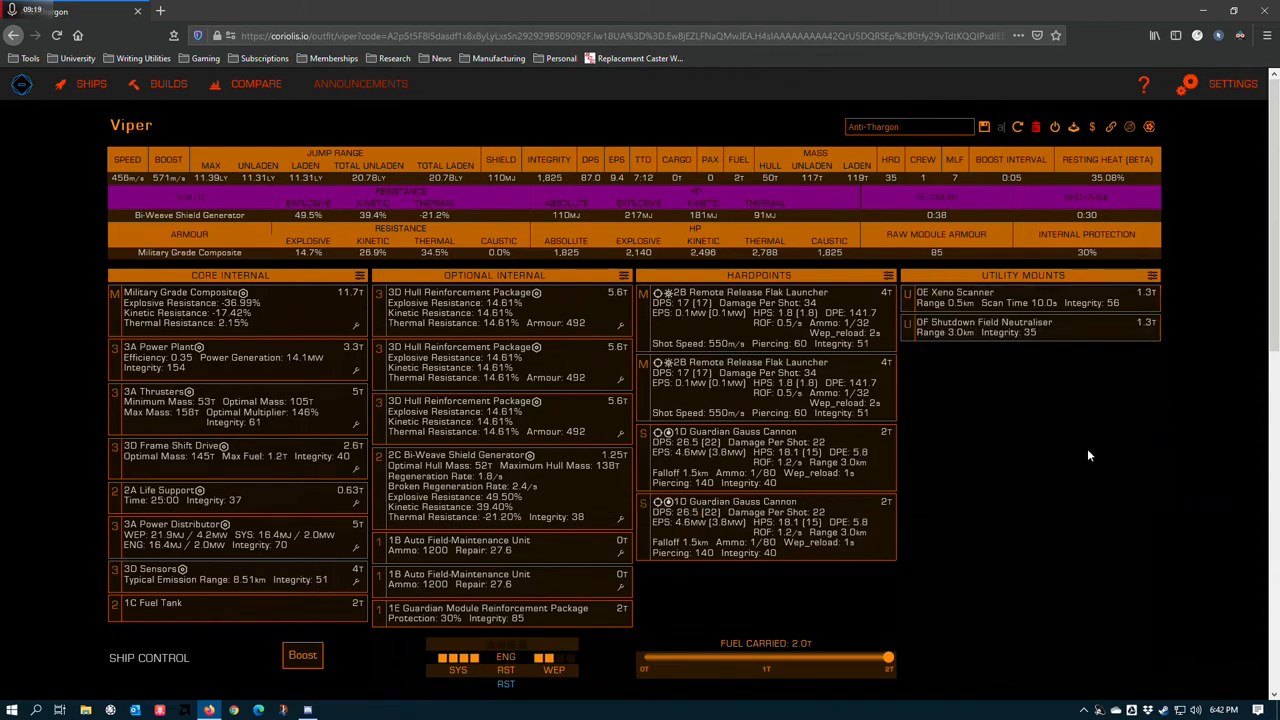
{"action": "scroll", "scroll_direction": "down", "scroll_amount": 3}
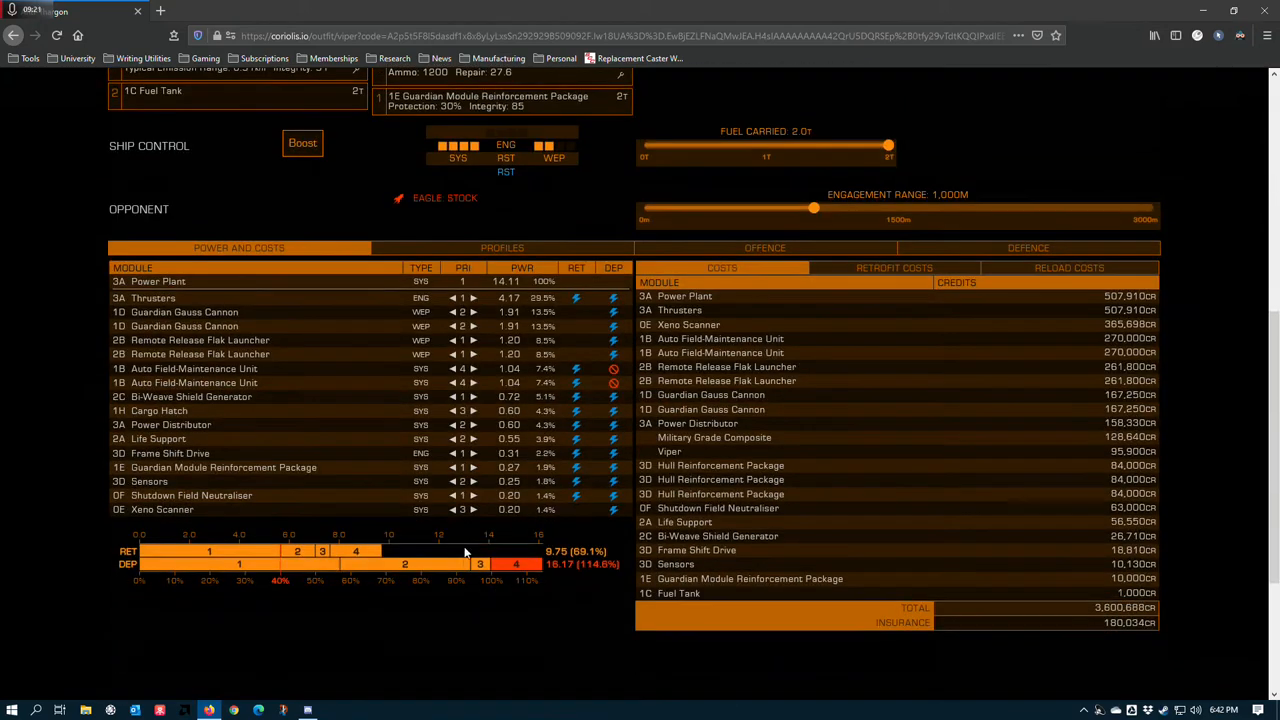
{"action": "left_click", "coordinate": [462, 267]}
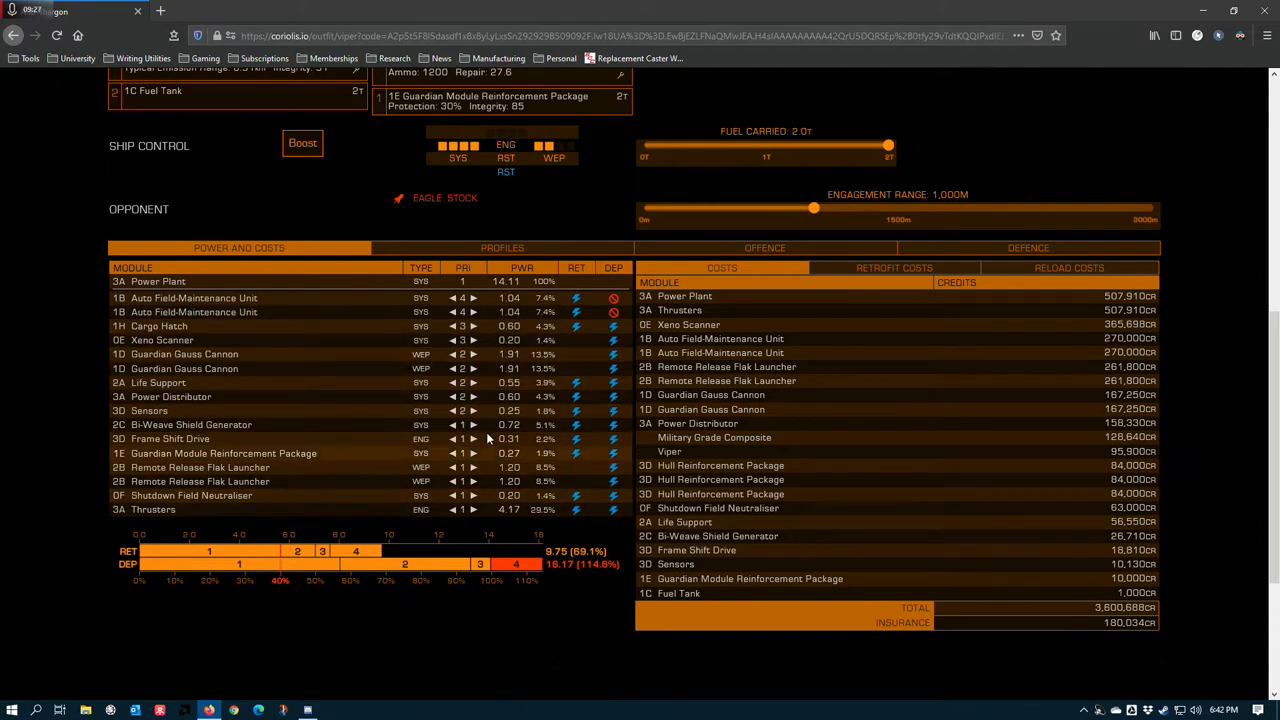
Step: Switch off one Auto Field-Maintenance Unit, cutting deployed draw to 15.13 (107.2%)
{"action": "scroll", "scroll_direction": "up", "scroll_amount": 3}
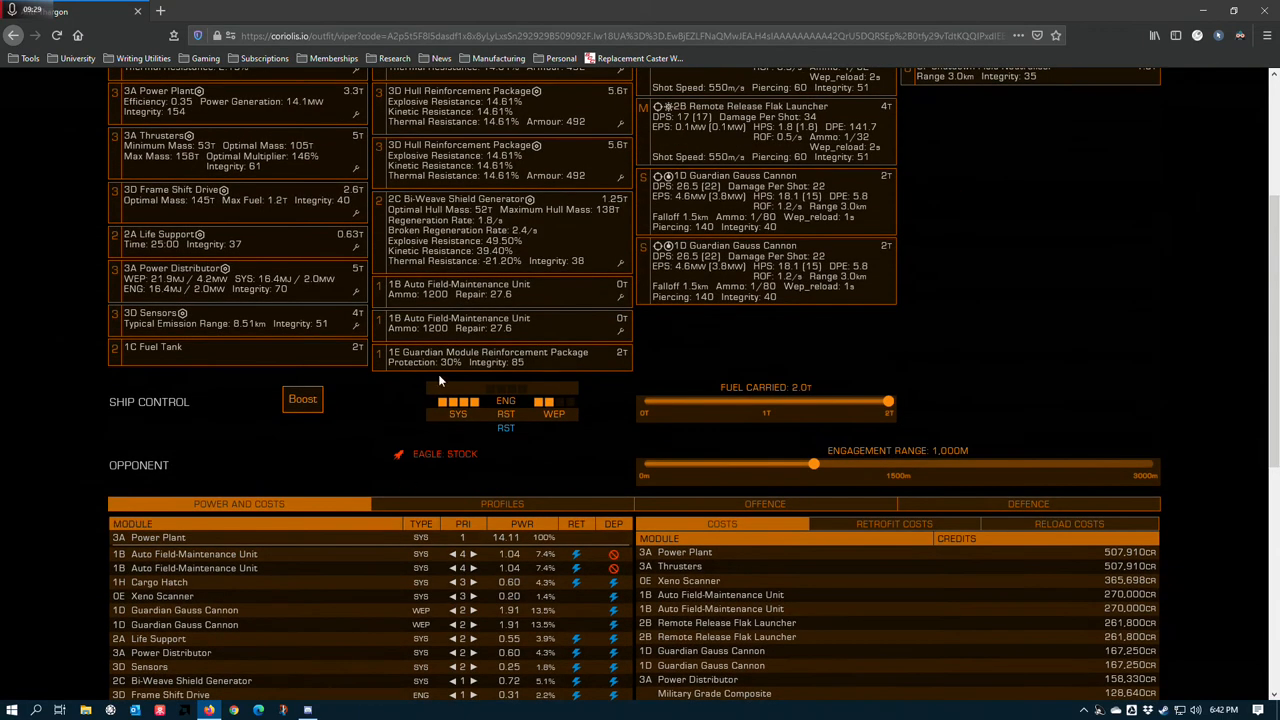
{"action": "scroll", "scroll_direction": "down", "scroll_amount": 3}
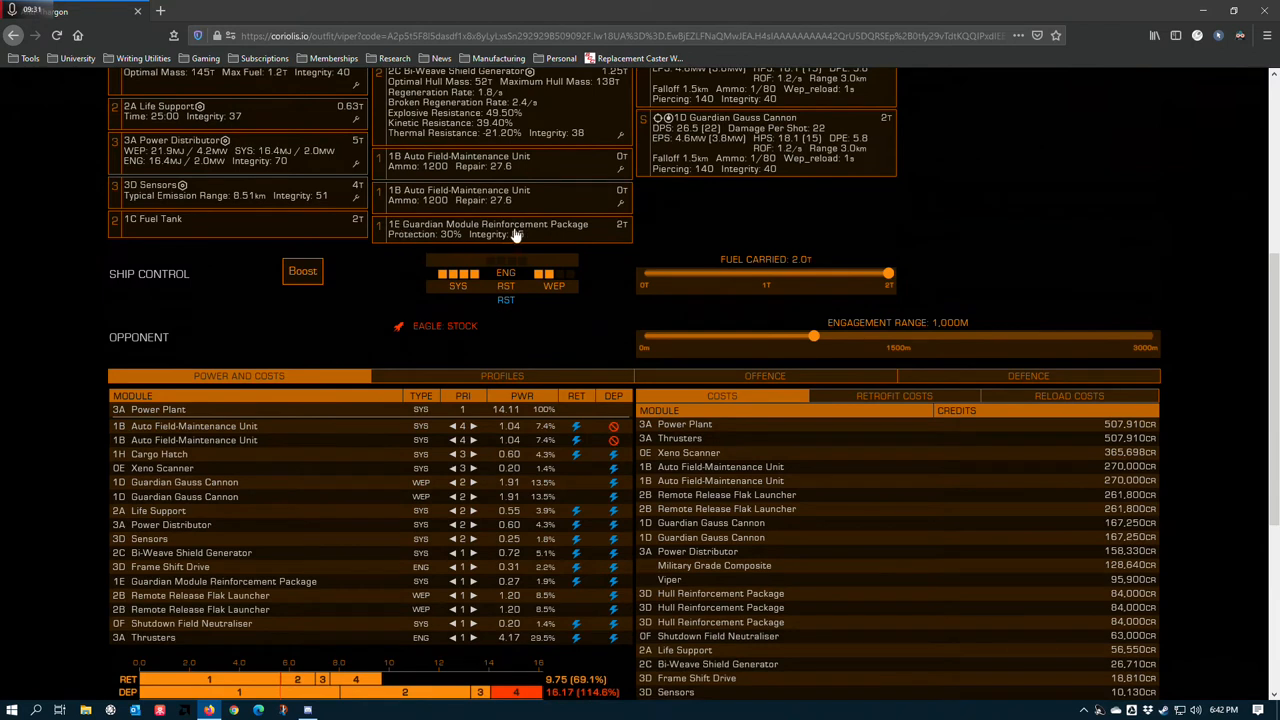
{"action": "left_click", "coordinate": [500, 229]}
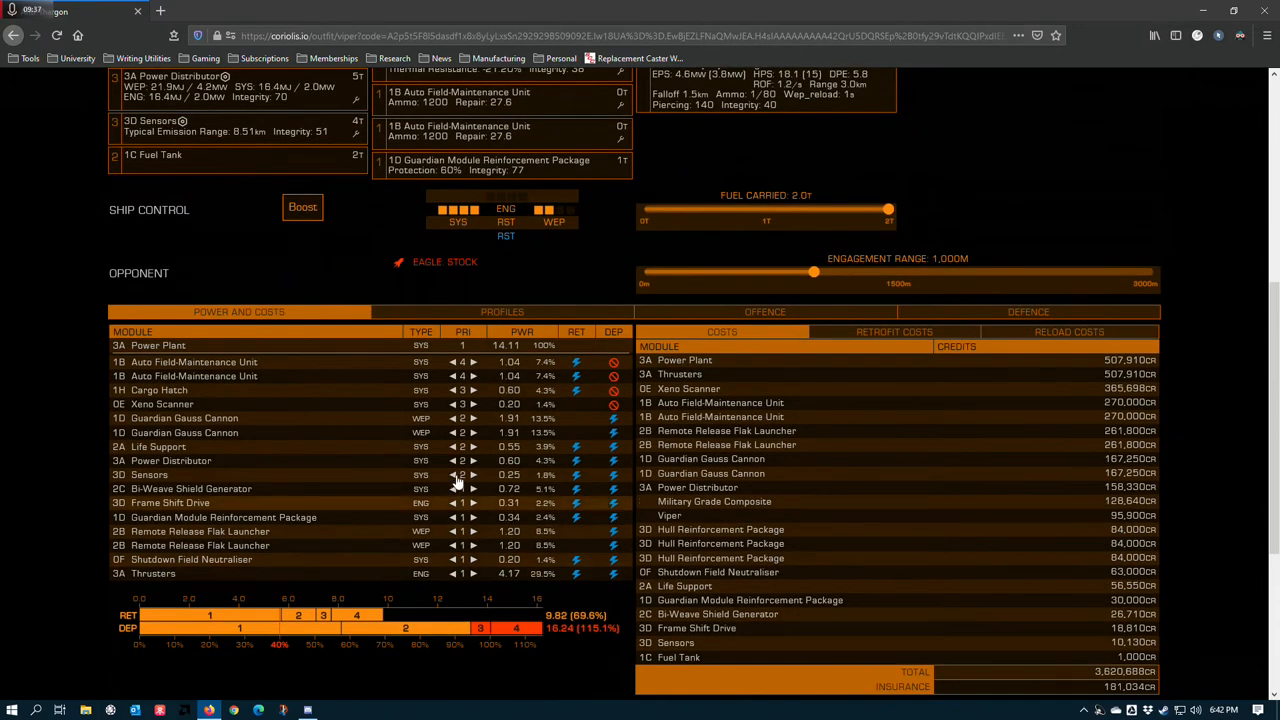
{"action": "mouse_move", "coordinate": [465, 404]}
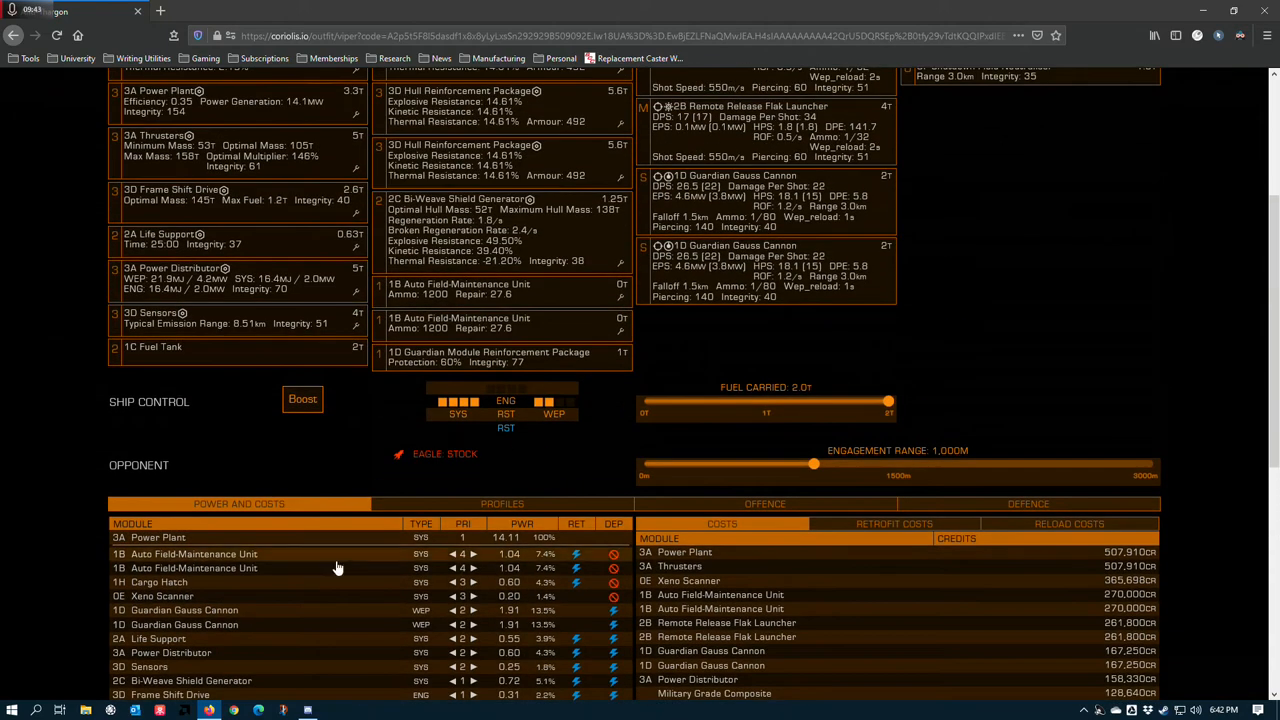
{"action": "scroll", "scroll_direction": "down", "scroll_amount": 3}
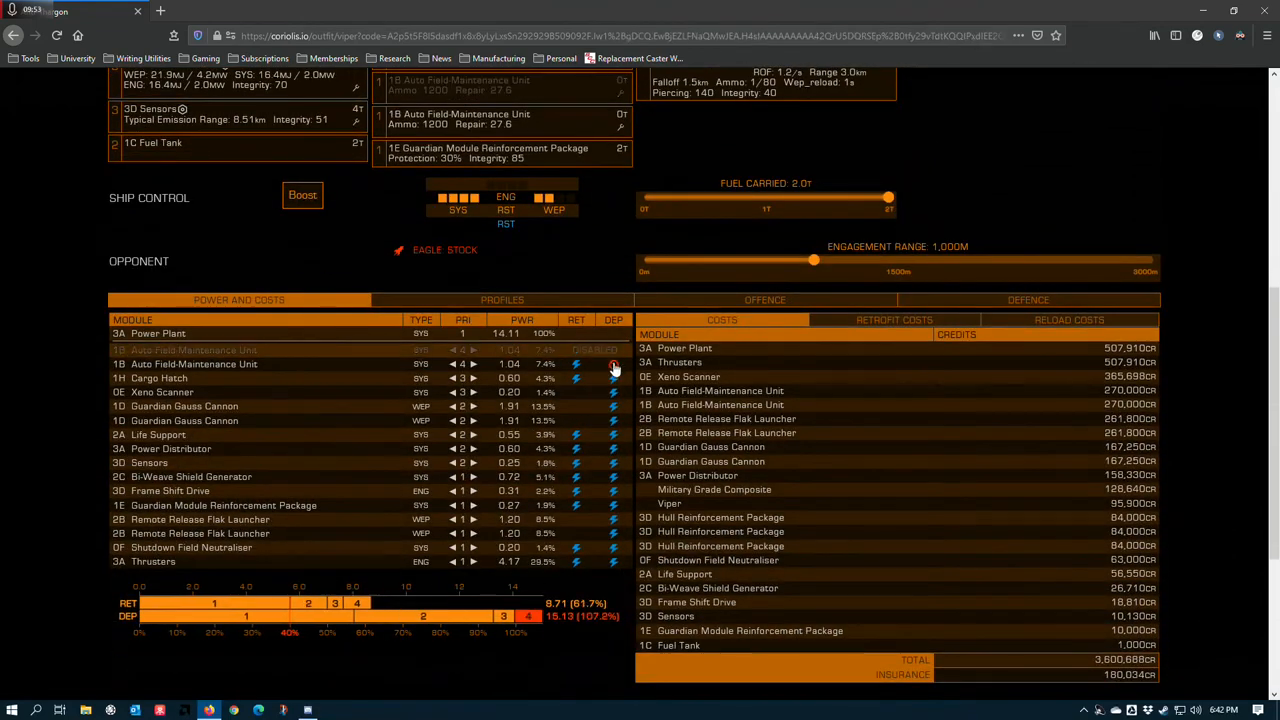
Step: Re-power both Auto Field-Maintenance Units (draw 16.17, 114.6%) and return to the overview
{"action": "scroll", "scroll_direction": "down", "scroll_amount": 3}
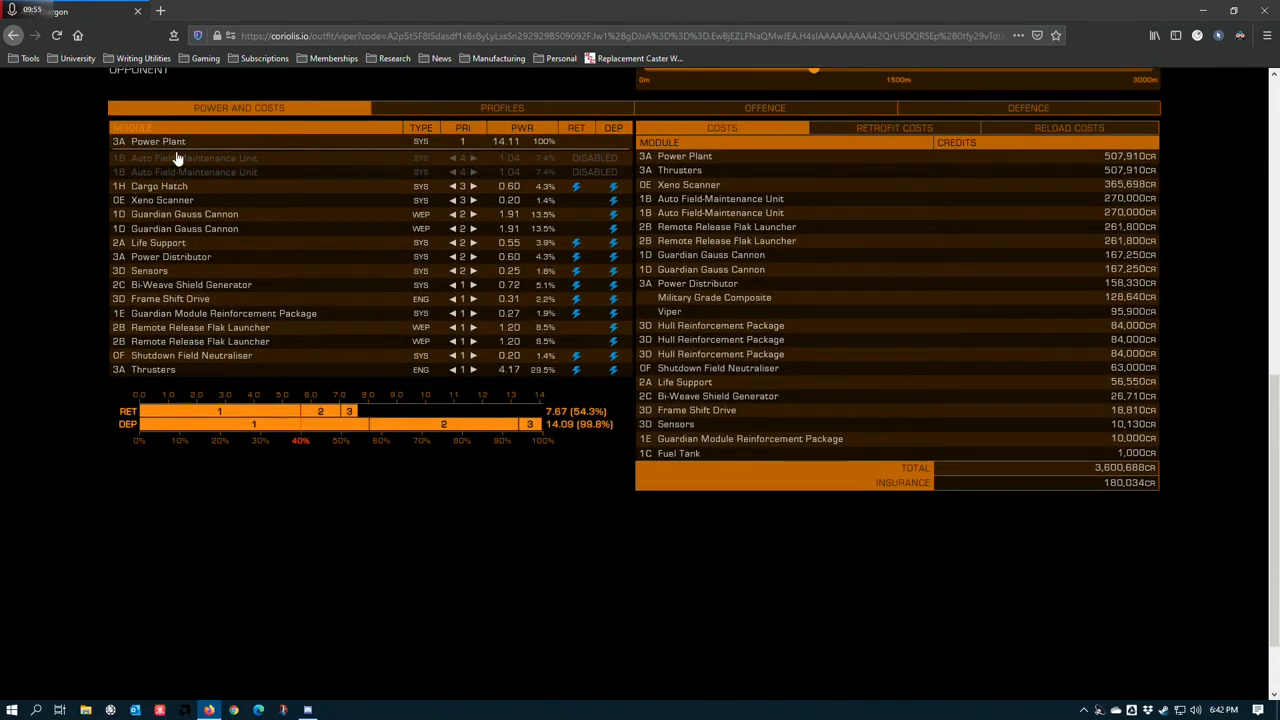
{"action": "mouse_move", "coordinate": [410, 412]}
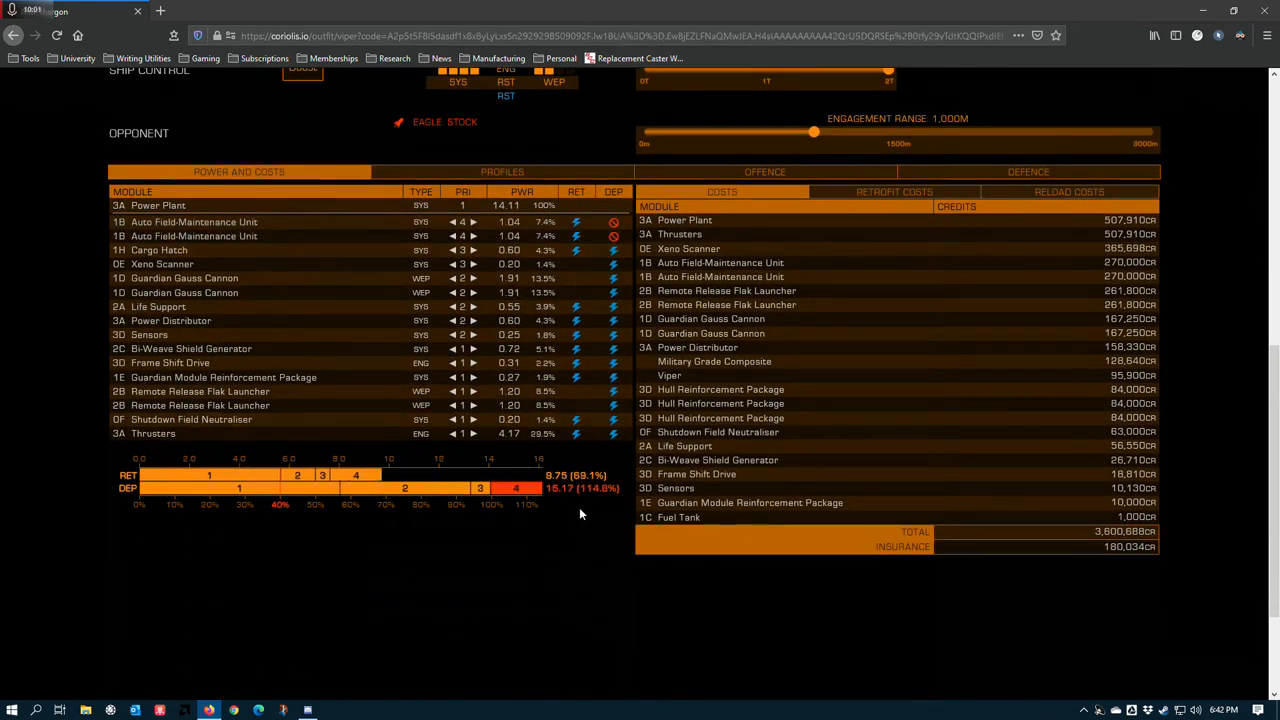
{"action": "scroll", "scroll_direction": "up", "scroll_amount": 3}
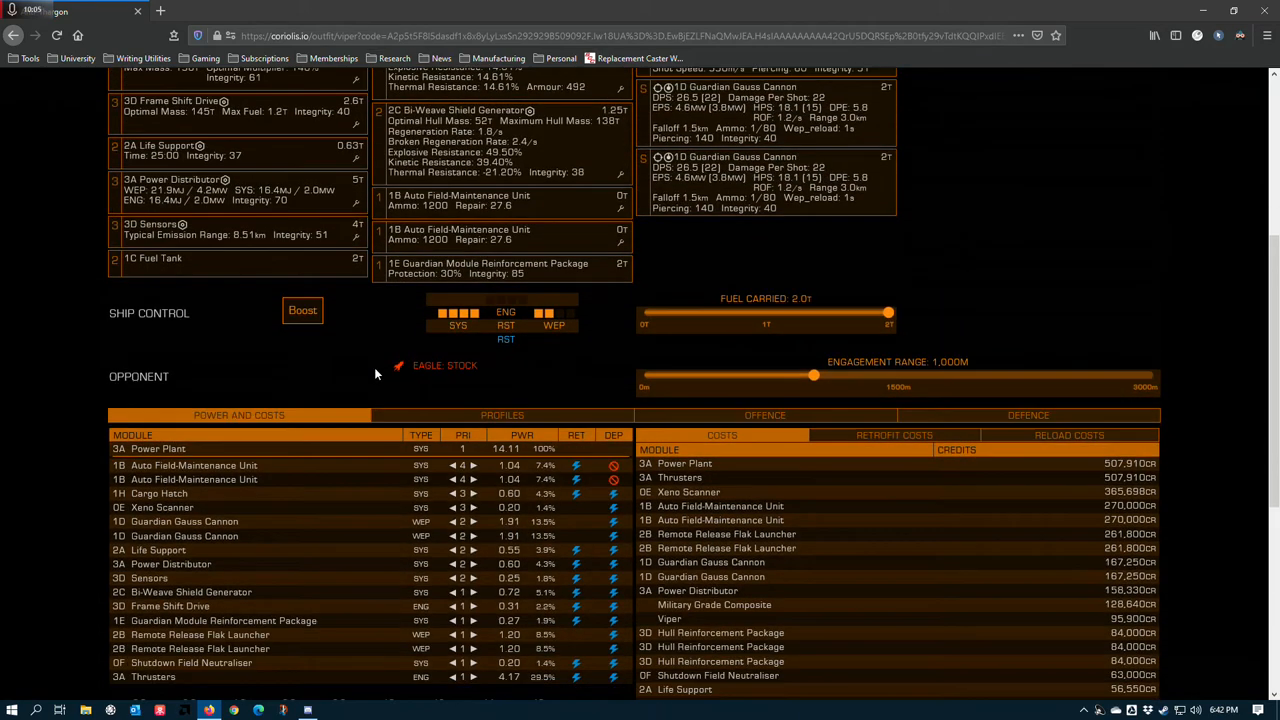
{"action": "scroll", "scroll_direction": "down", "scroll_amount": 3}
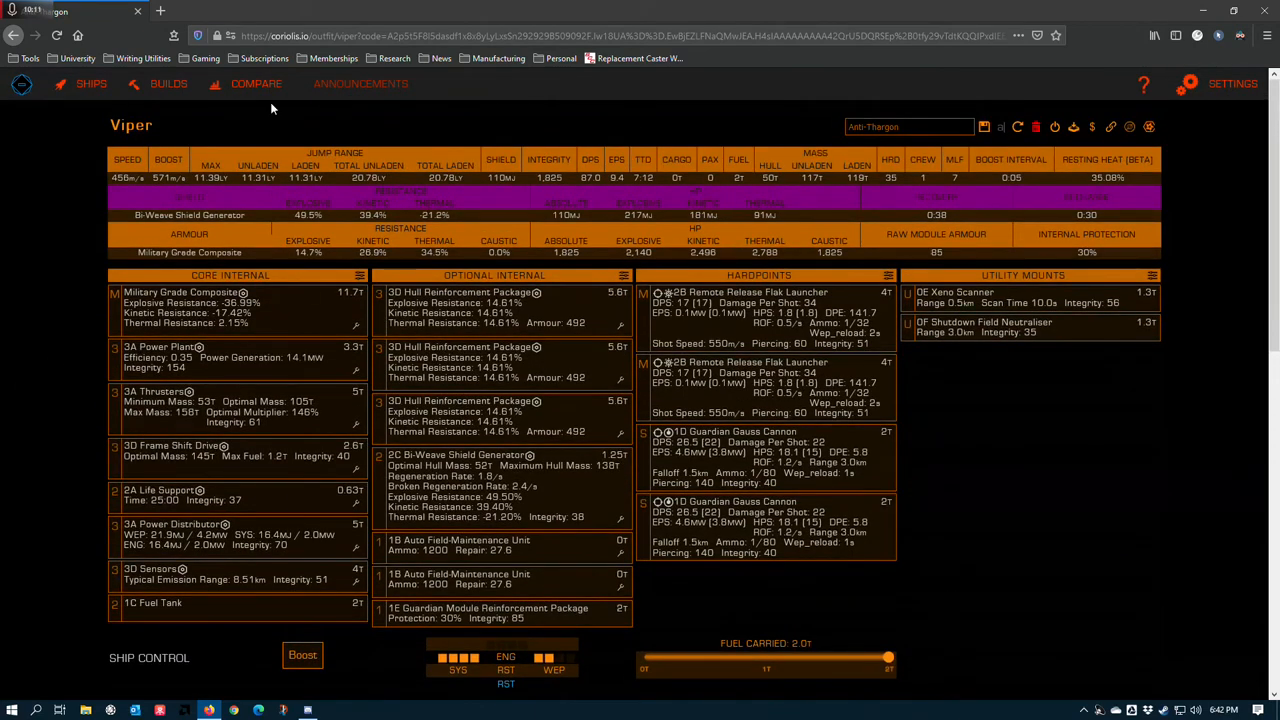
{"action": "mouse_move", "coordinate": [997, 464]}
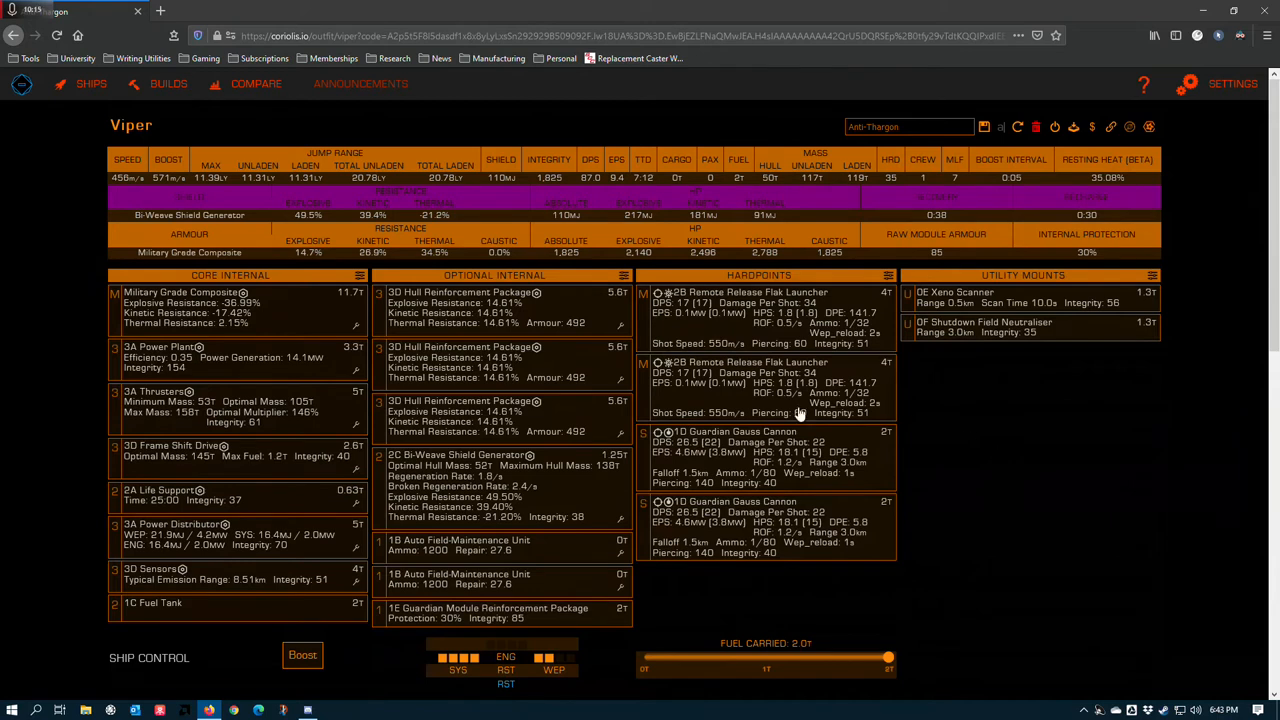
Step: Change the armour to Lightweight Alloy, giving 464 m/s speed and 1,602 integrity
{"action": "left_click", "coordinate": [200, 305]}
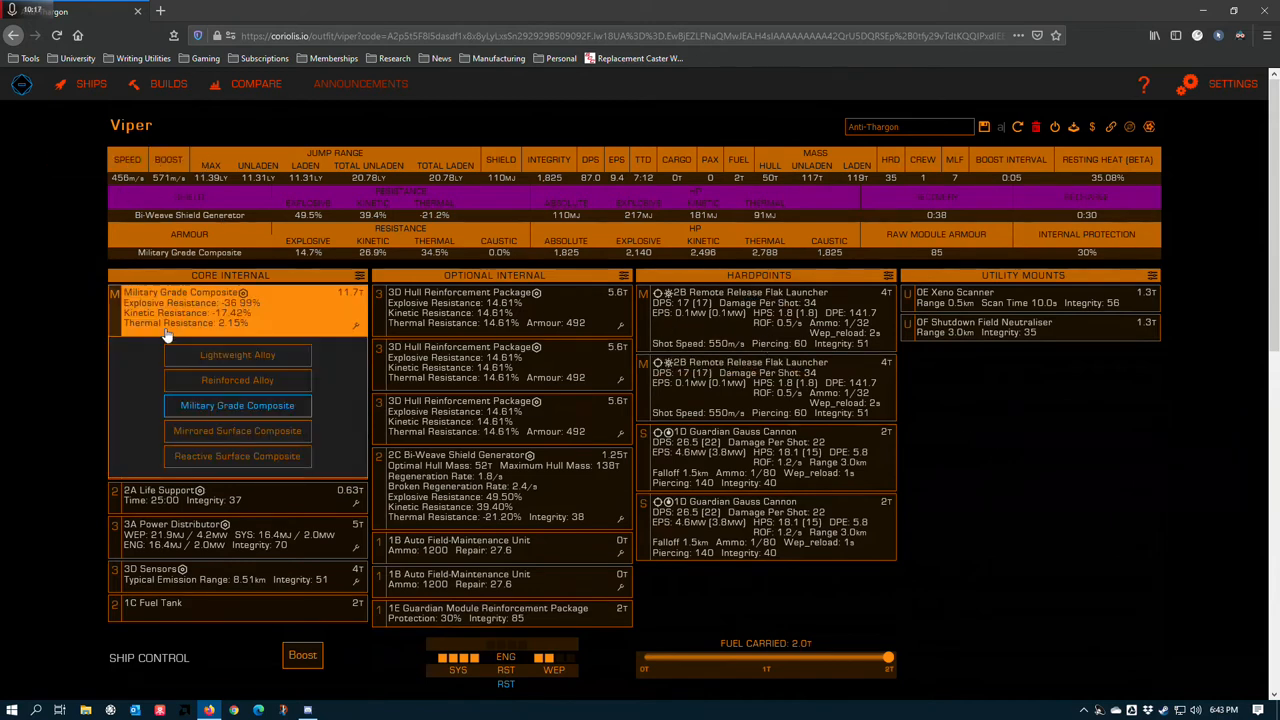
{"action": "left_click", "coordinate": [237, 354]}
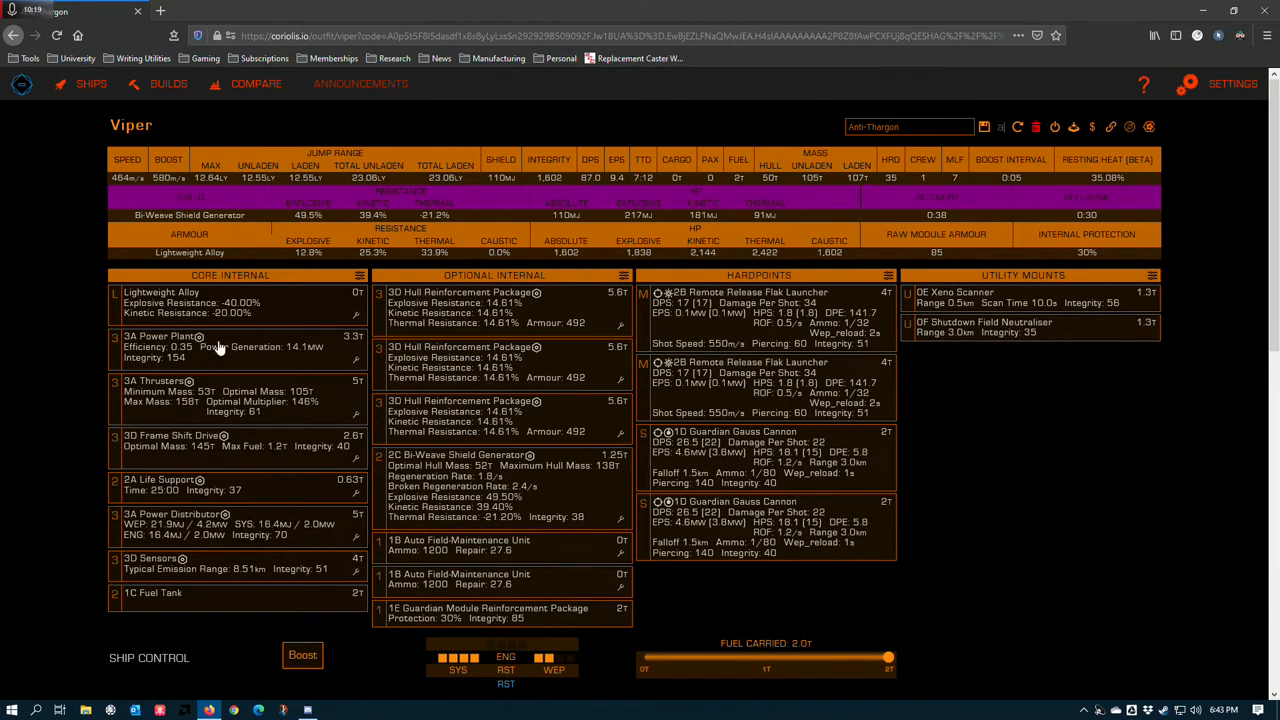
{"action": "mouse_move", "coordinate": [481, 364]}
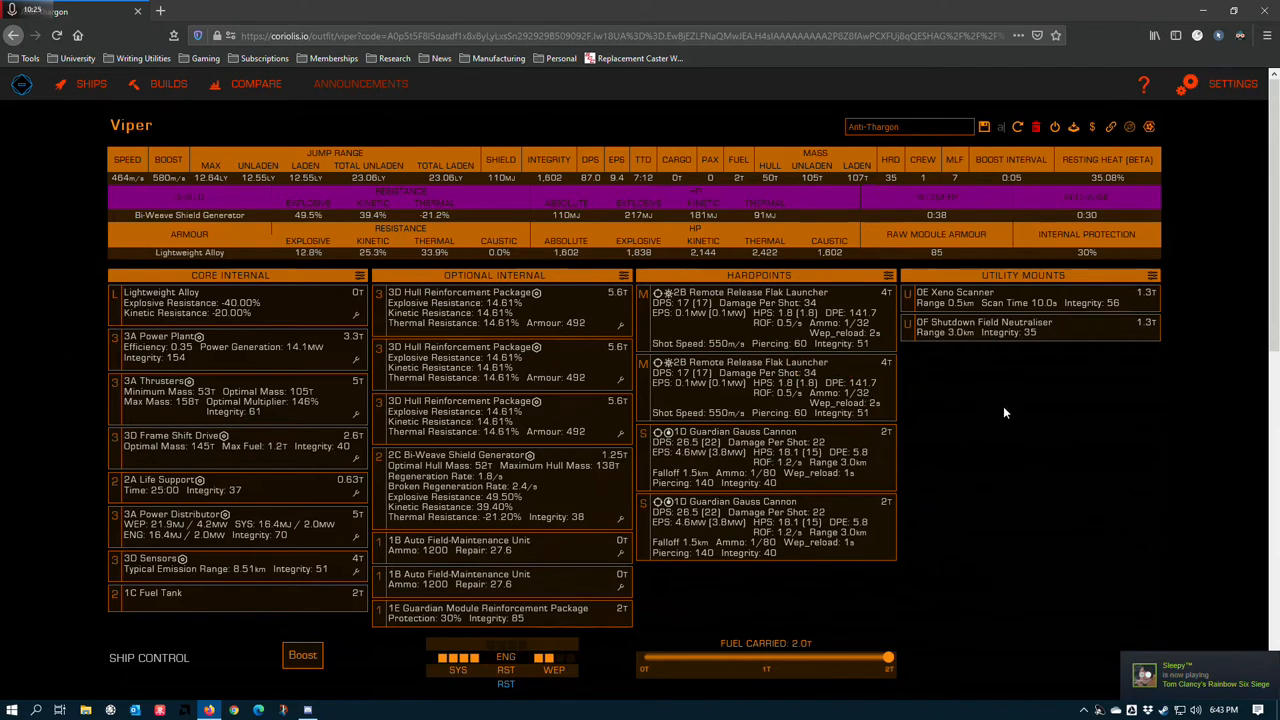
{"action": "mouse_move", "coordinate": [1033, 463]}
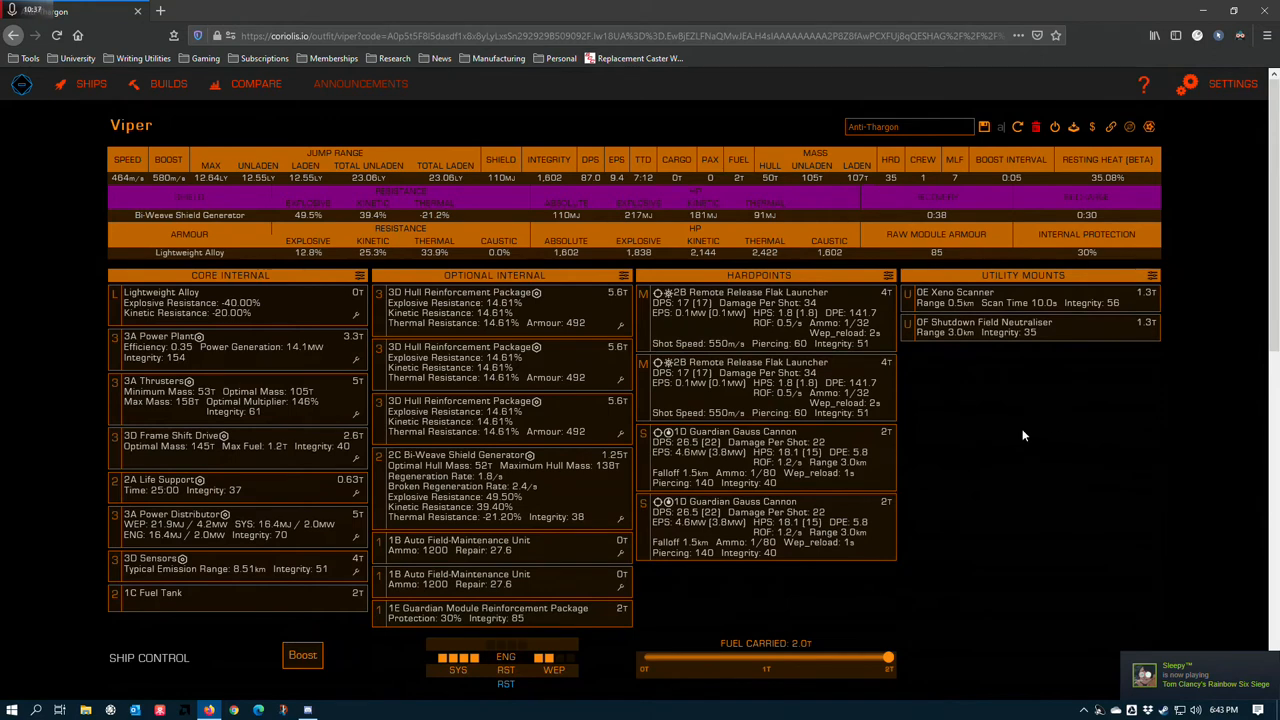
{"action": "mouse_move", "coordinate": [803, 347]}
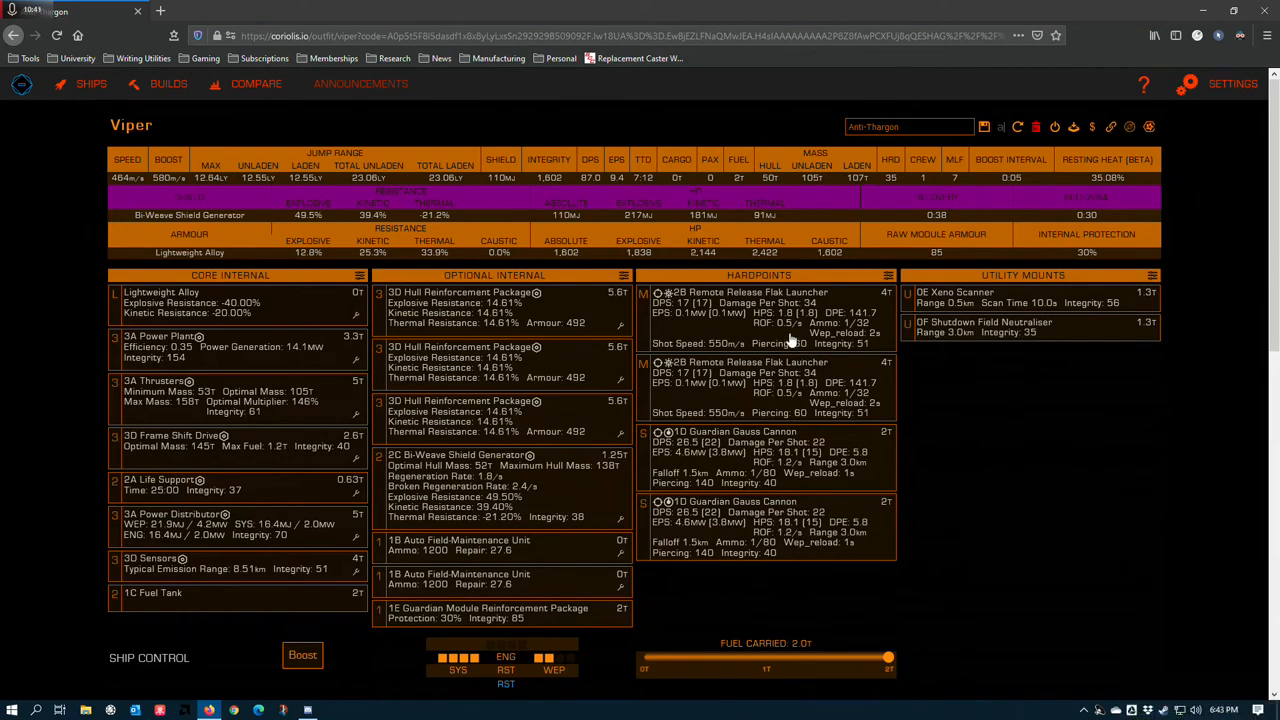
{"action": "mouse_move", "coordinate": [760, 355]}
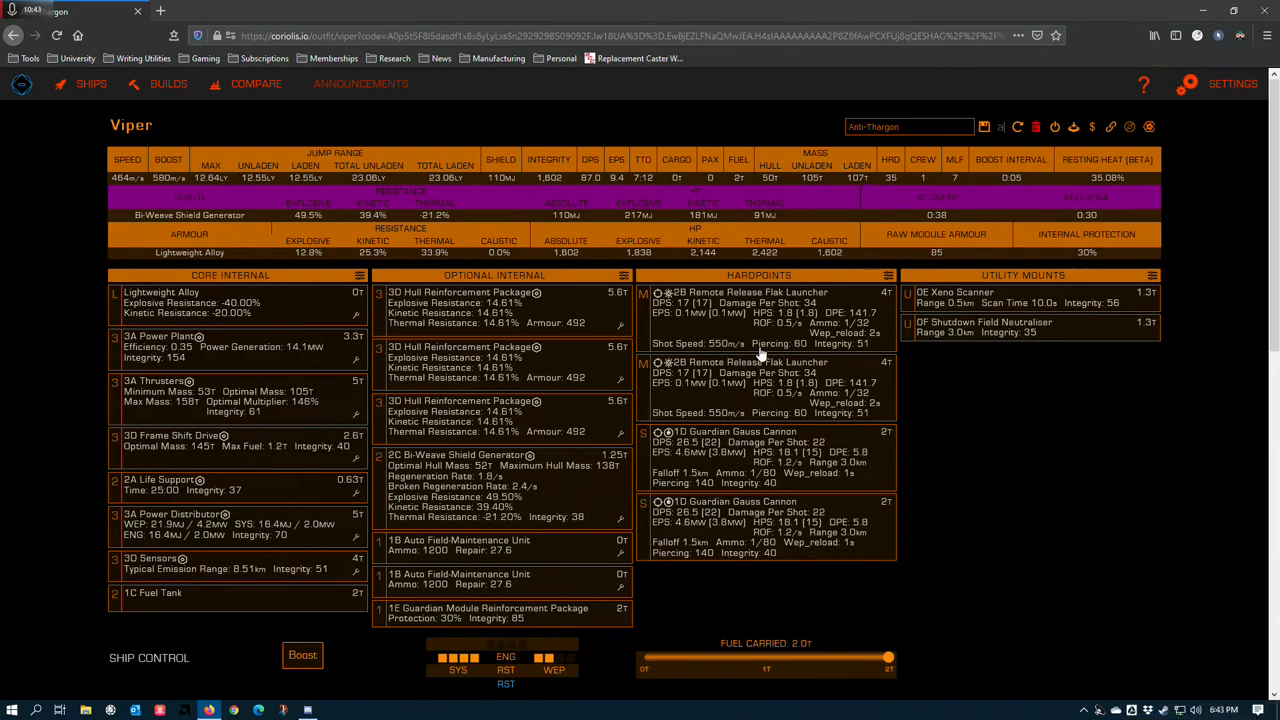
{"action": "mouse_move", "coordinate": [800, 313]}
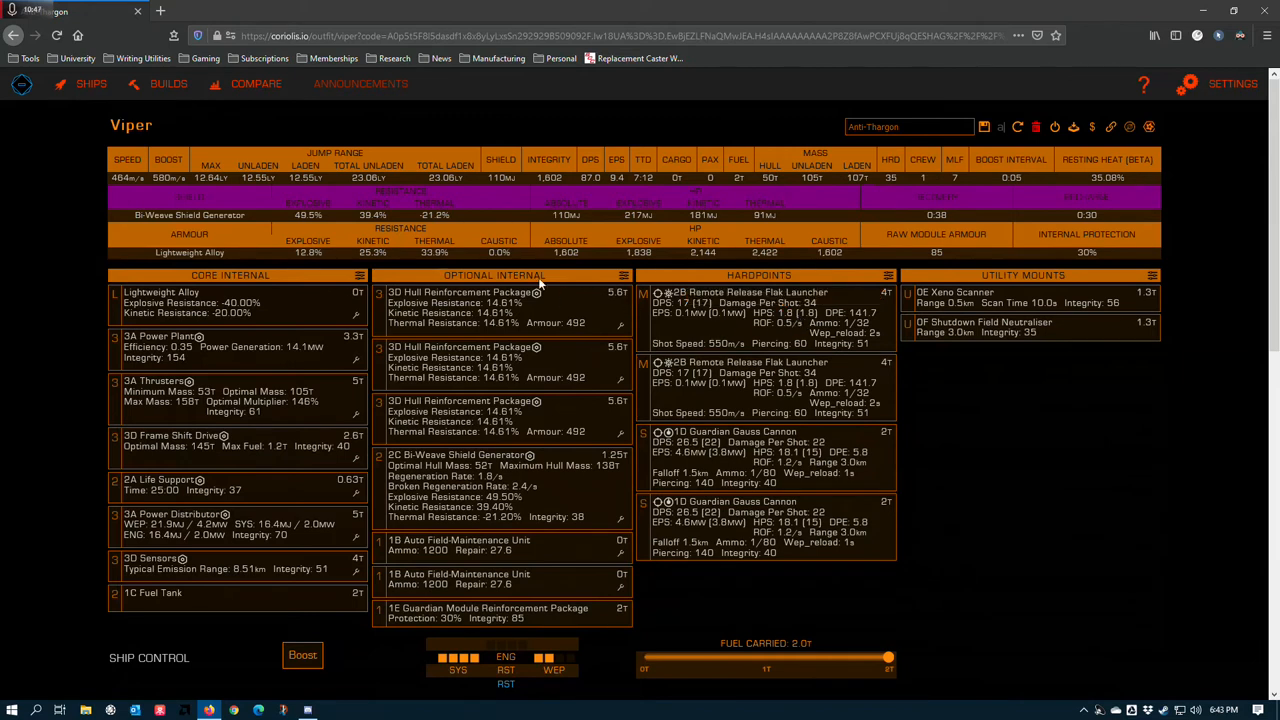
{"action": "mouse_move", "coordinate": [246, 177]}
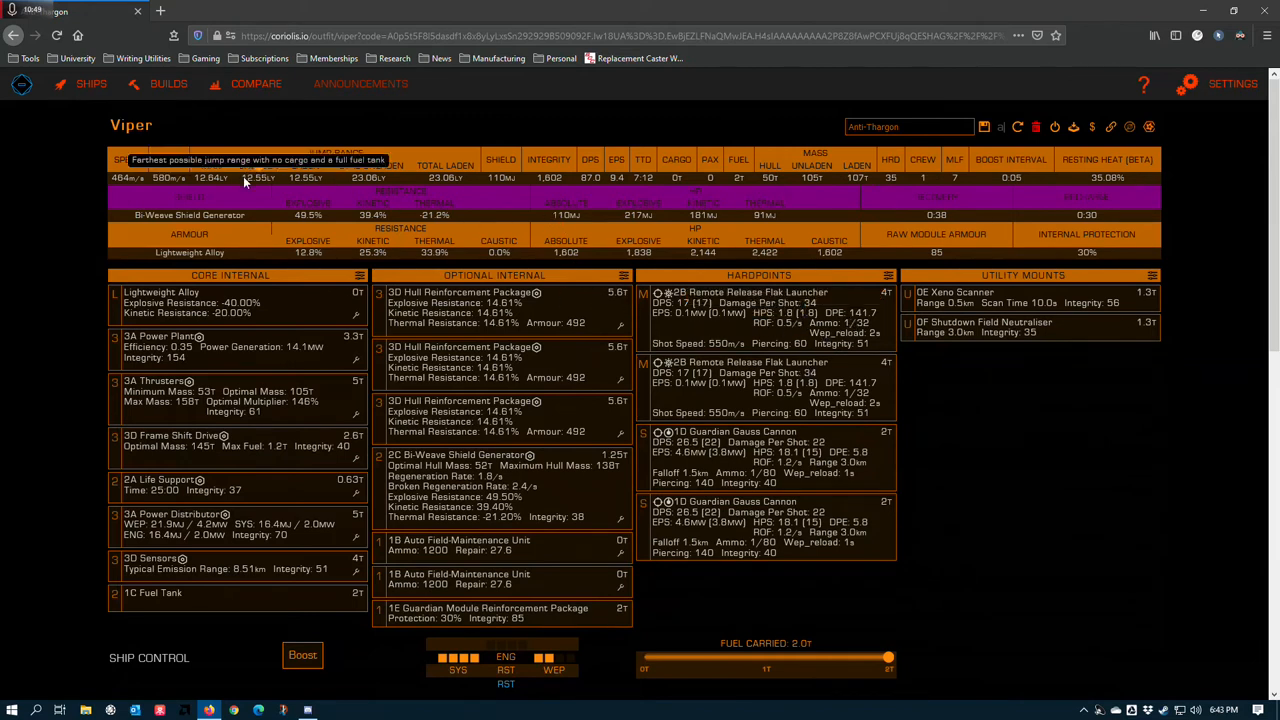
{"action": "mouse_move", "coordinate": [72, 134]}
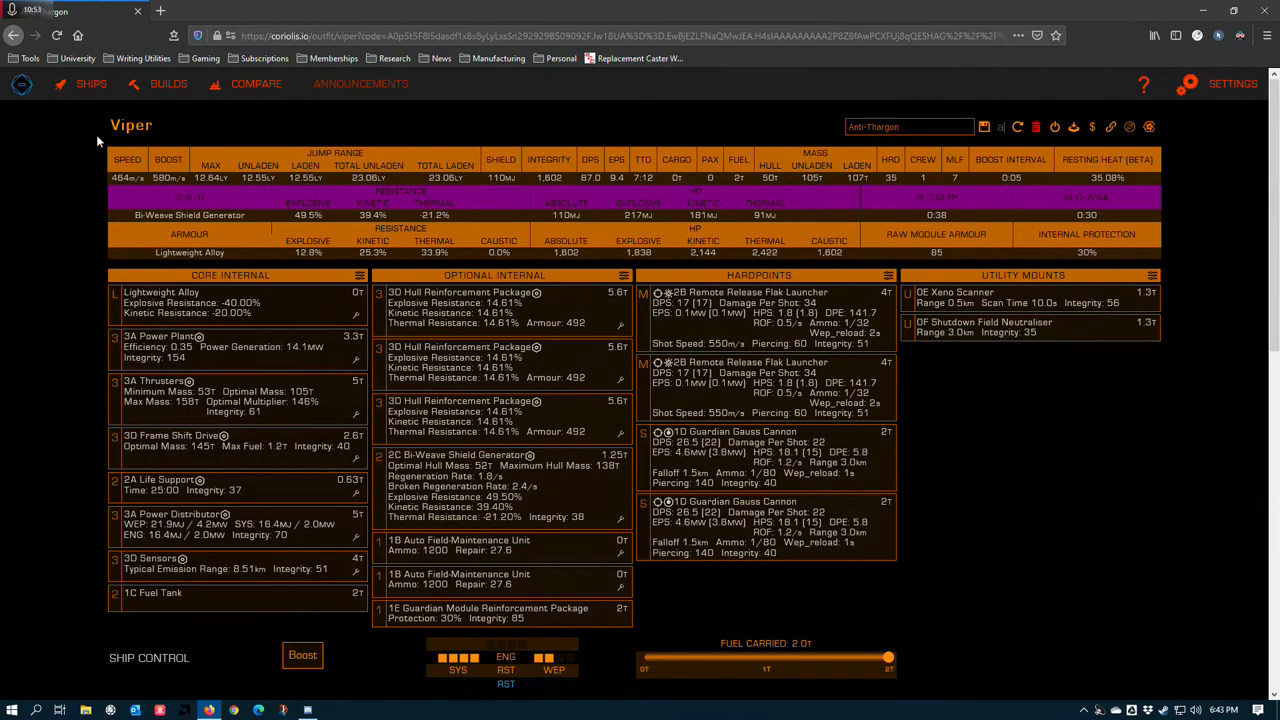
{"action": "mouse_move", "coordinate": [292, 517]}
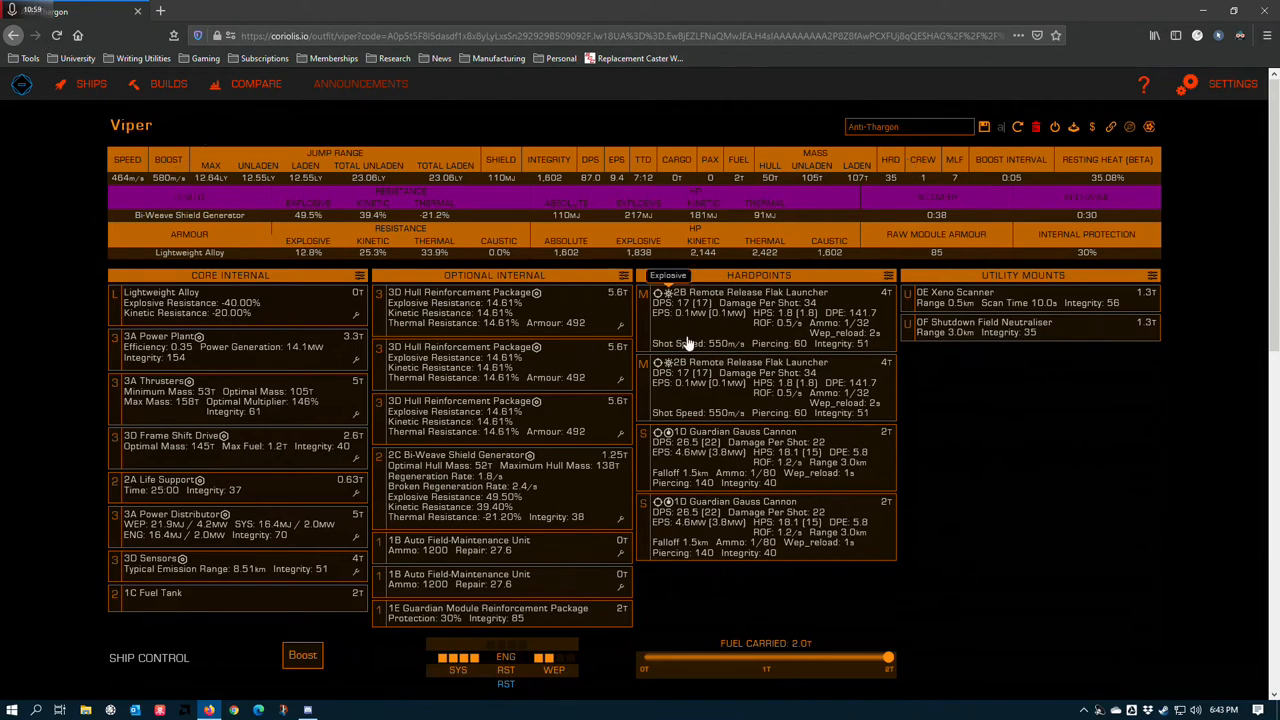
{"action": "mouse_move", "coordinate": [690, 178]}
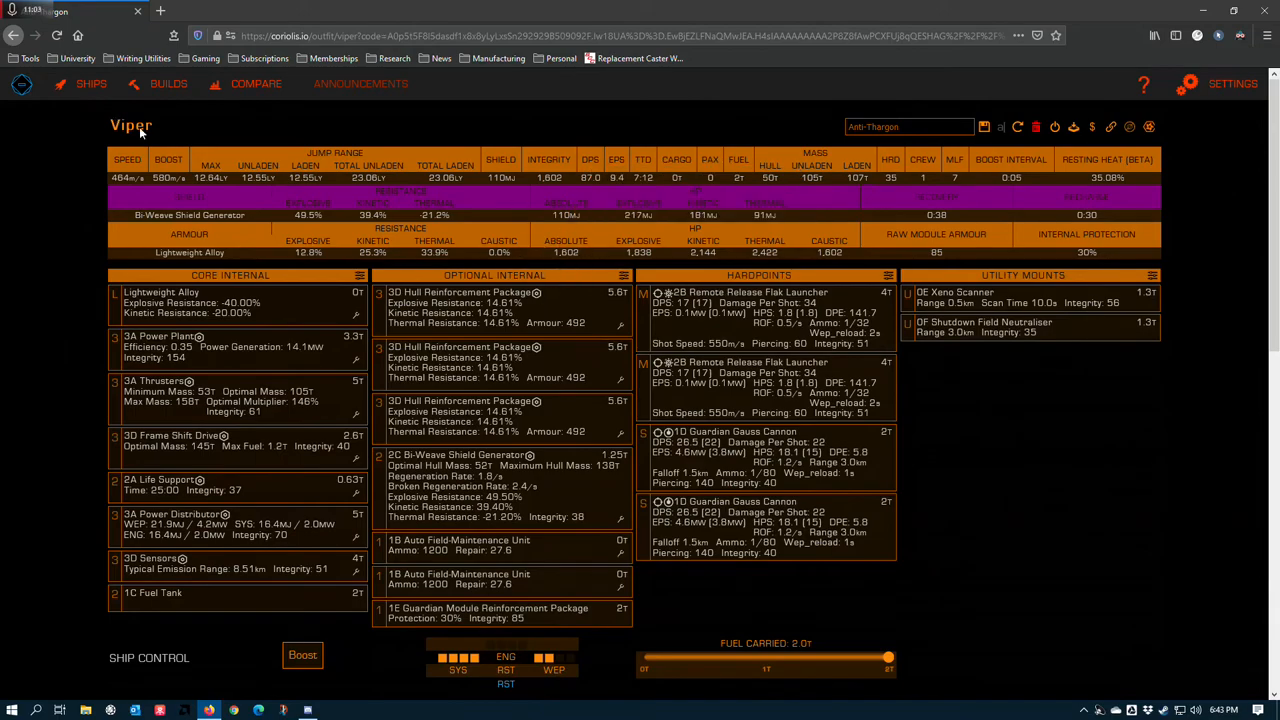
{"action": "scroll", "scroll_direction": "down", "scroll_amount": 3}
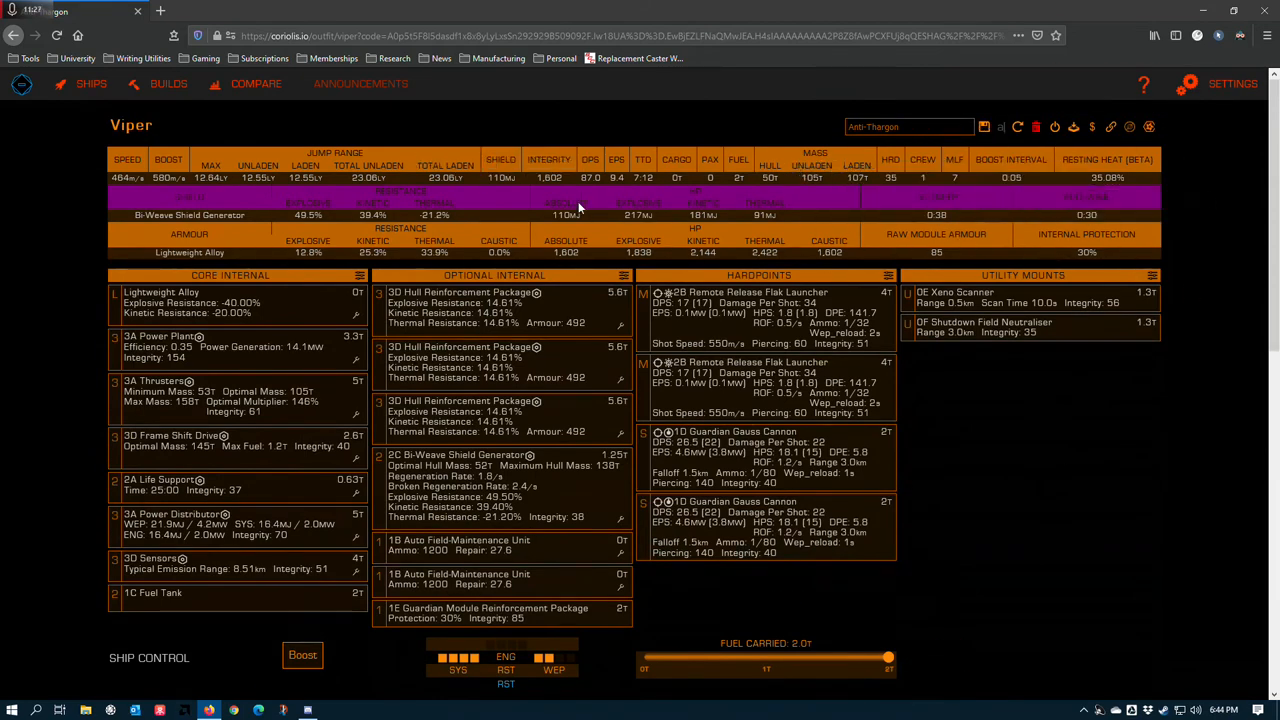
{"action": "mouse_move", "coordinate": [1113, 190]}
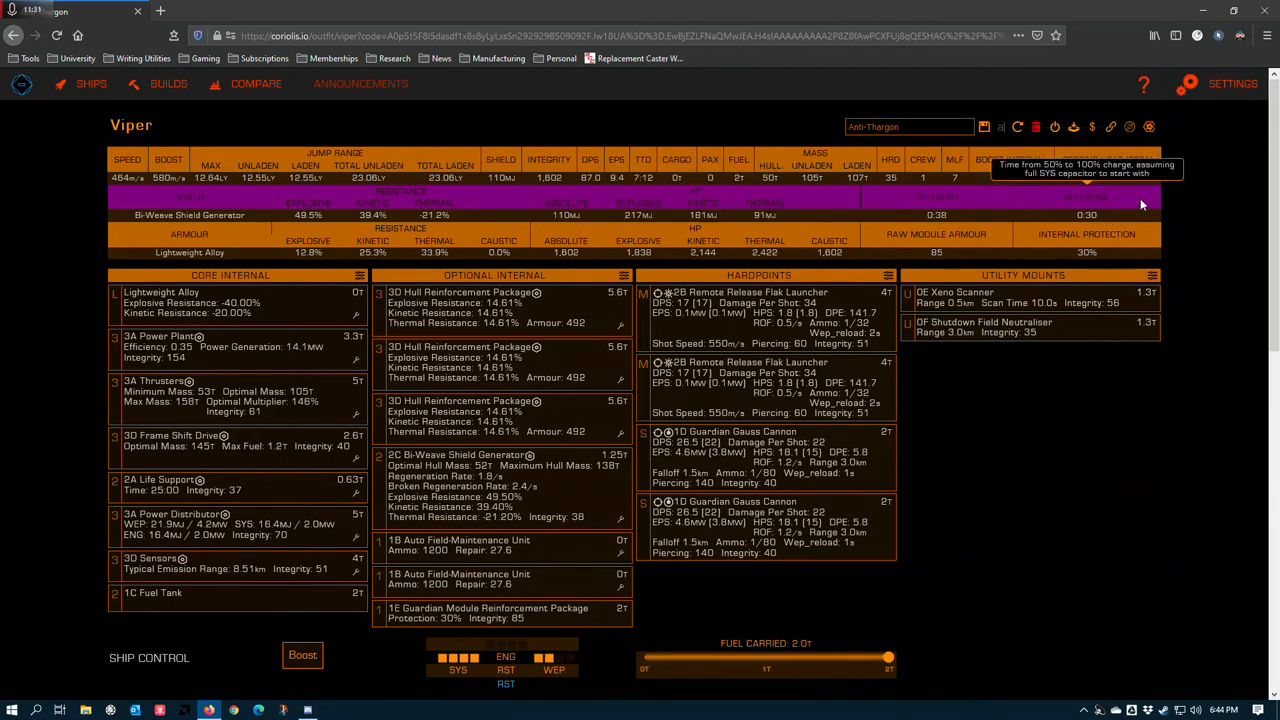
{"action": "mouse_move", "coordinate": [1063, 208]}
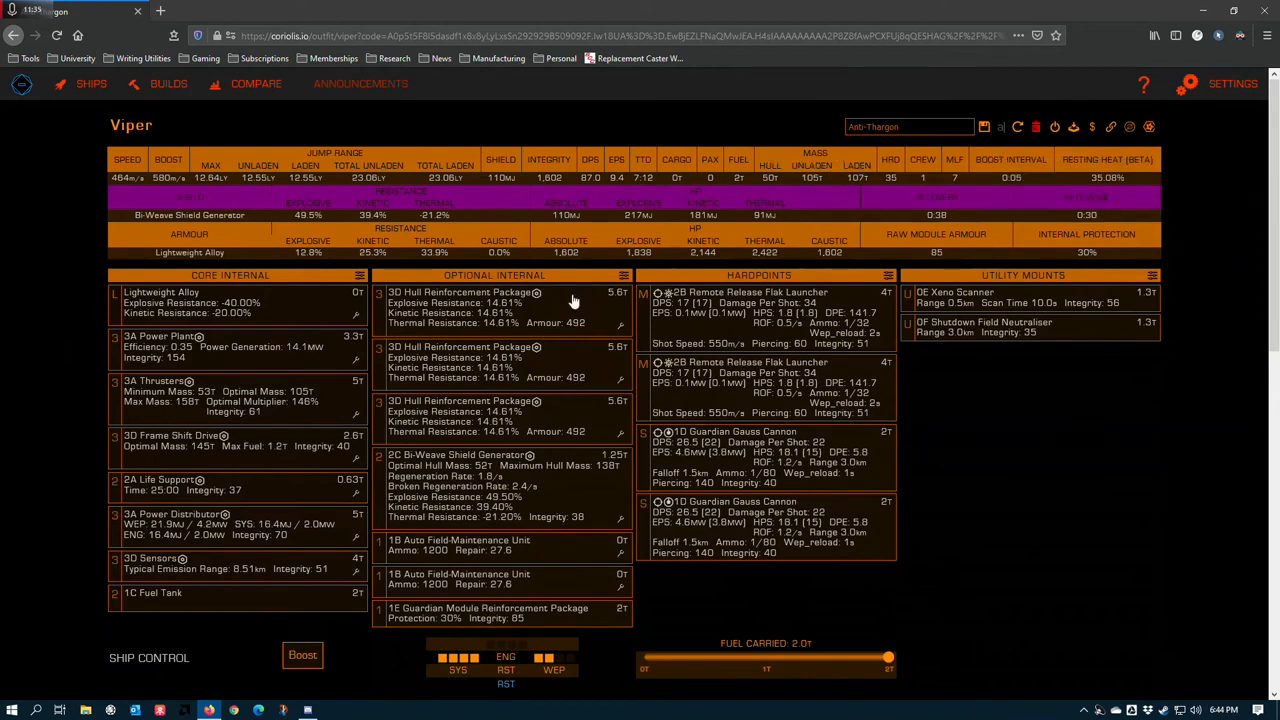
{"action": "mouse_move", "coordinate": [585, 305]}
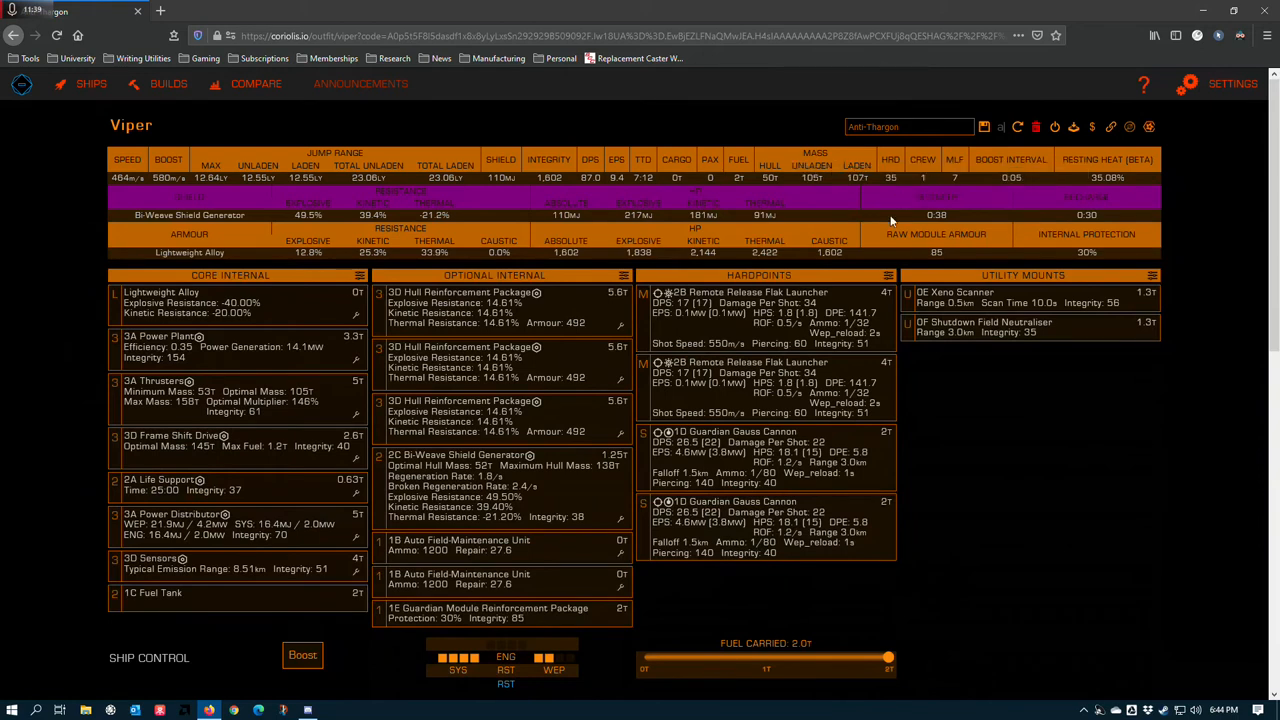
{"action": "mouse_move", "coordinate": [905, 228]}
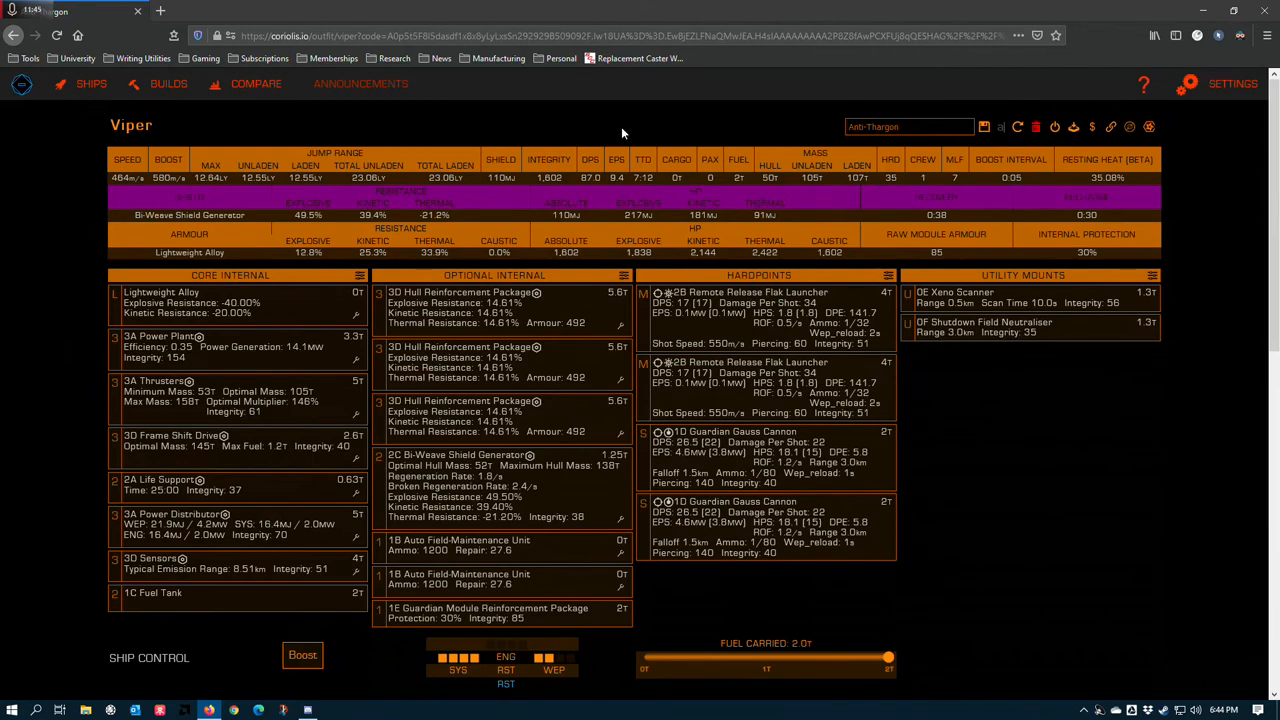
{"action": "mouse_move", "coordinate": [712, 214]}
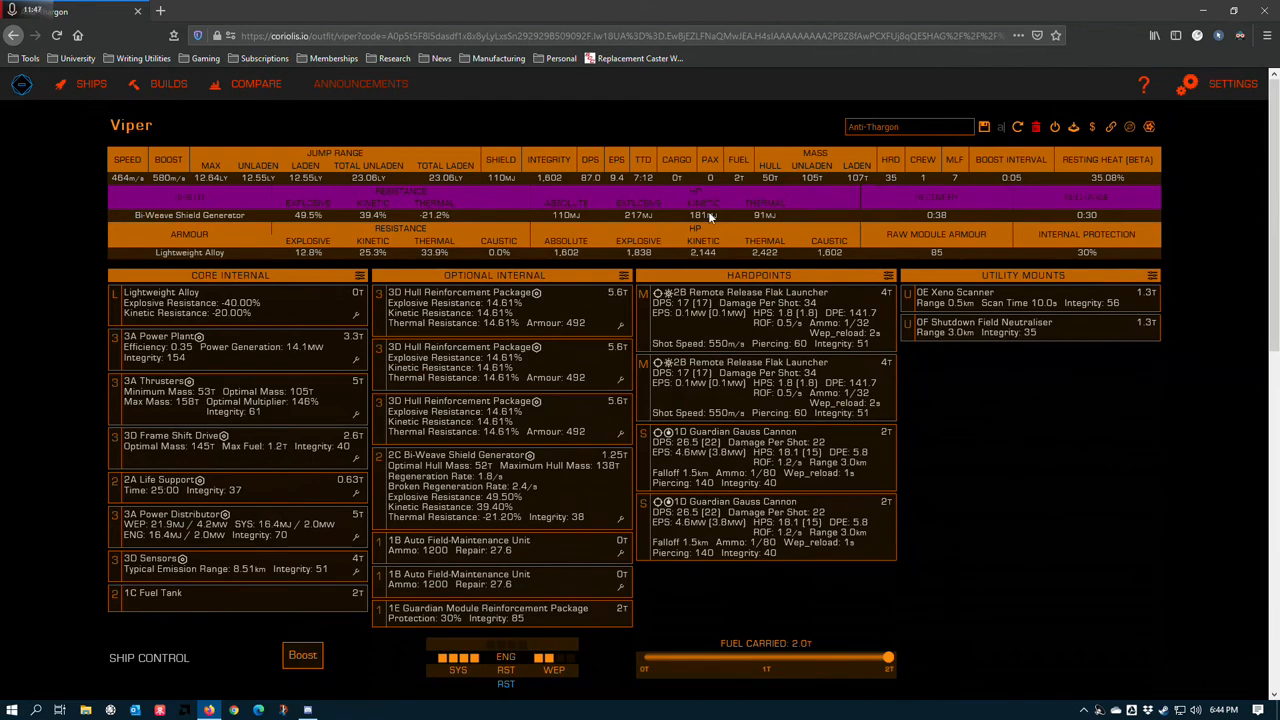
{"action": "mouse_move", "coordinate": [564, 216]}
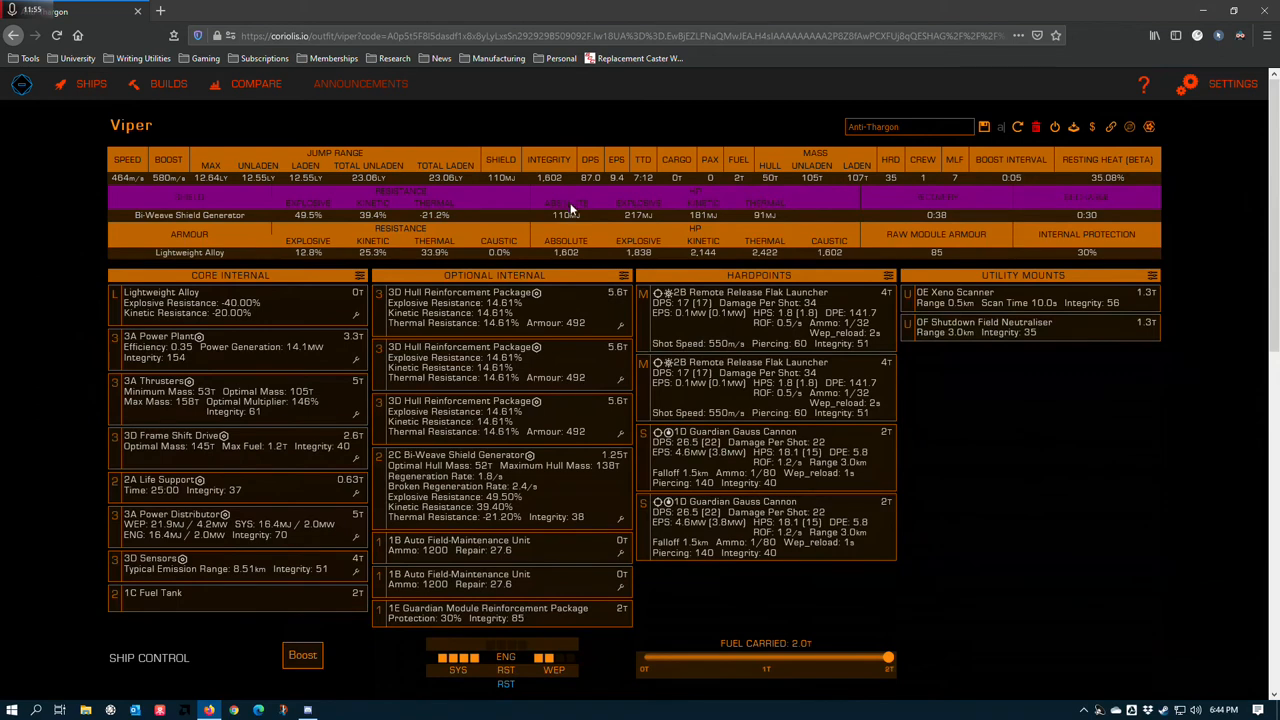
{"action": "mouse_move", "coordinate": [558, 213]}
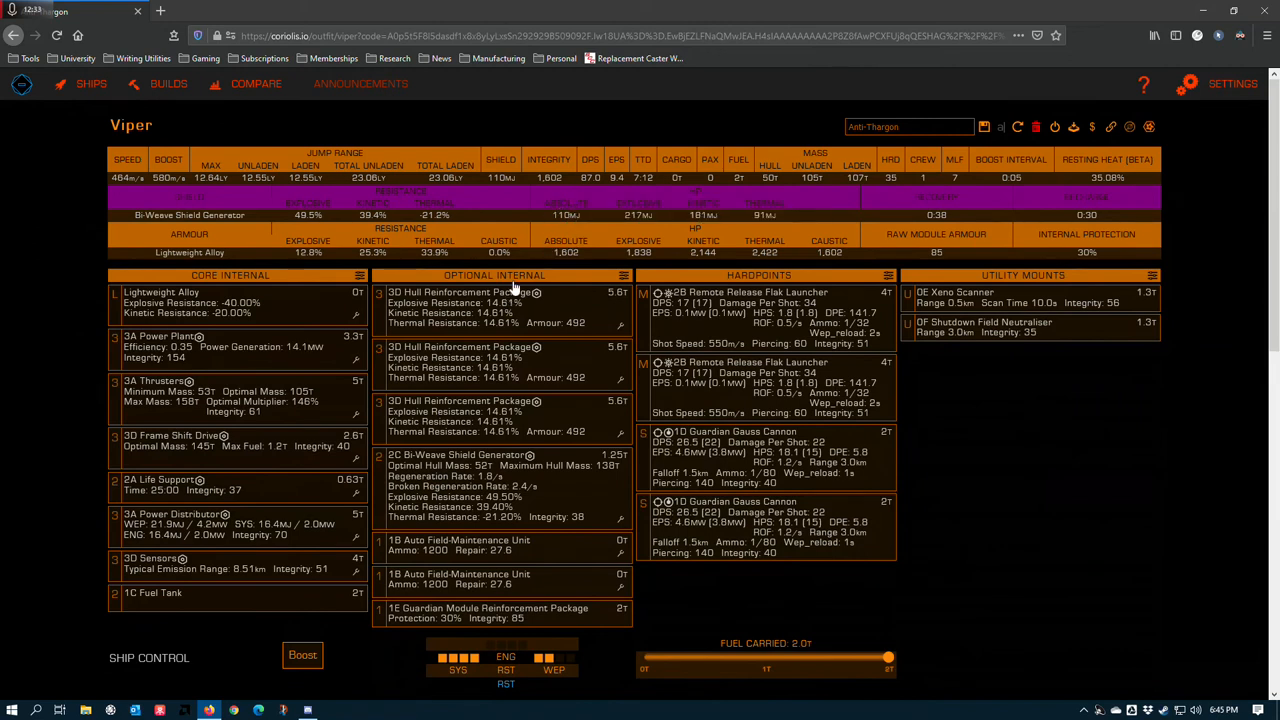
{"action": "mouse_move", "coordinate": [558, 275]}
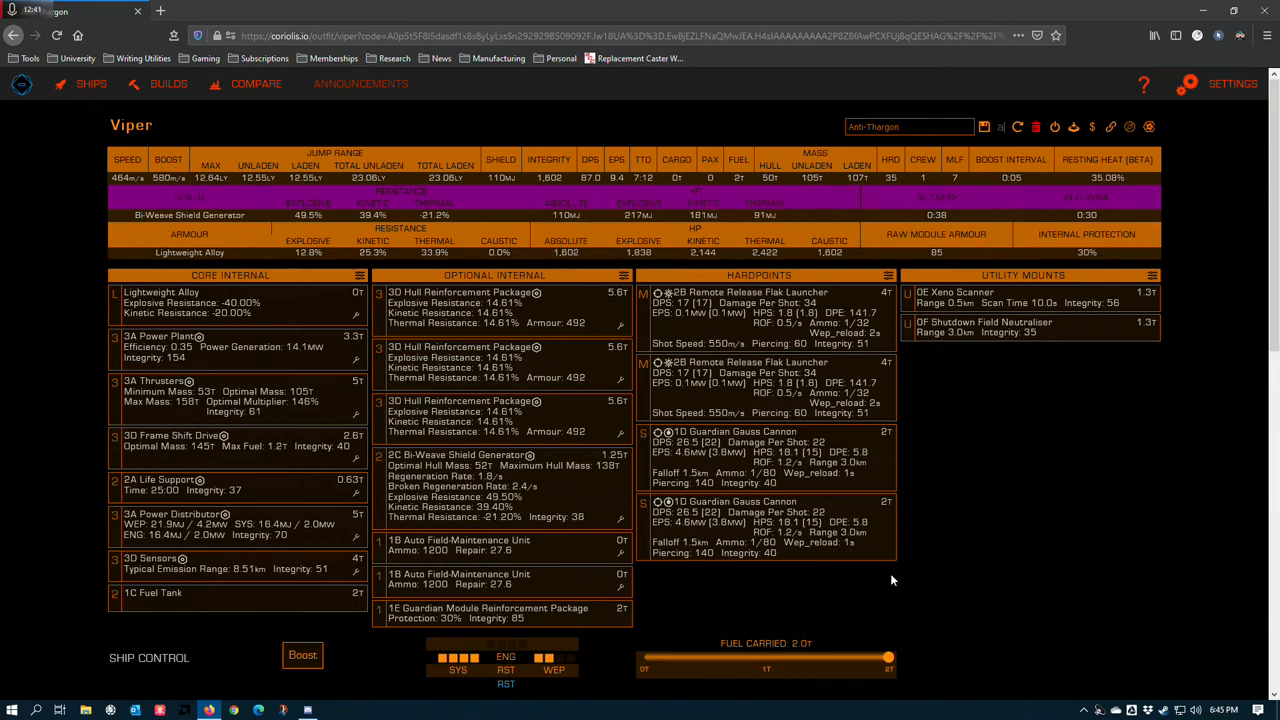
{"action": "scroll", "scroll_direction": "down", "scroll_amount": 3}
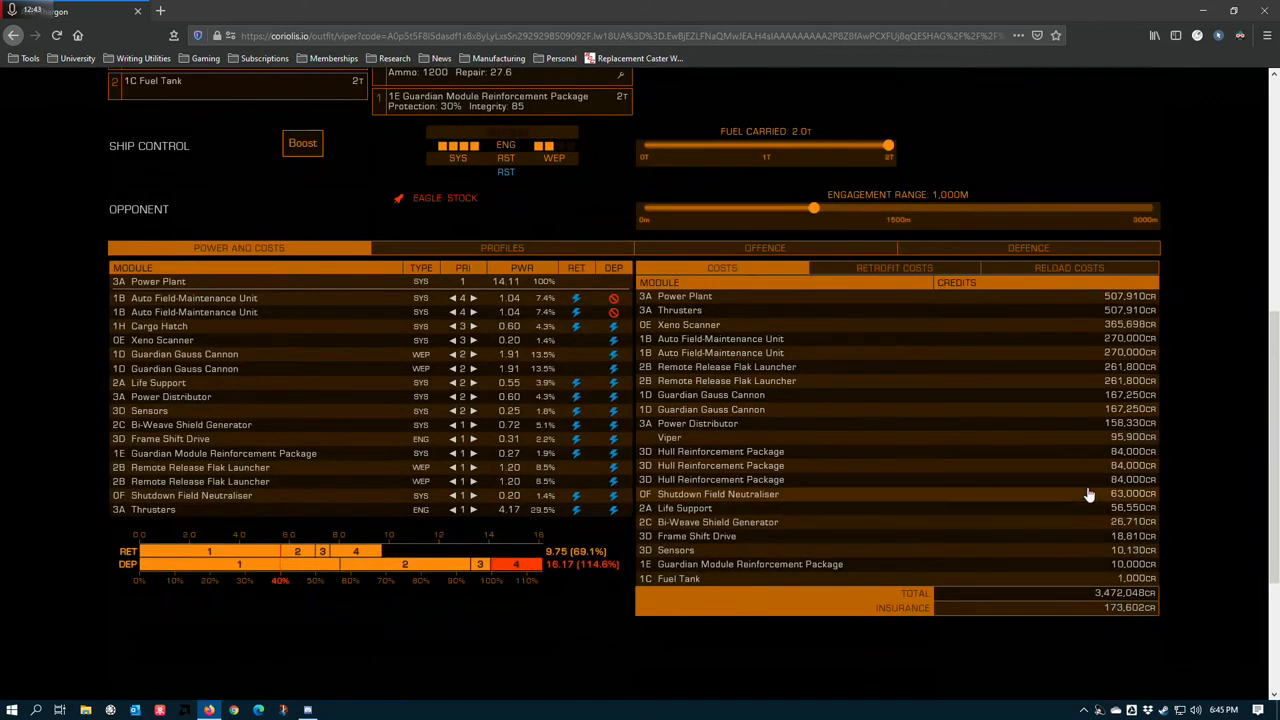
{"action": "scroll", "scroll_direction": "down", "scroll_amount": 3}
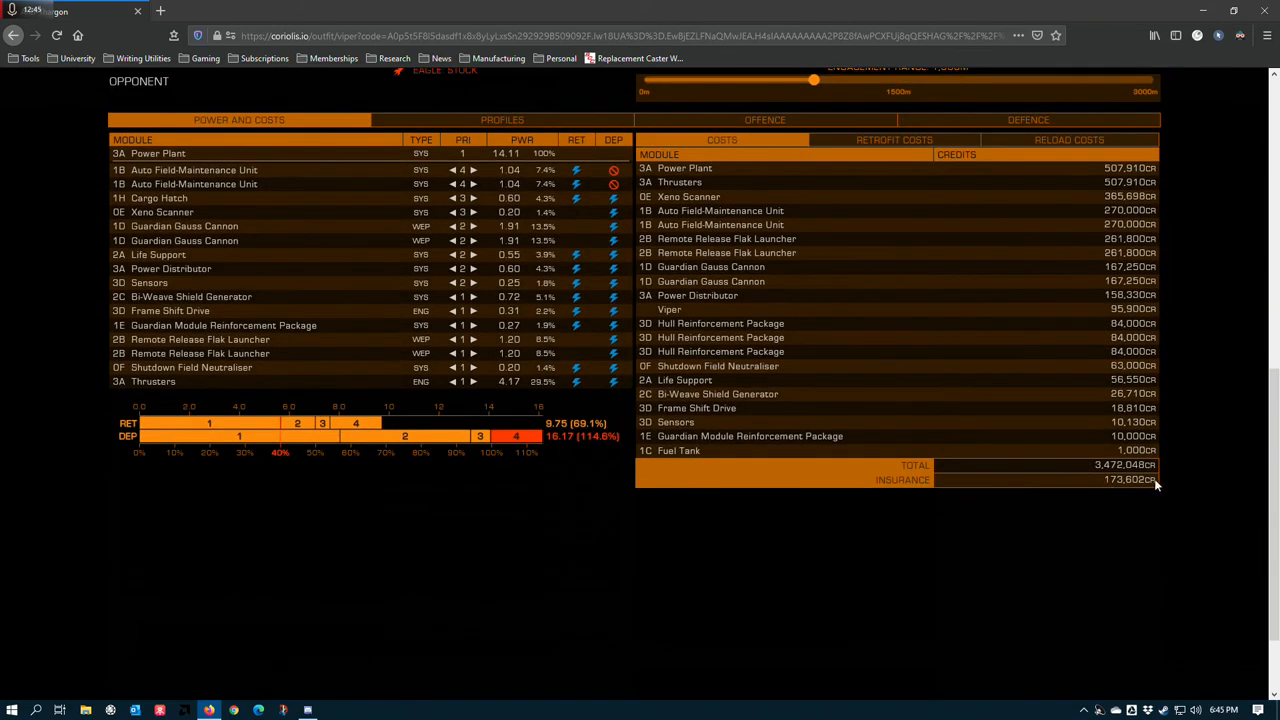
{"action": "mouse_move", "coordinate": [974, 545]}
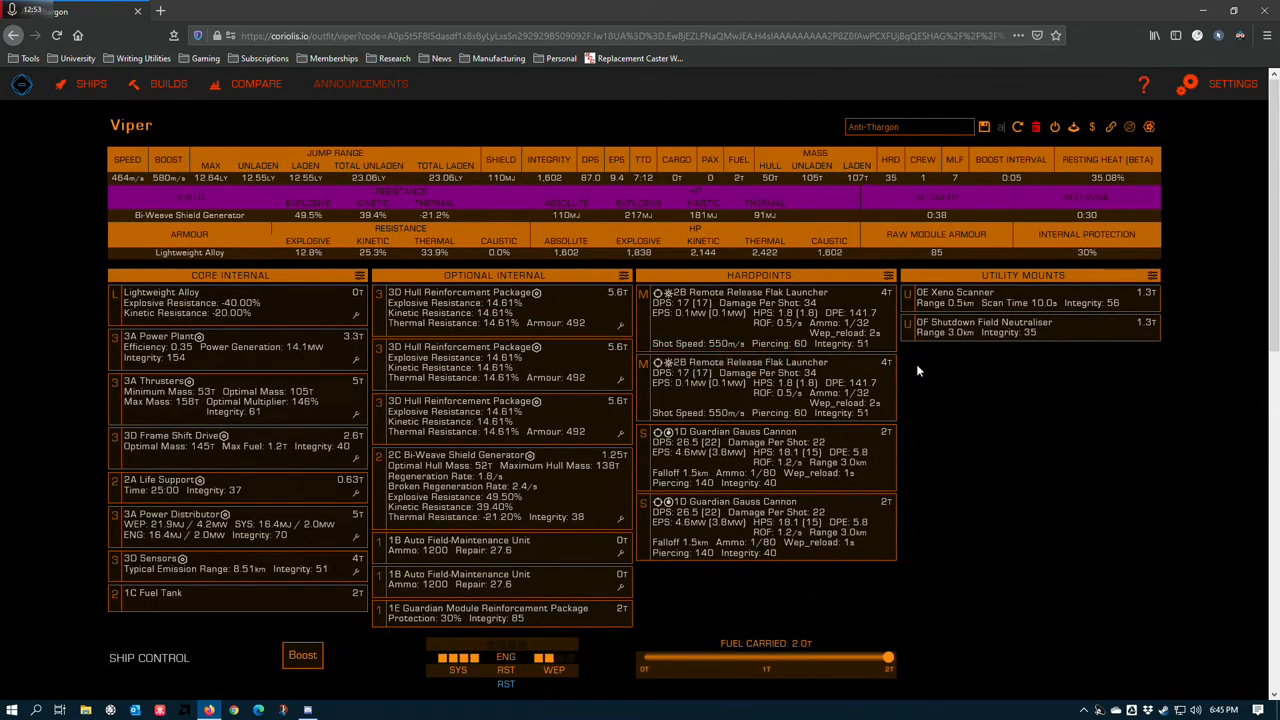
{"action": "scroll", "scroll_direction": "down", "scroll_amount": 3}
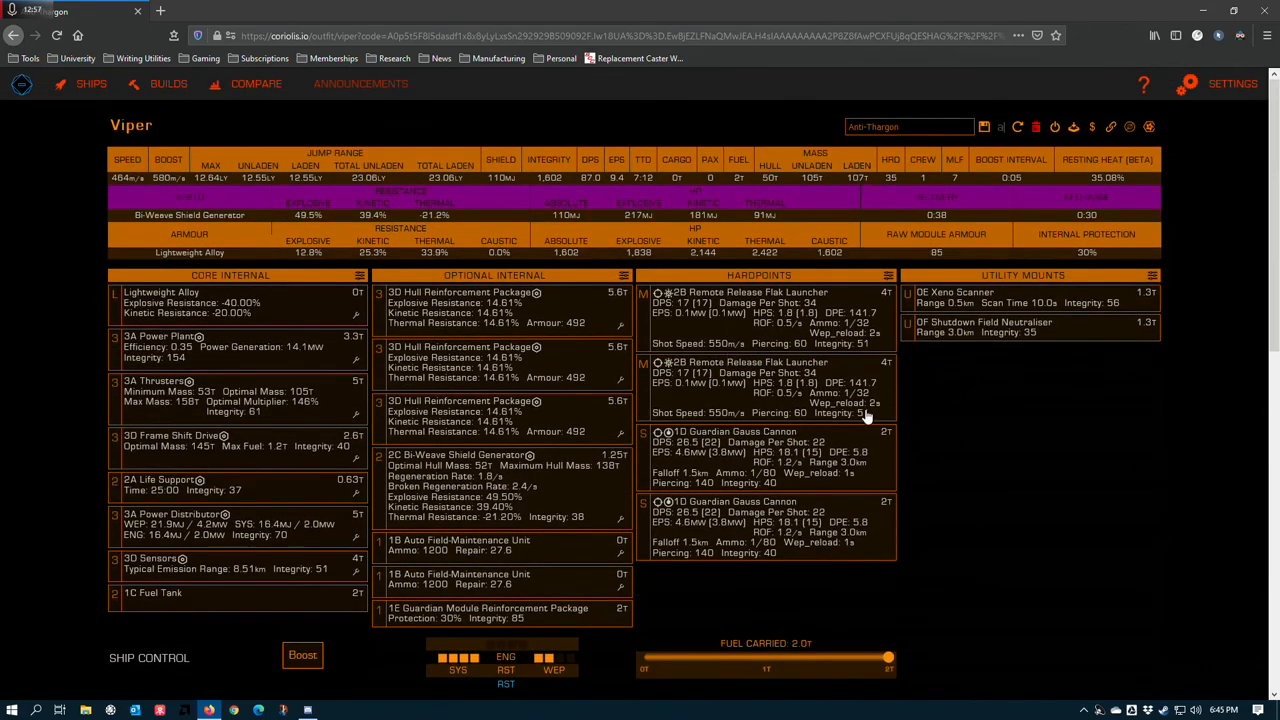
{"action": "scroll", "scroll_direction": "down", "scroll_amount": 3}
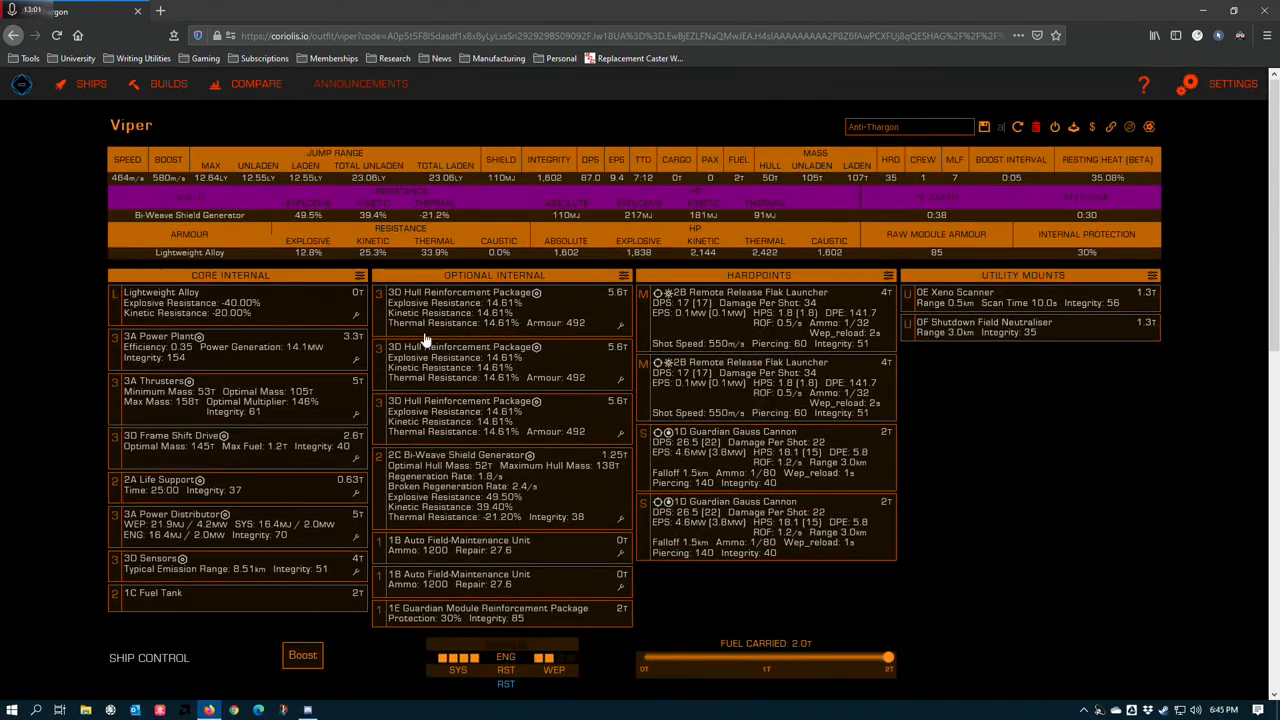
{"action": "scroll", "scroll_direction": "down", "scroll_amount": 3}
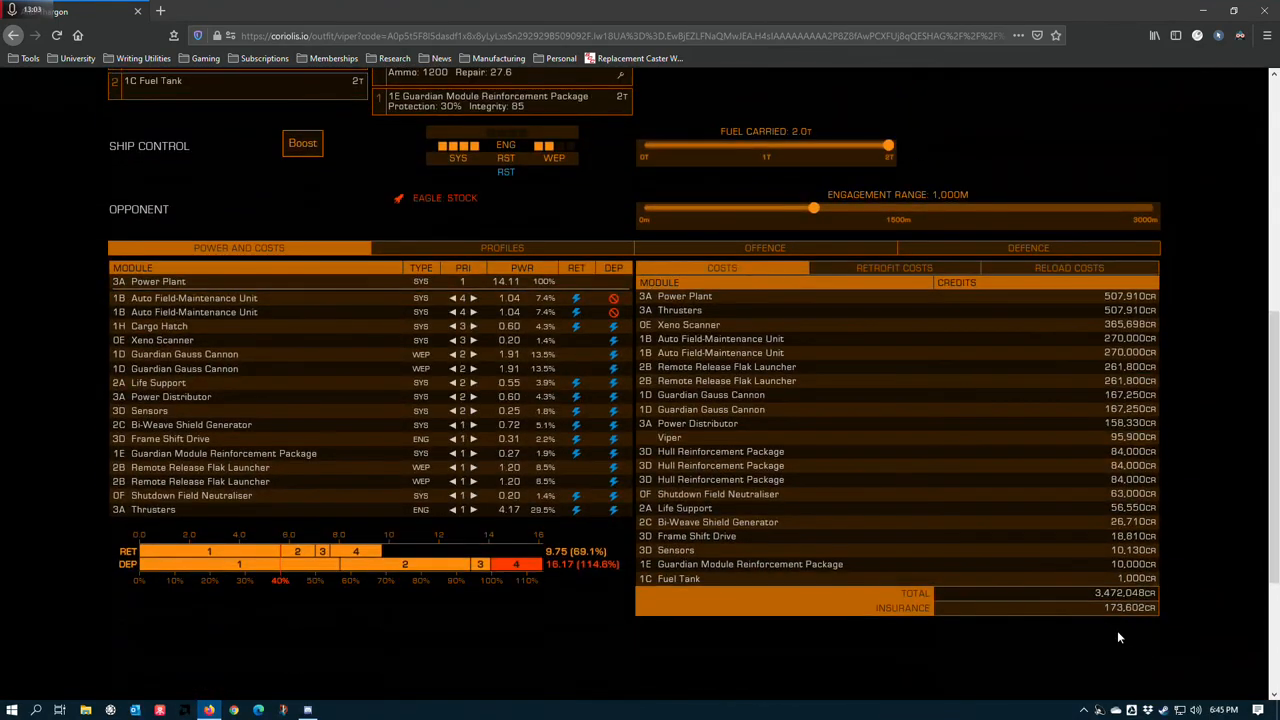
{"action": "mouse_move", "coordinate": [1100, 635]}
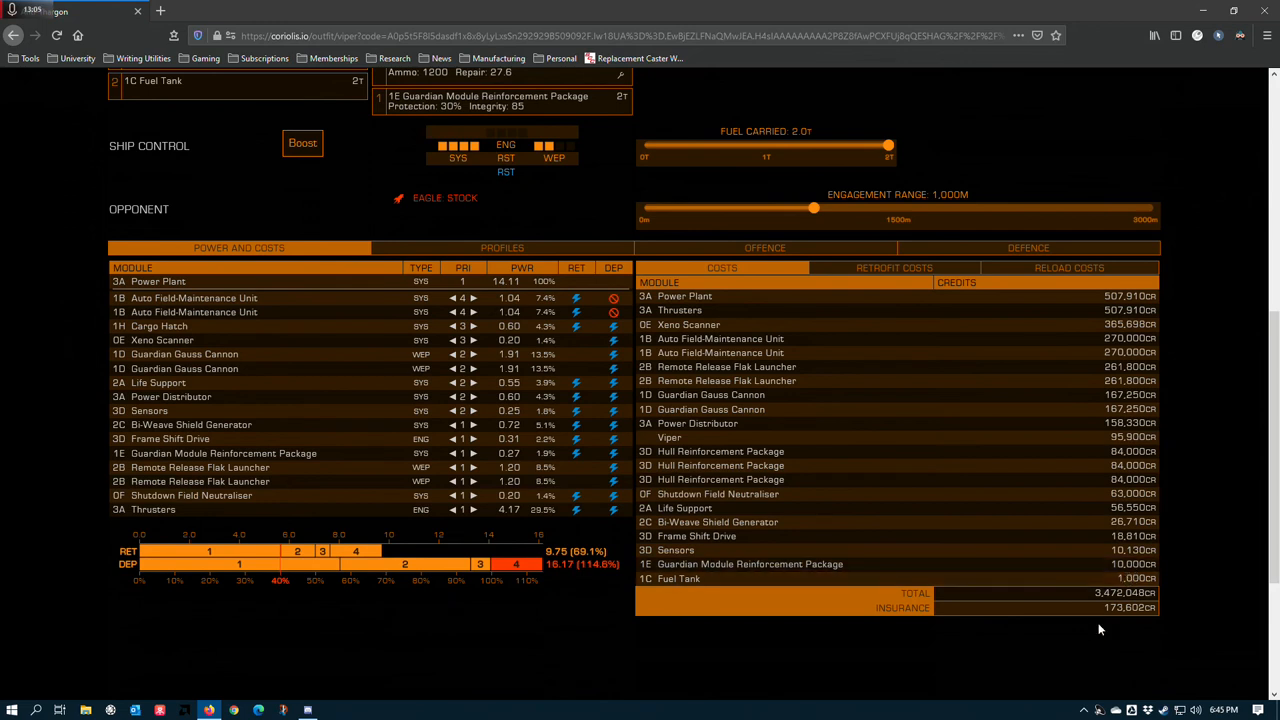
{"action": "mouse_move", "coordinate": [1167, 617]}
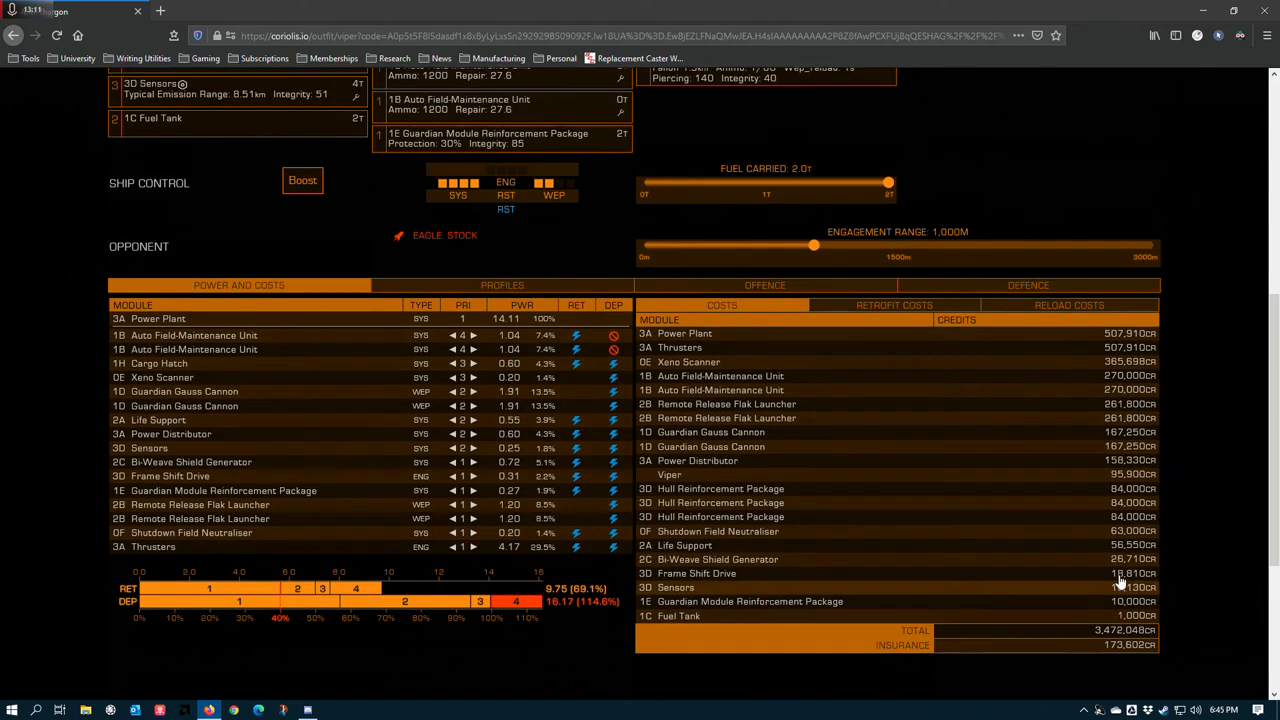
{"action": "scroll", "scroll_direction": "down", "scroll_amount": 3}
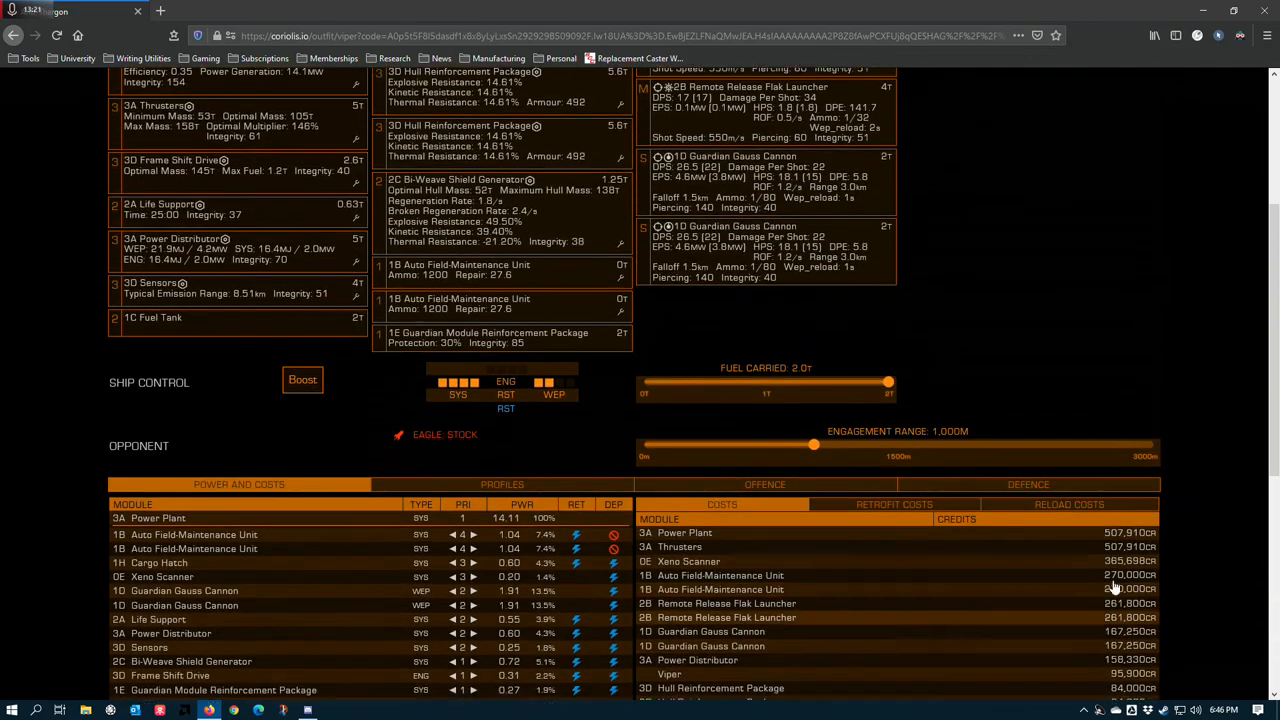
{"action": "scroll", "scroll_direction": "up", "scroll_amount": 3}
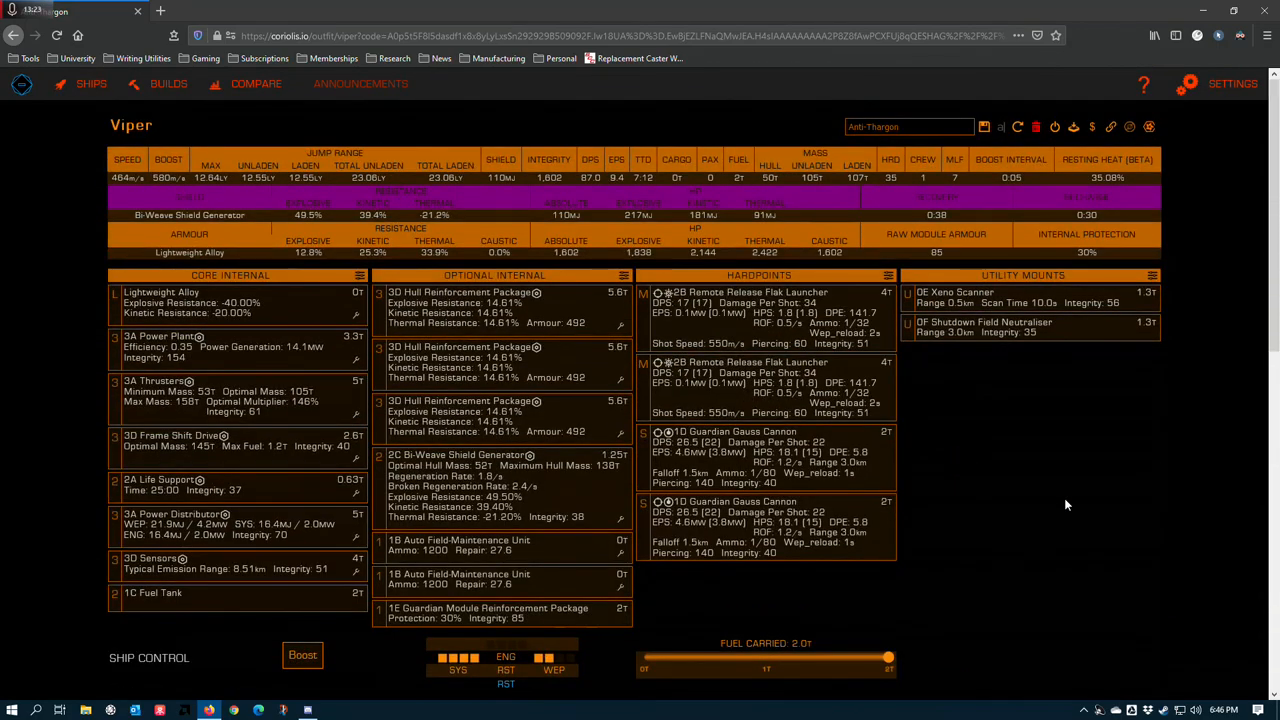
{"action": "scroll", "scroll_direction": "down", "scroll_amount": 3}
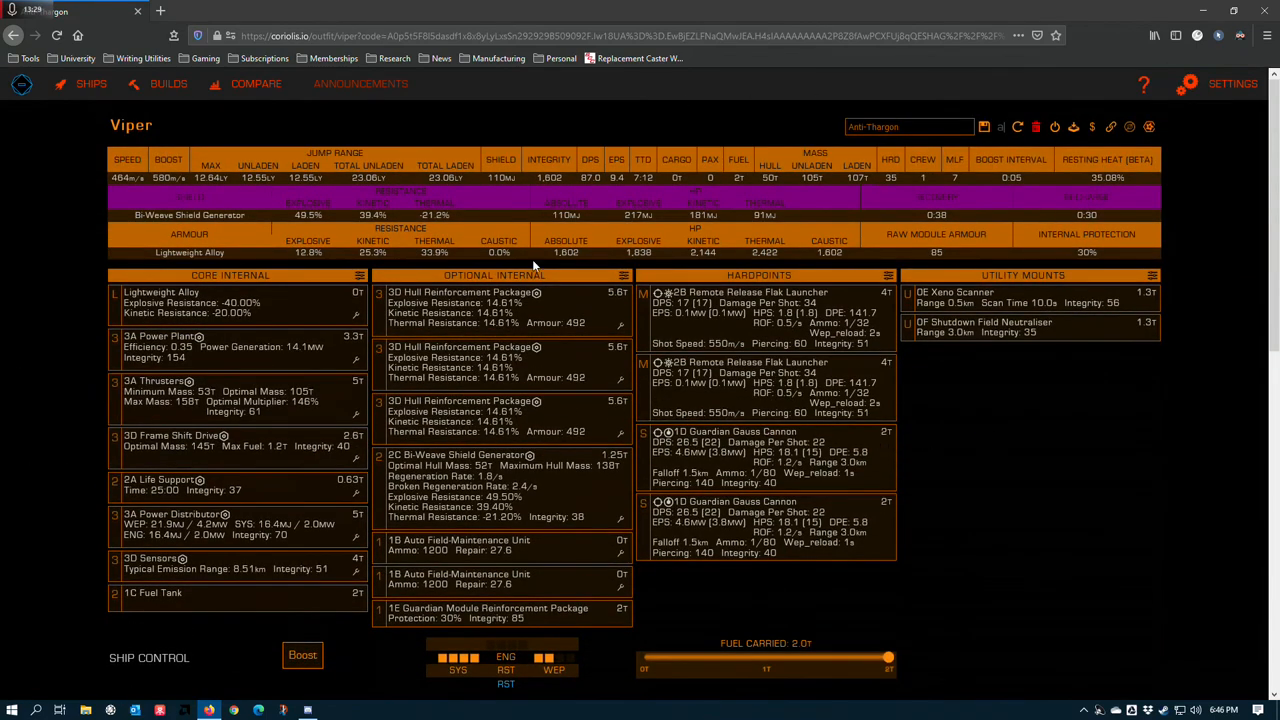
{"action": "mouse_move", "coordinate": [270, 345]}
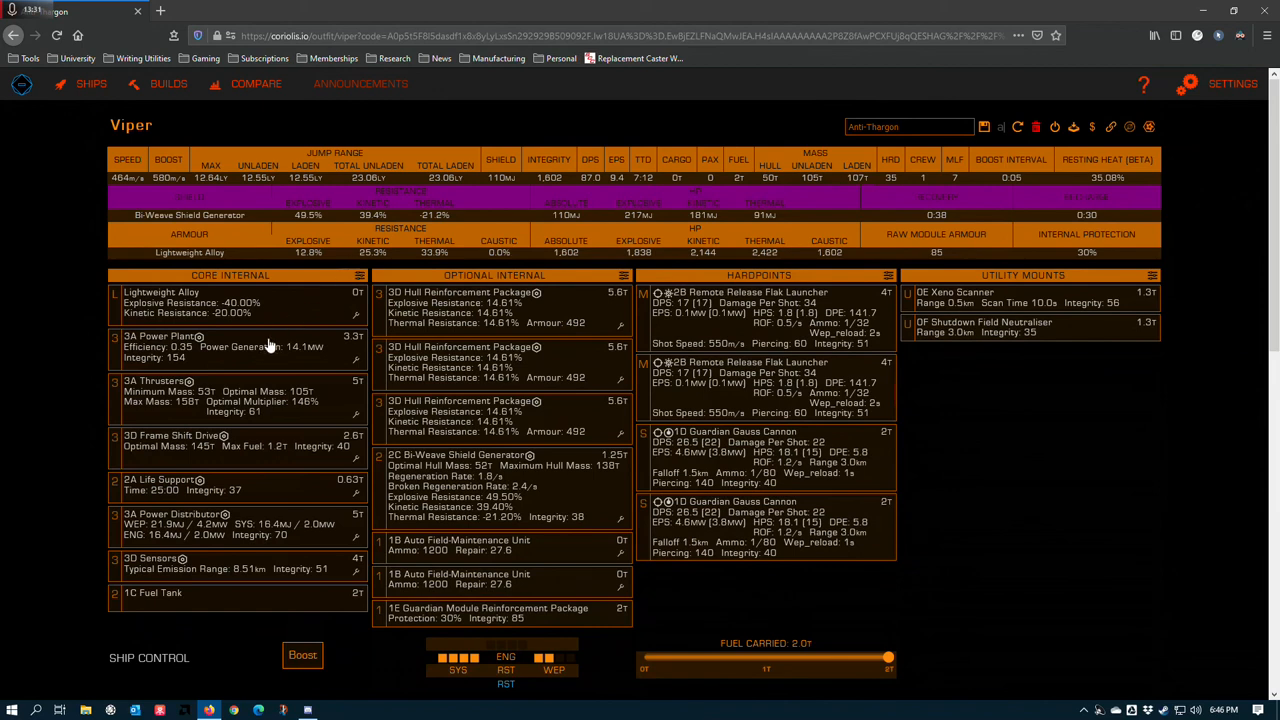
{"action": "mouse_move", "coordinate": [890, 460]}
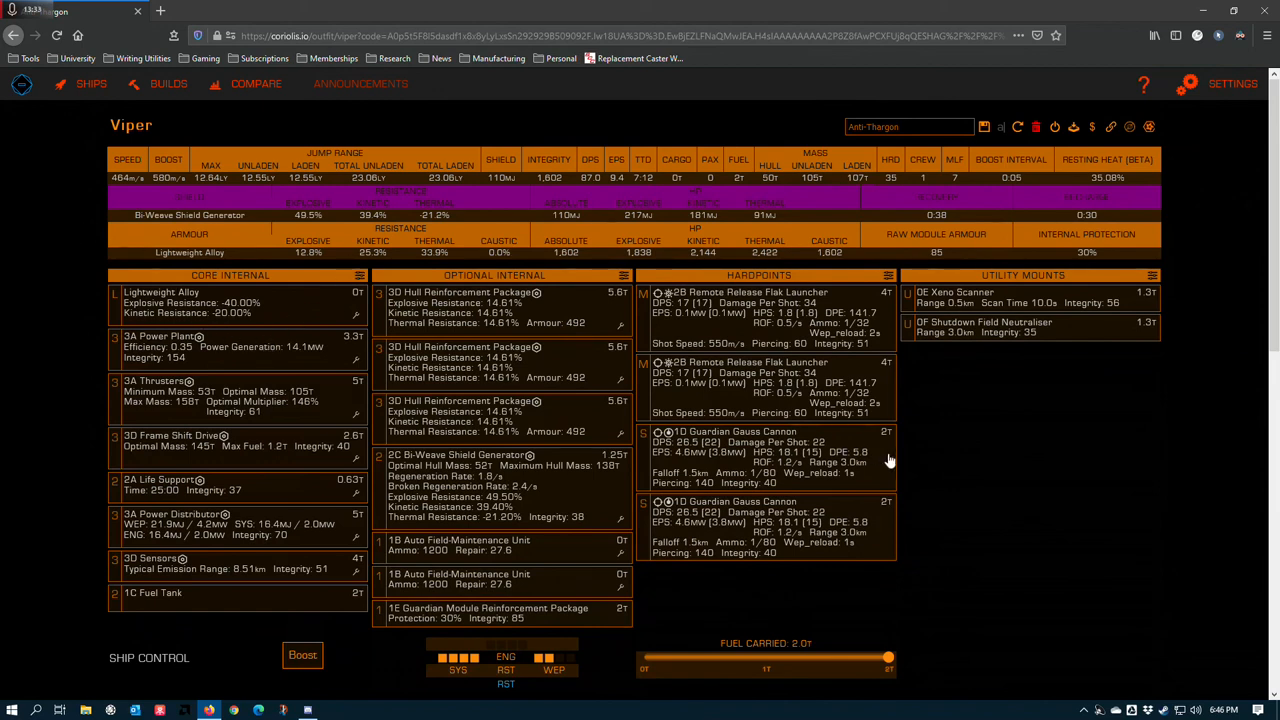
{"action": "mouse_move", "coordinate": [1042, 432]}
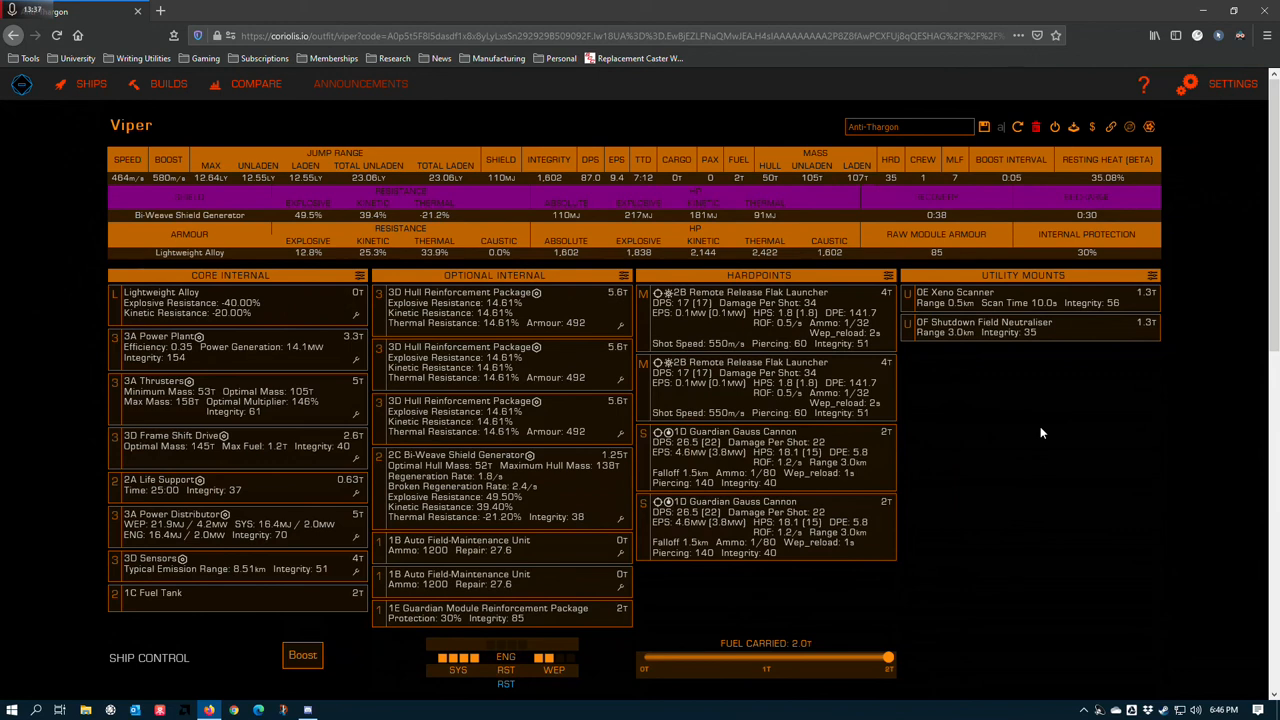
{"action": "mouse_move", "coordinate": [1050, 435]}
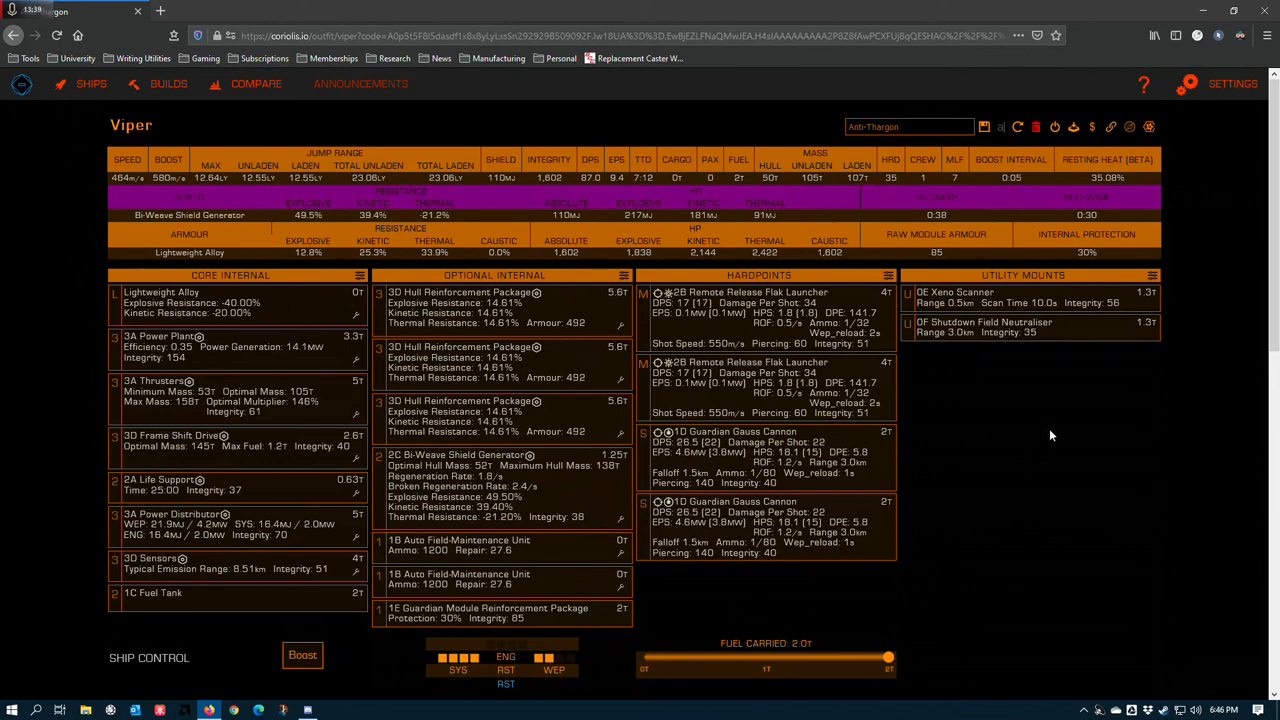